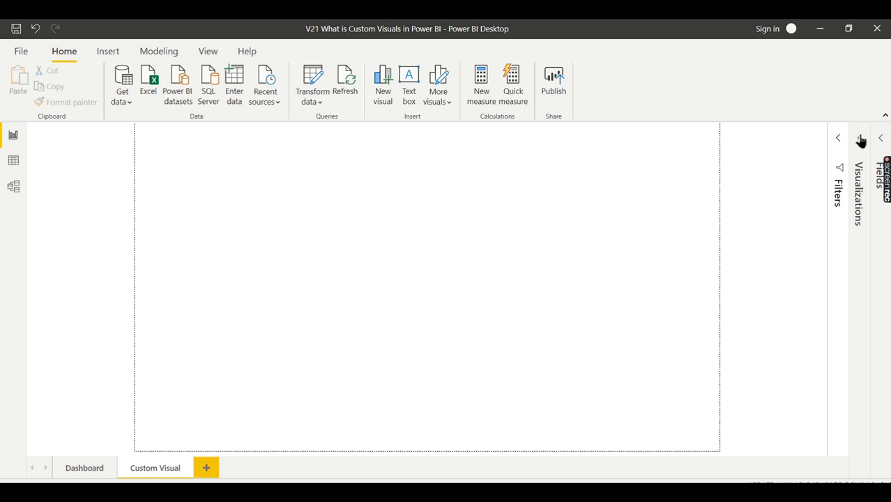
# - Expand the Visualizations pane to show the gallery of visual types
pyautogui.click(861, 138)
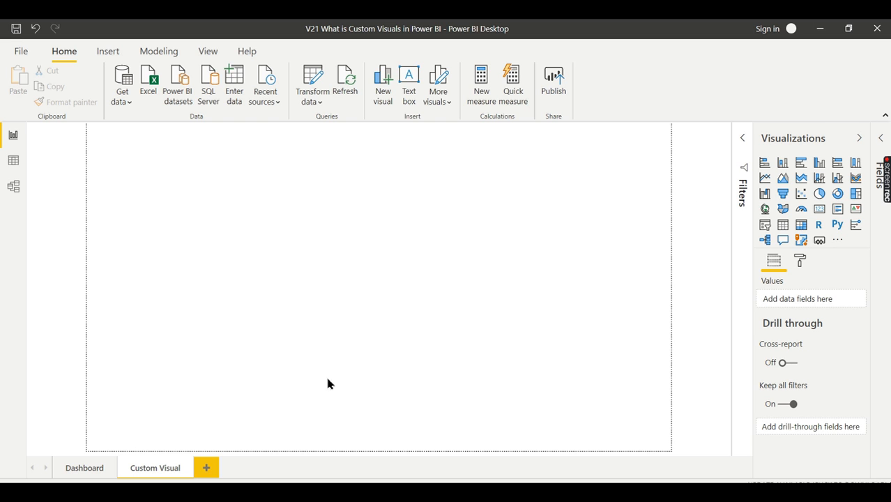
pyautogui.moveTo(856, 178)
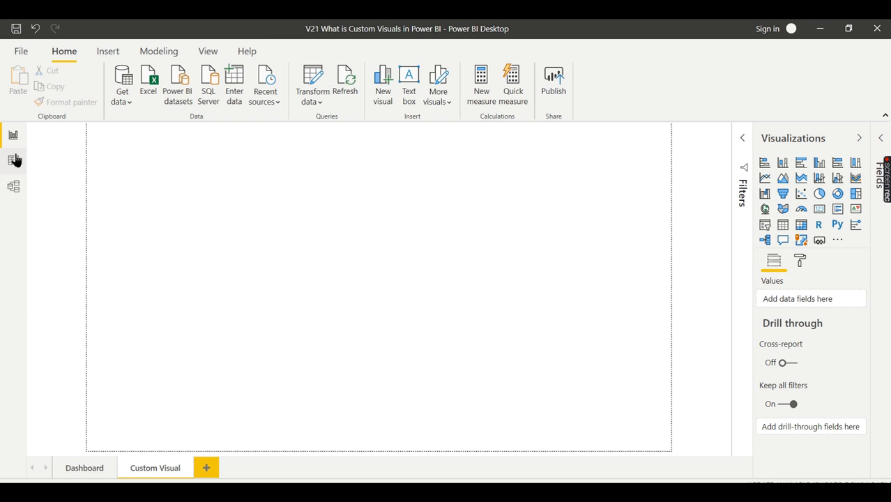
pyautogui.click(13, 160)
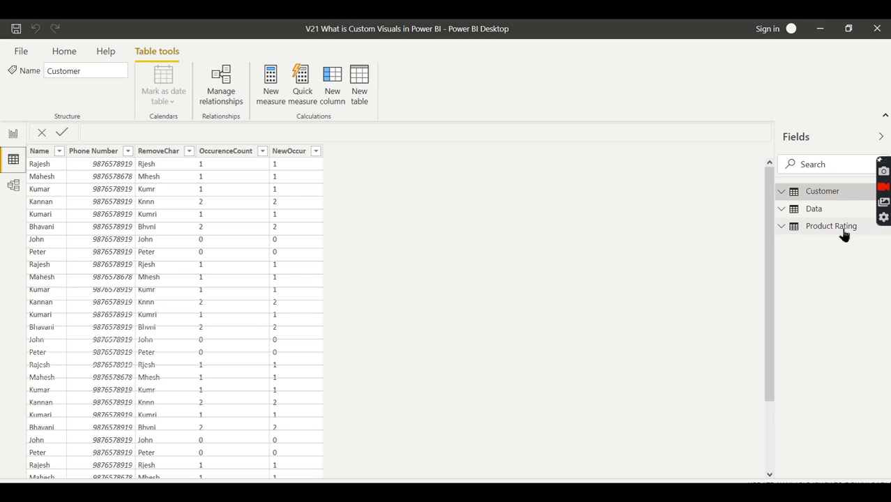
pyautogui.click(831, 226)
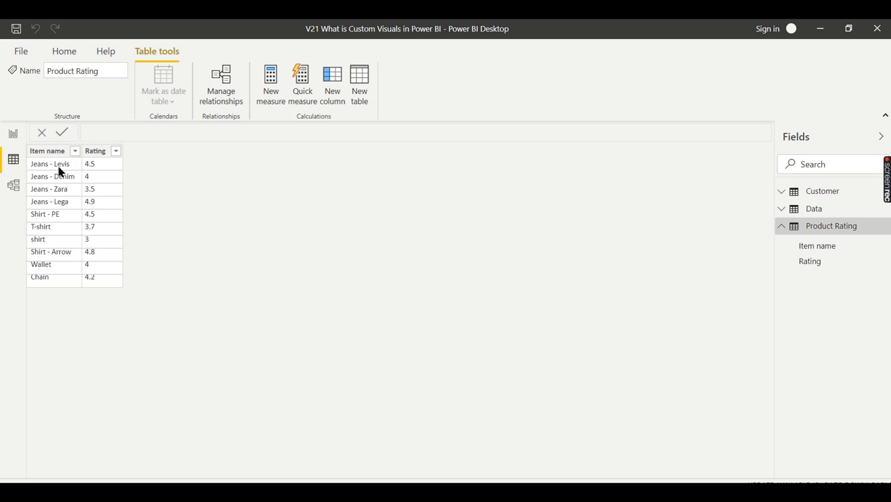
pyautogui.moveTo(68, 219)
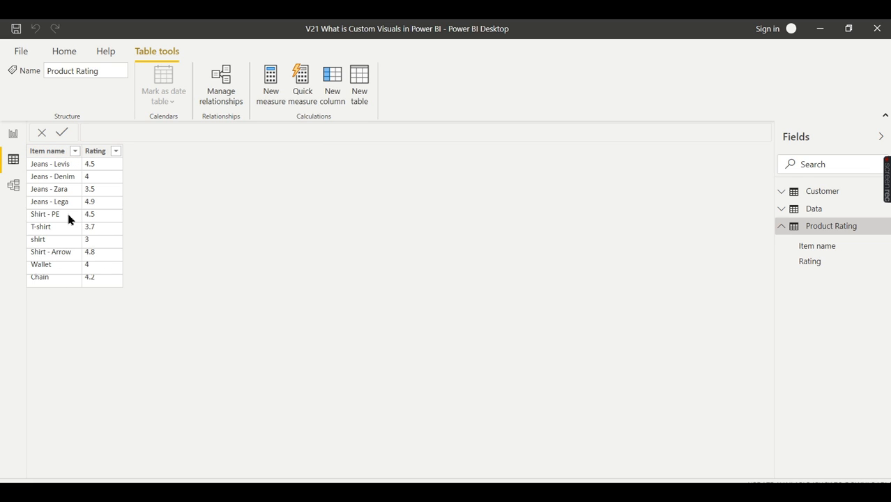
pyautogui.moveTo(53, 175)
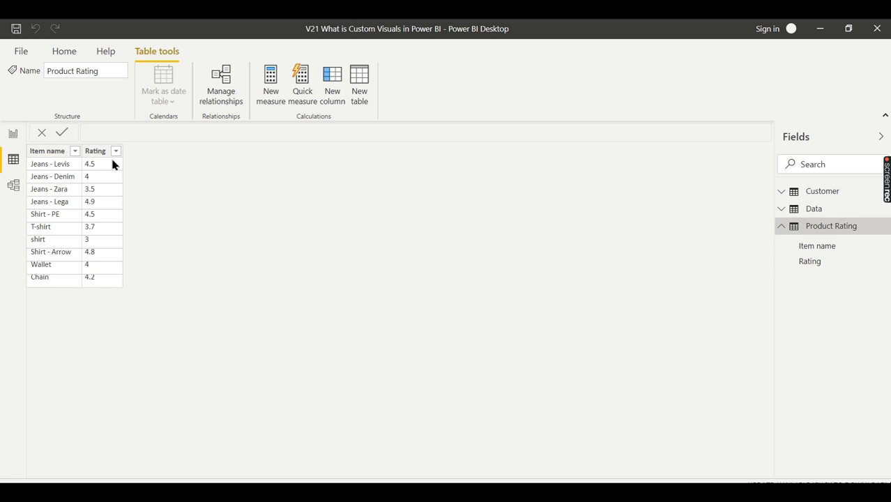
pyautogui.moveTo(47, 218)
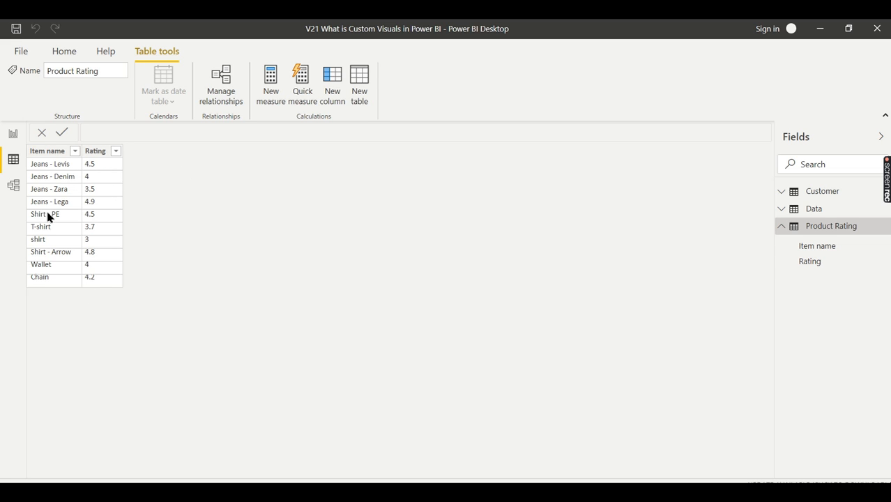
pyautogui.moveTo(302, 206)
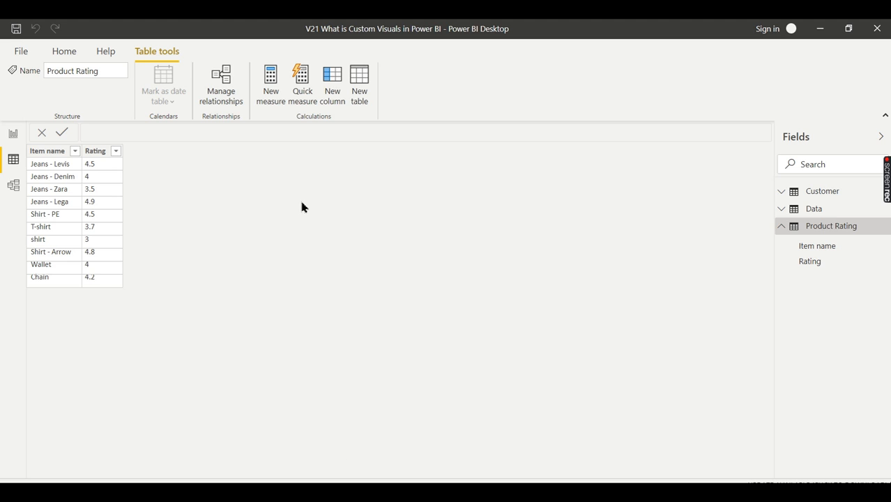
pyautogui.click(12, 134)
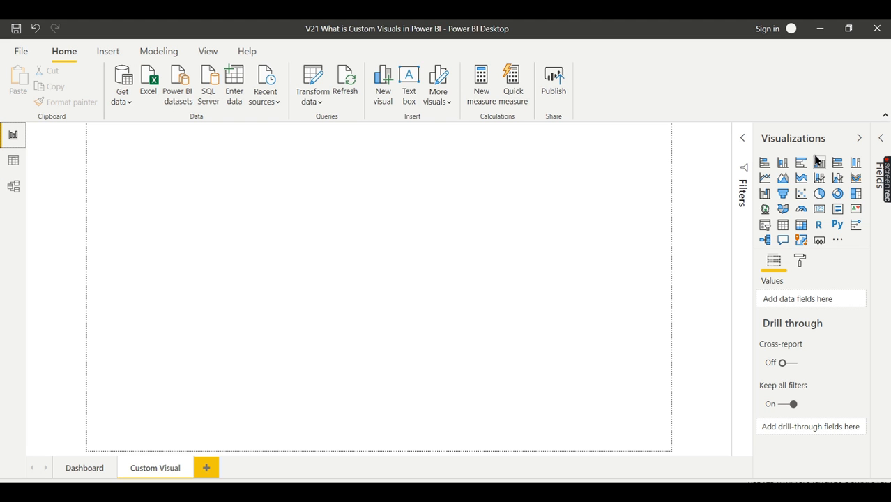
pyautogui.moveTo(794, 254)
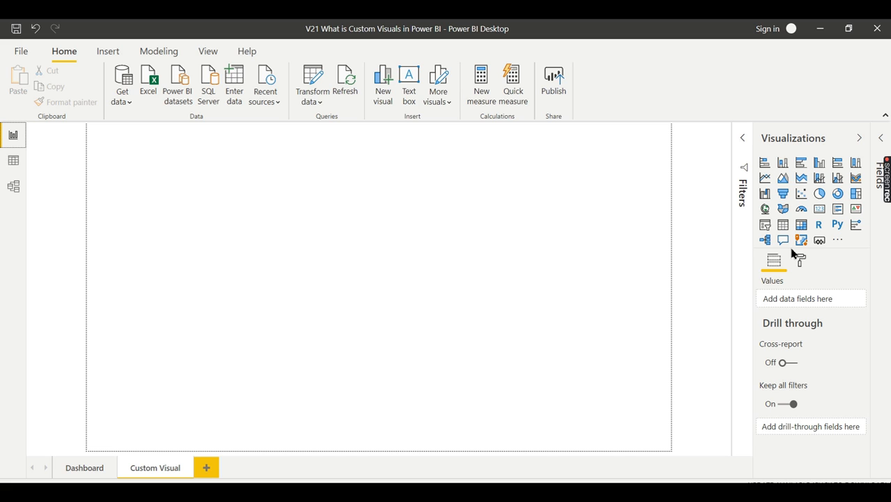
pyautogui.moveTo(816, 212)
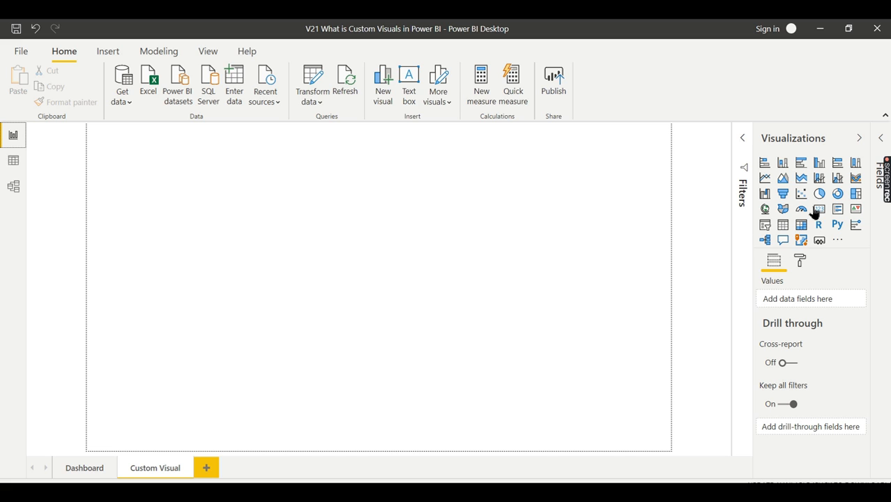
pyautogui.moveTo(780, 159)
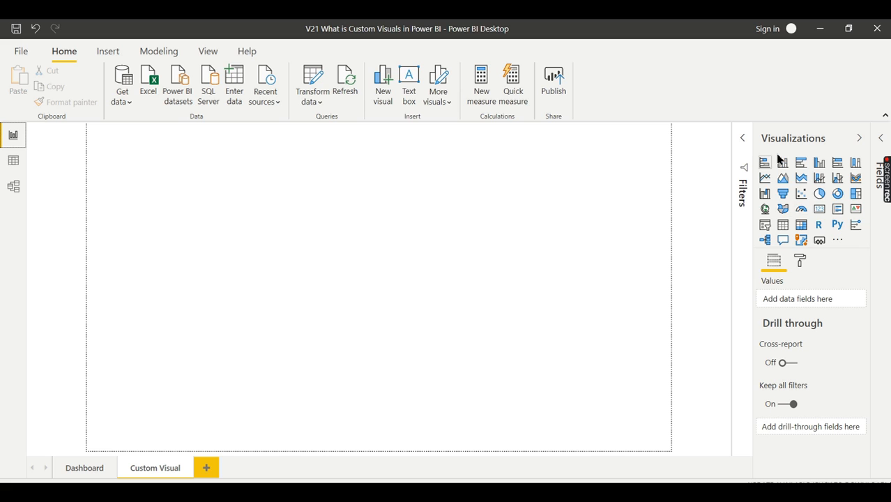
pyautogui.moveTo(832, 265)
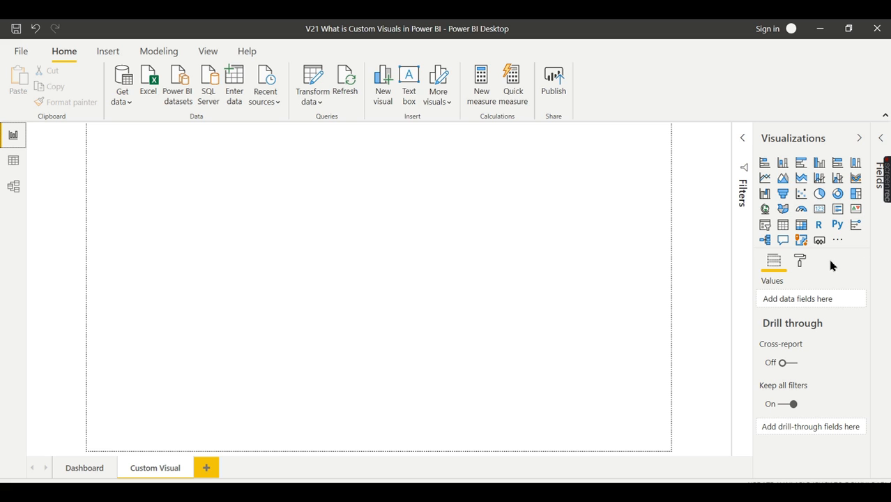
pyautogui.moveTo(447, 142)
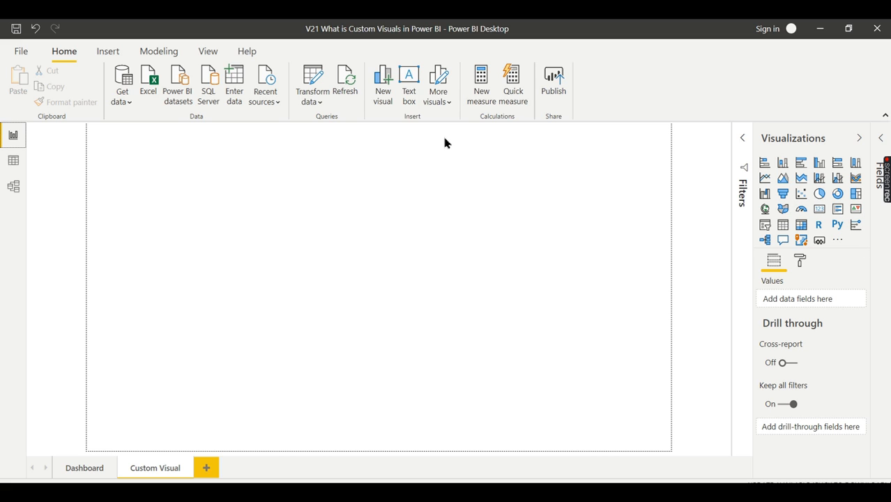
pyautogui.moveTo(606, 144)
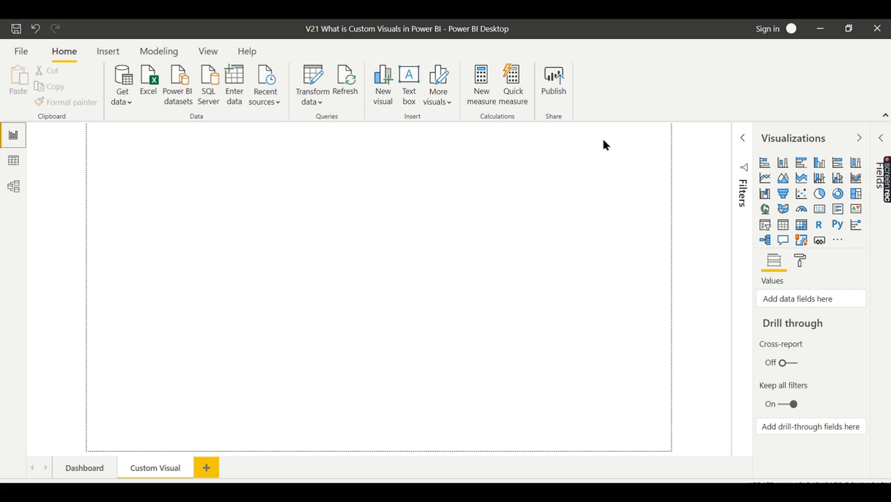
pyautogui.moveTo(773, 262)
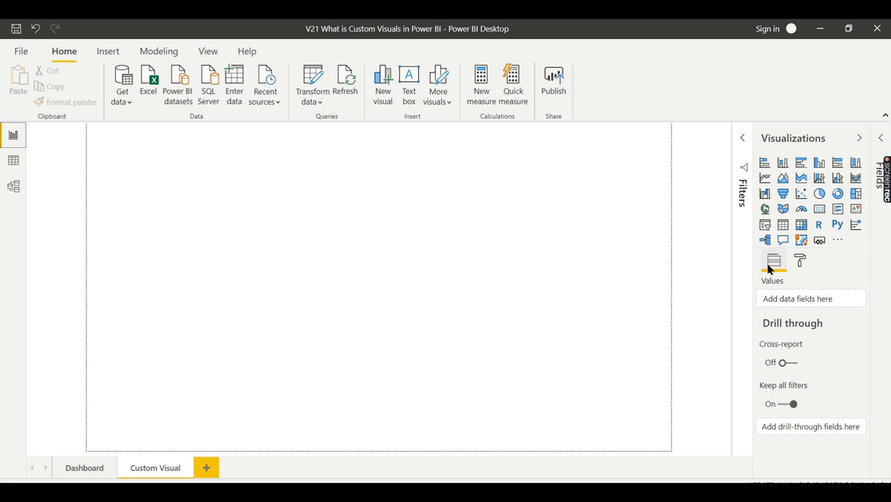
pyautogui.moveTo(293, 427)
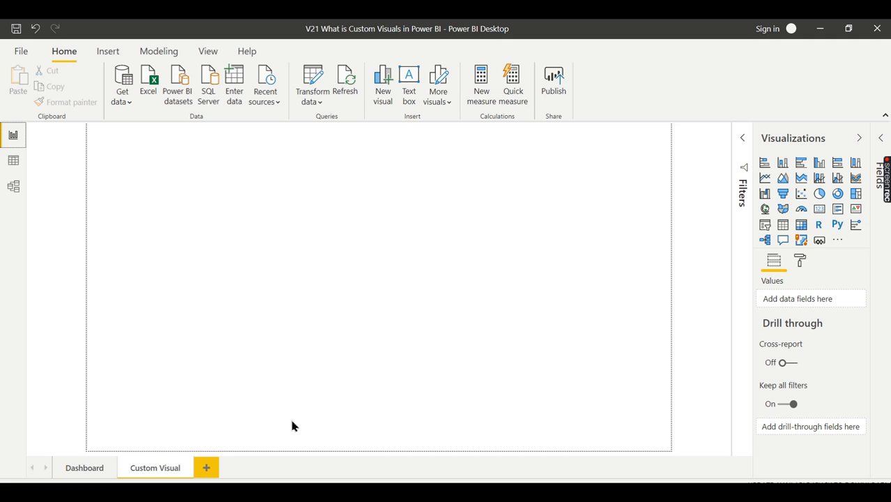
pyautogui.moveTo(605, 321)
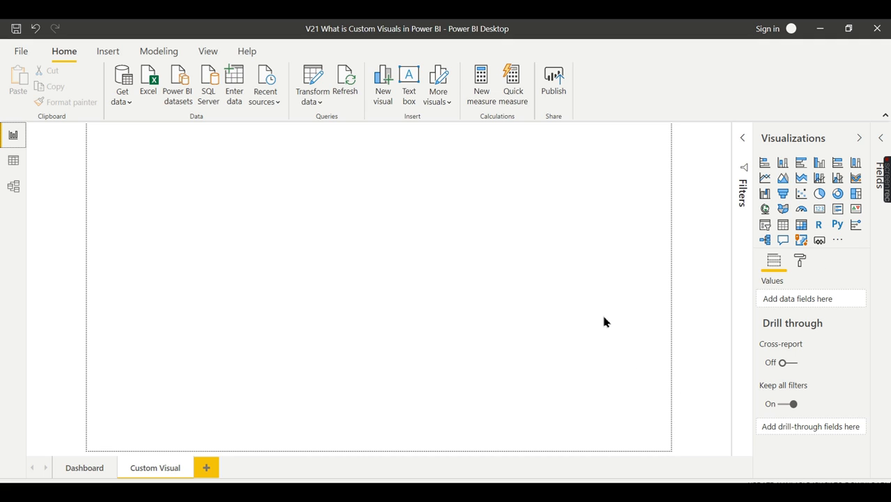
pyautogui.moveTo(597, 318)
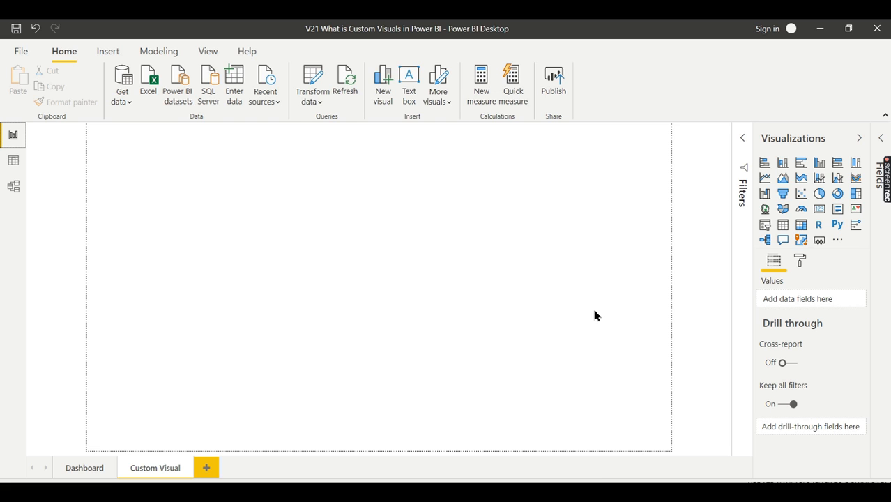
pyautogui.moveTo(586, 313)
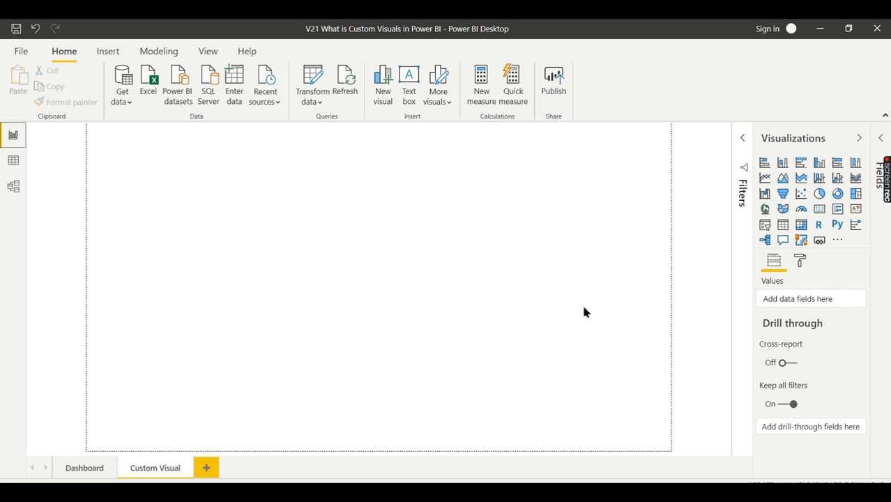
pyautogui.moveTo(586, 250)
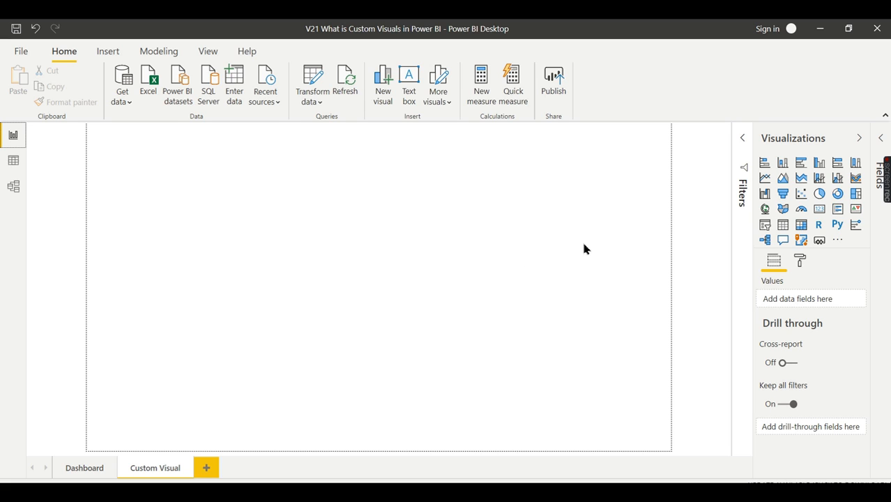
pyautogui.moveTo(698, 239)
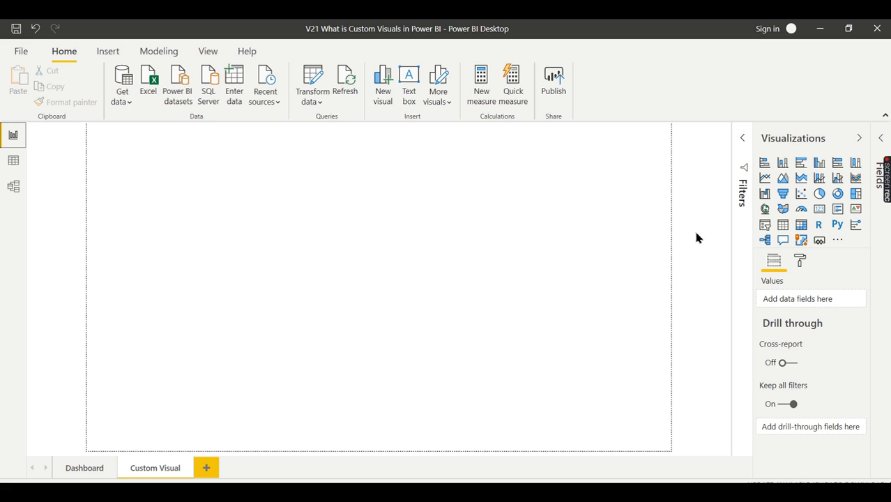
pyautogui.moveTo(642, 199)
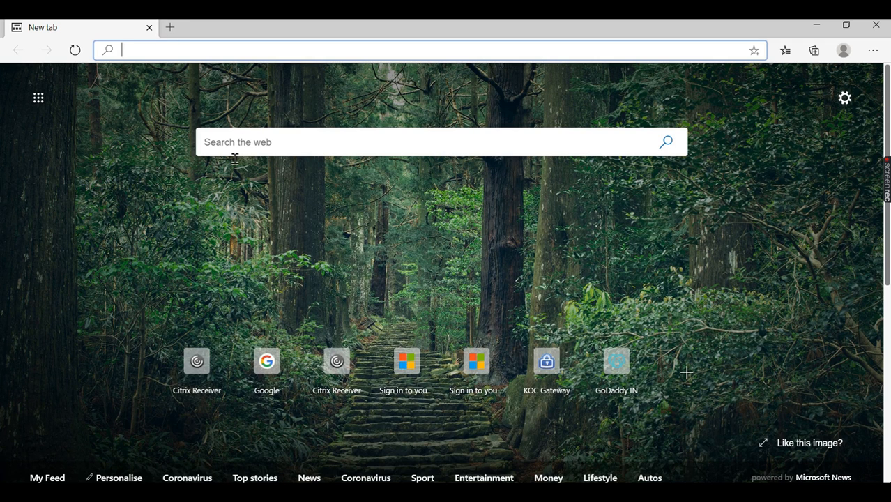
# - Search Bing for 'power bi custom visual' from the new tab's search box
pyautogui.click(441, 142)
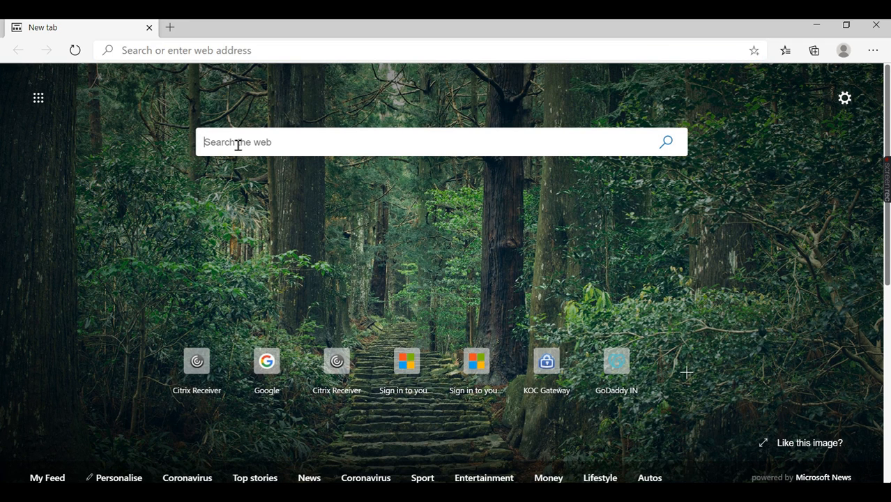
pyautogui.write('power bi cus')
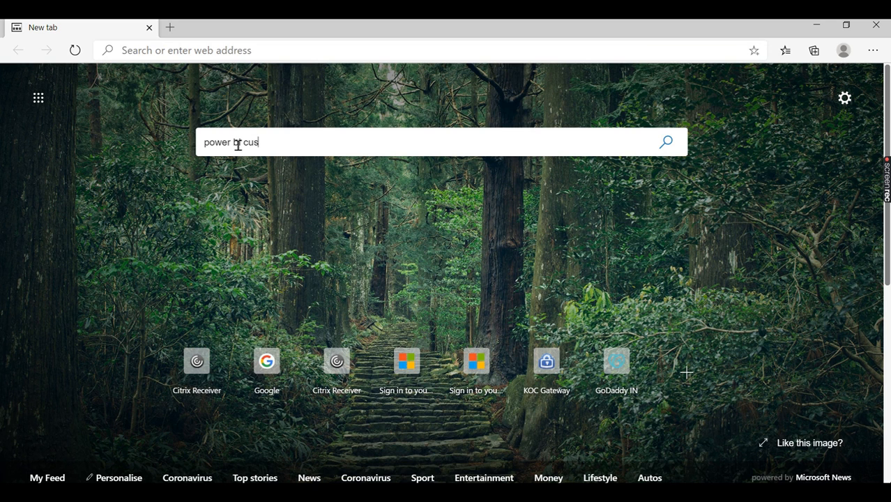
pyautogui.write('tom visual')
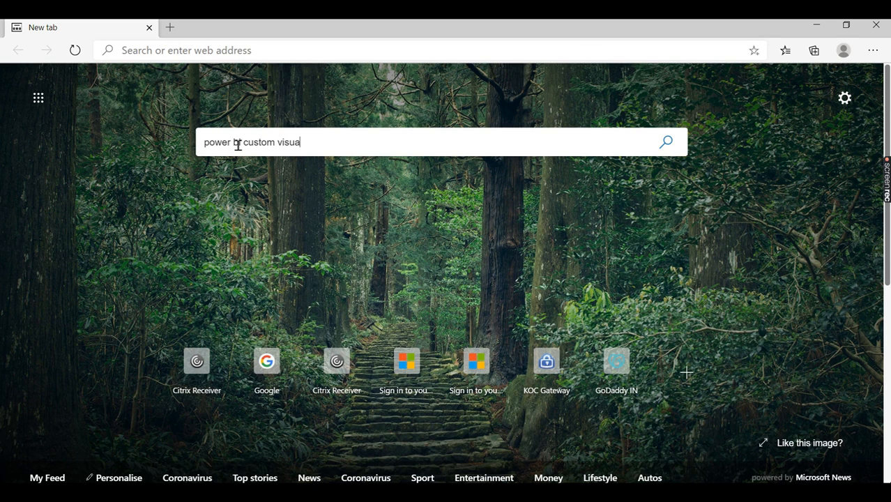
pyautogui.press('Return')
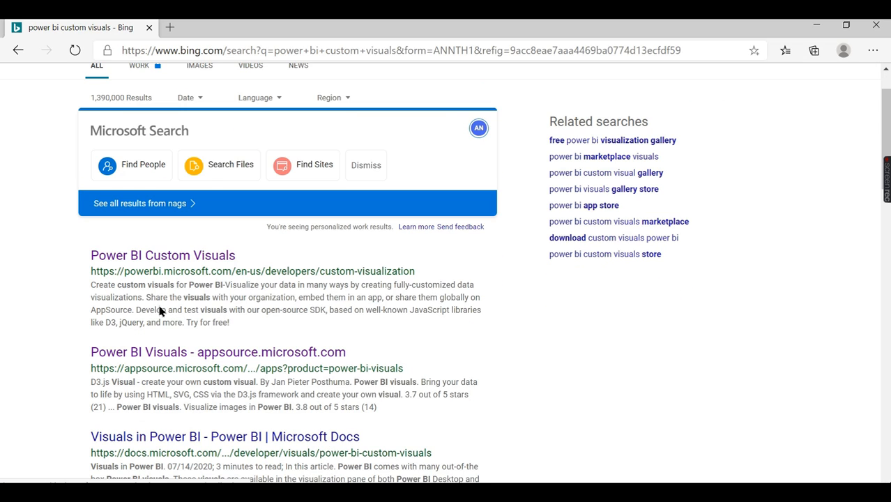
# - Open the 'Power BI Visuals - appsource.microsoft.com' result from the Bing list
pyautogui.scroll(3)
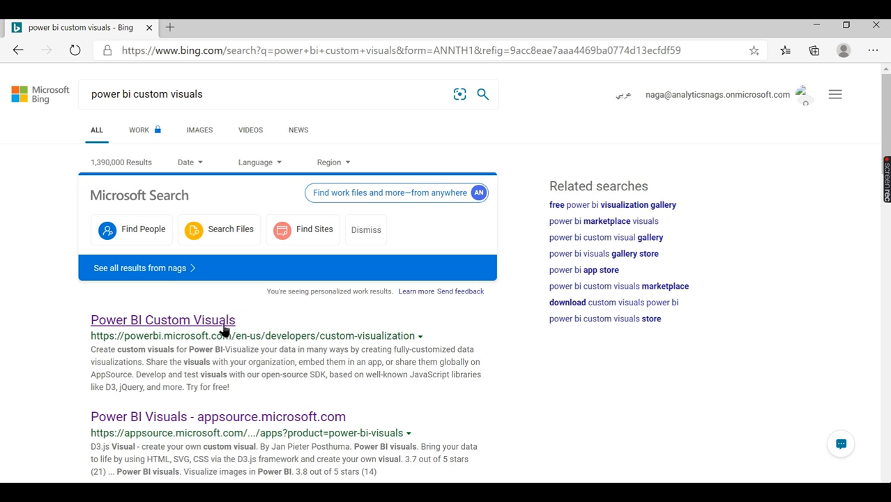
pyautogui.scroll(-3)
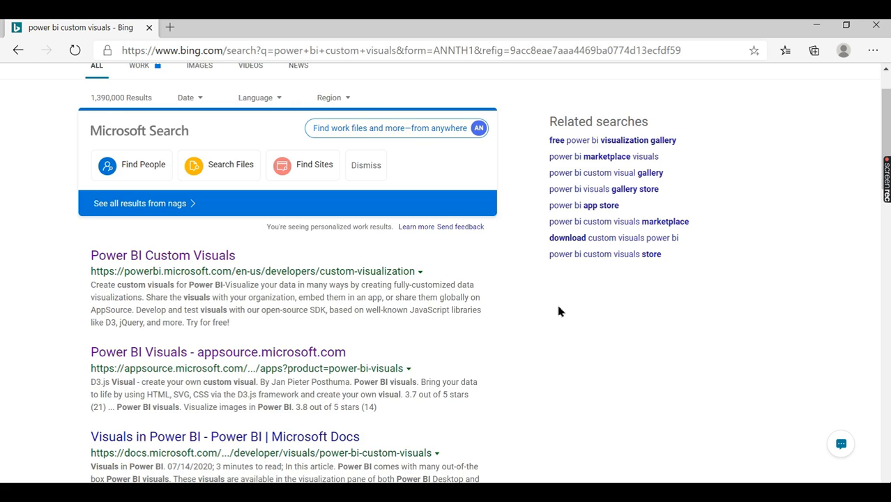
pyautogui.scroll(-3)
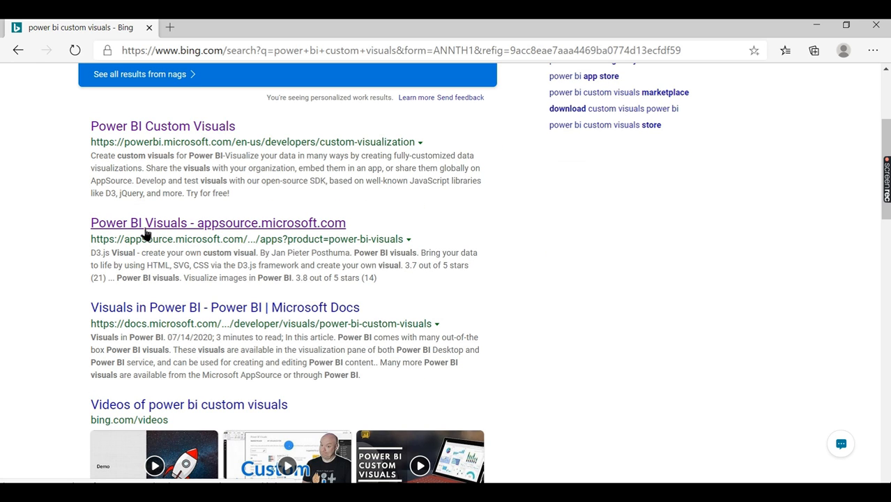
pyautogui.moveTo(154, 252)
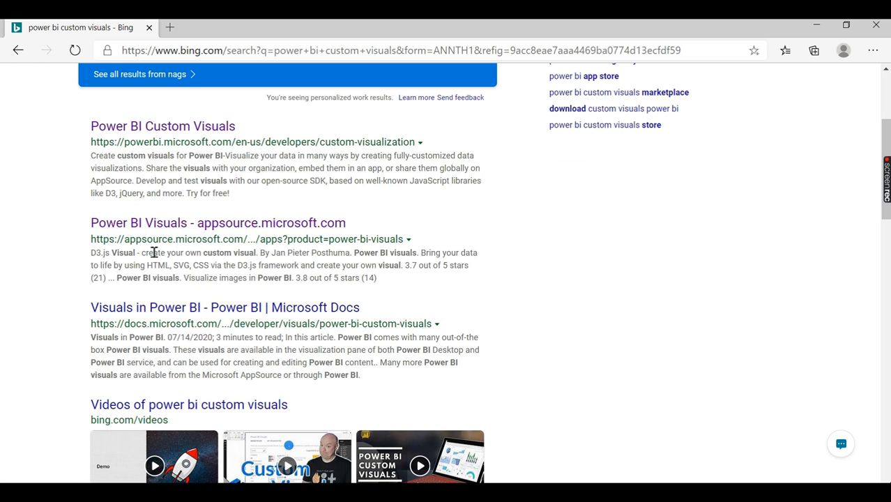
pyautogui.click(217, 223)
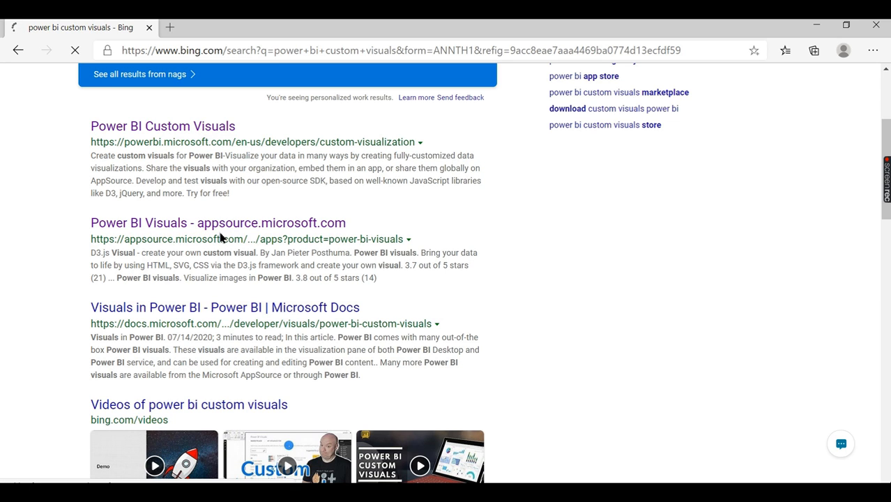
pyautogui.moveTo(301, 256)
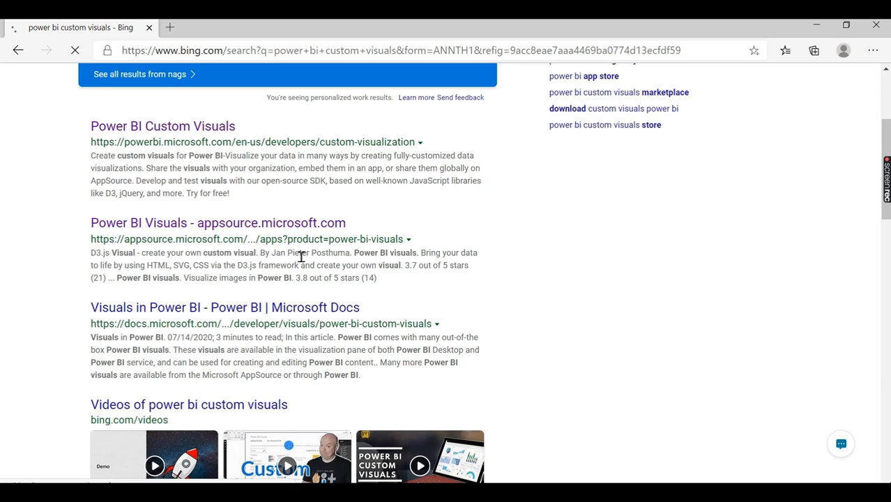
pyautogui.moveTo(226, 263)
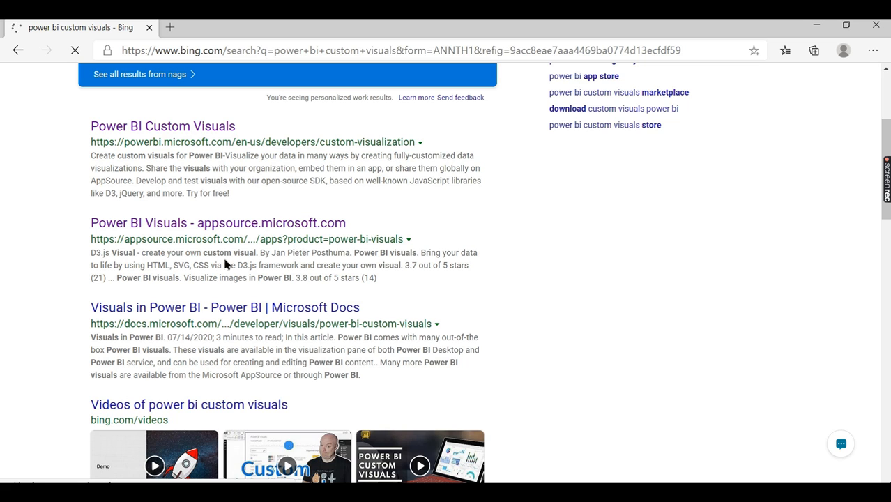
pyautogui.moveTo(274, 265)
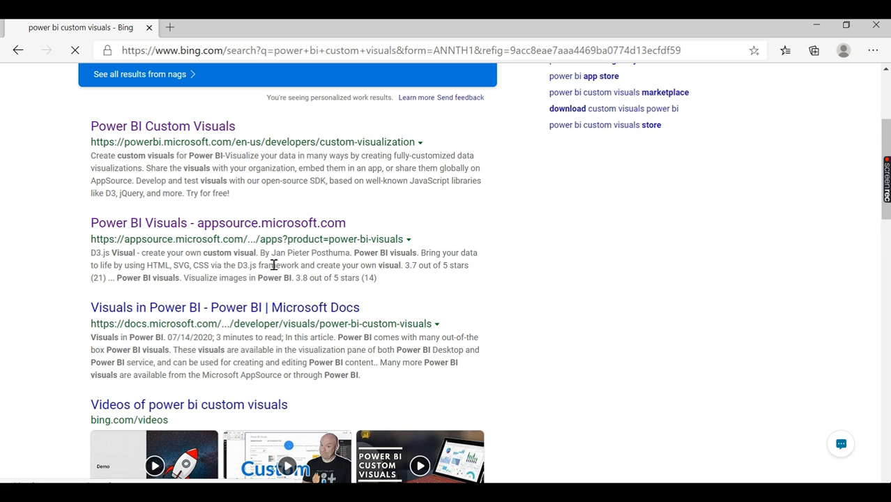
pyautogui.moveTo(547, 275)
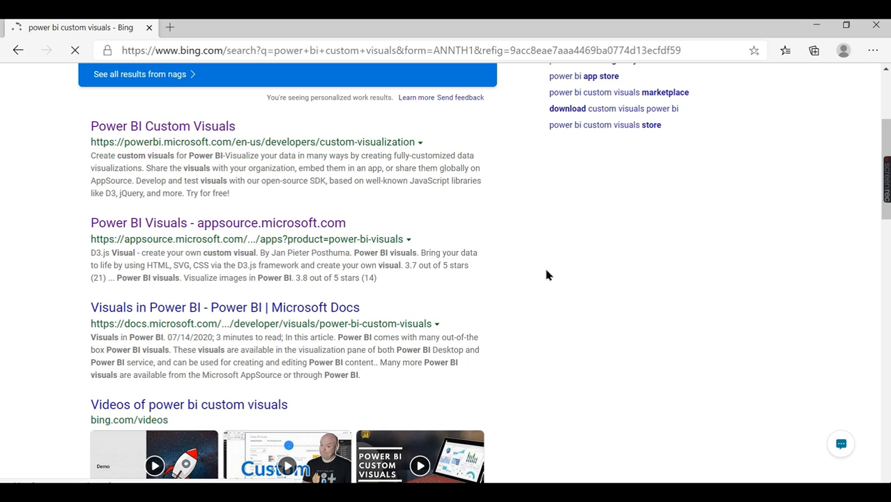
pyautogui.click(217, 224)
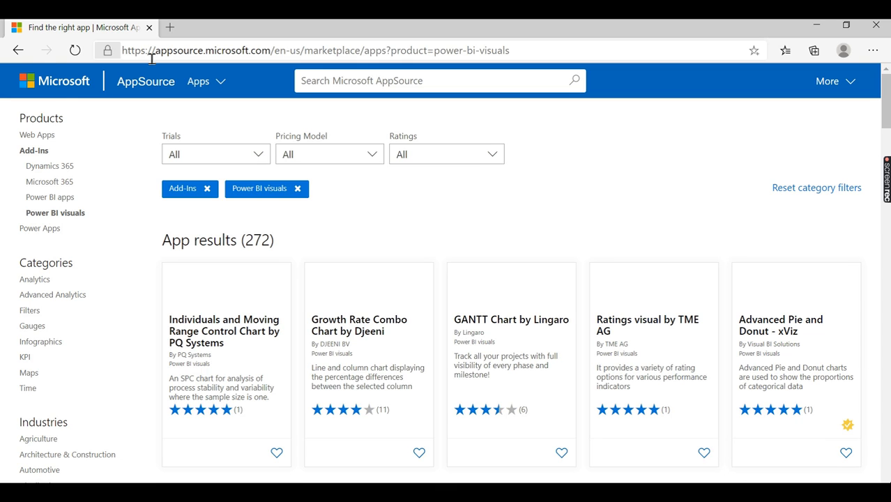
pyautogui.moveTo(113, 203)
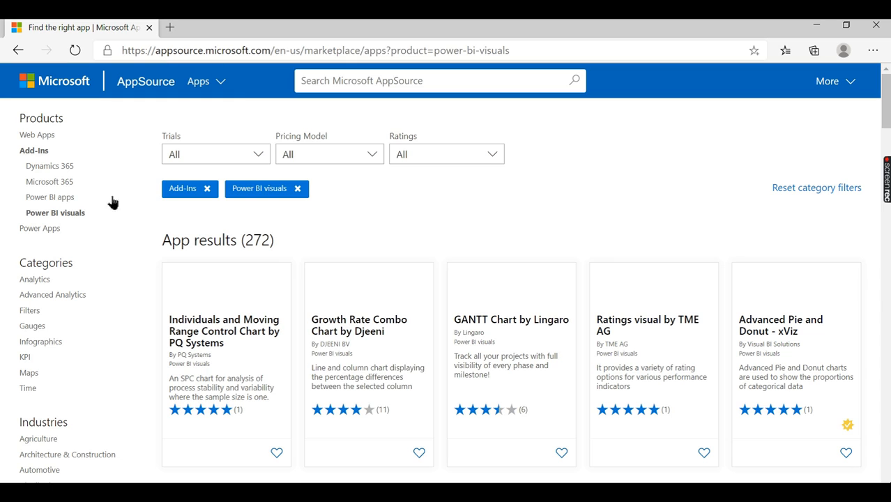
pyautogui.moveTo(39, 164)
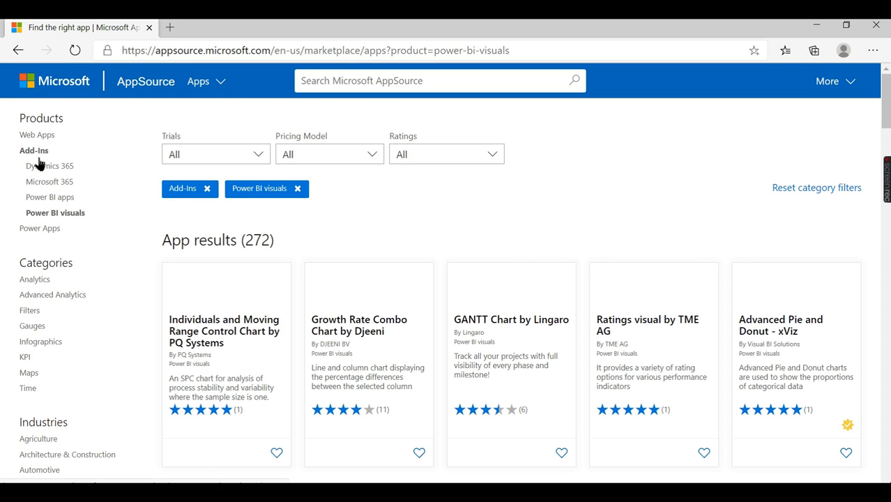
pyautogui.moveTo(109, 189)
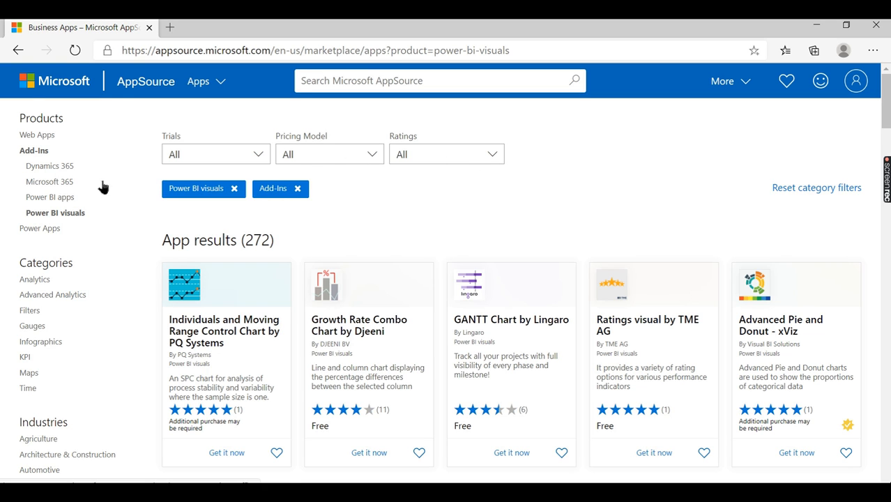
pyautogui.moveTo(89, 224)
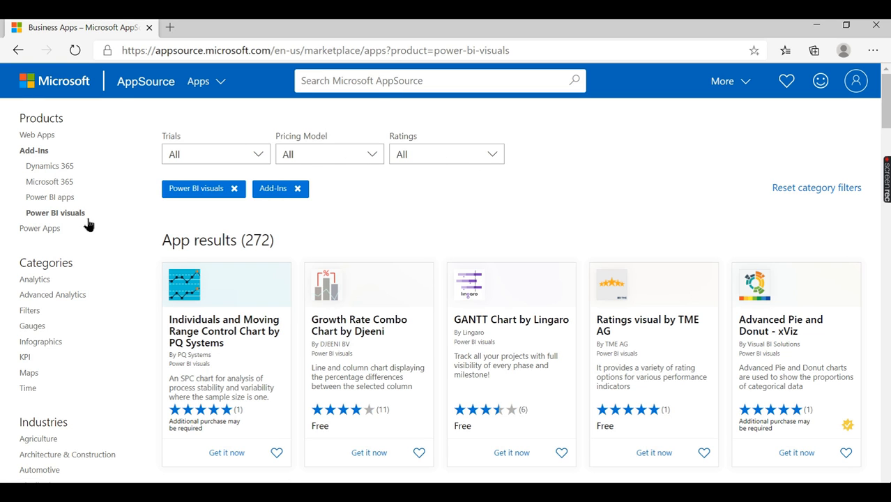
pyautogui.moveTo(495, 358)
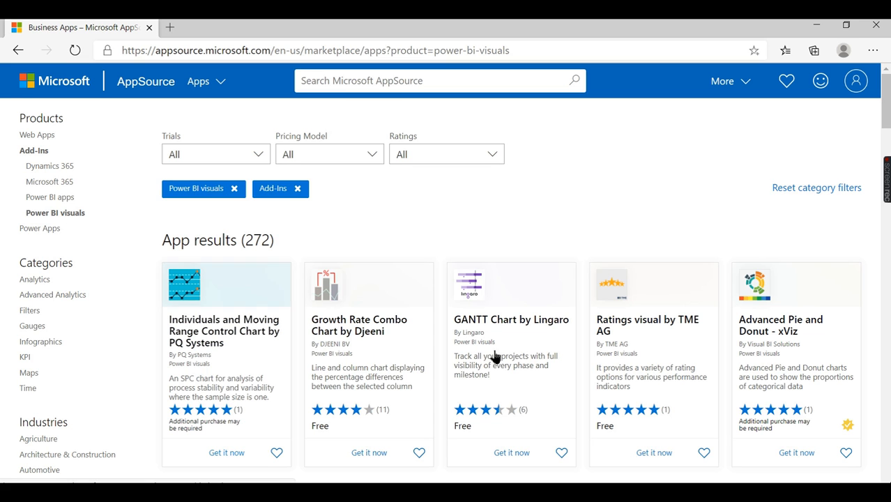
# - Filter the AppSource visuals to Advanced Analytics, then to the Analytics category (267 apps)
pyautogui.scroll(-3)
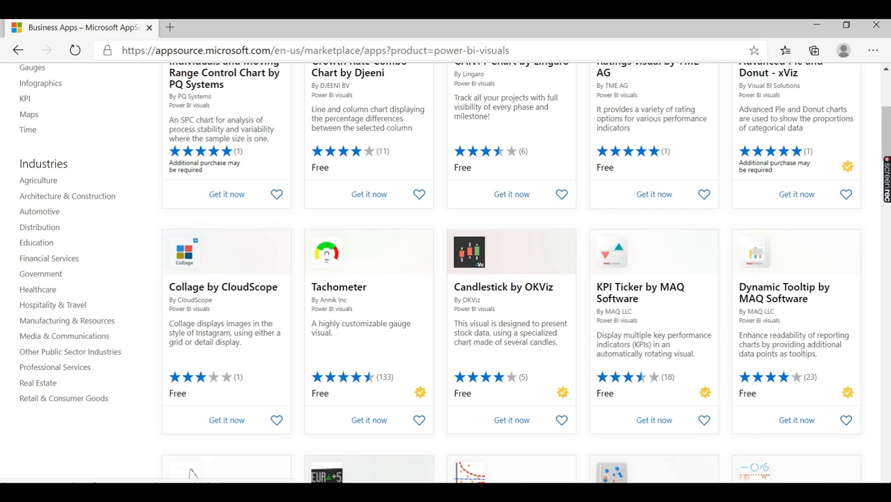
pyautogui.scroll(-3)
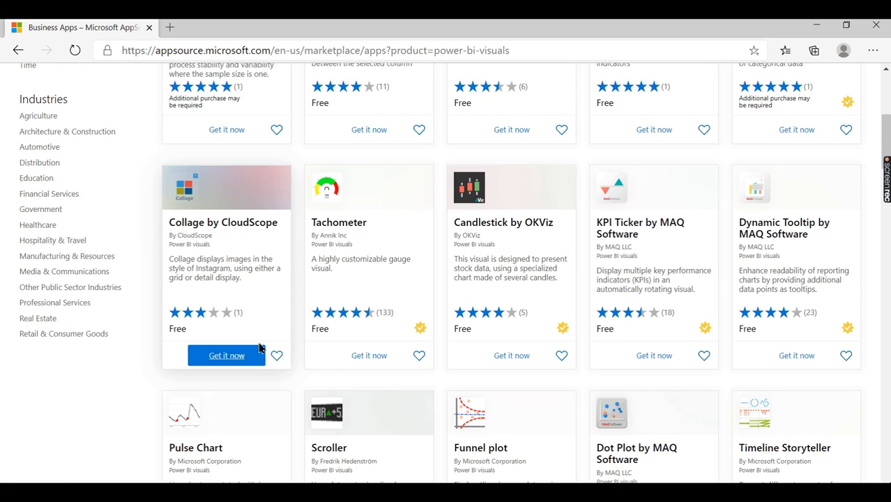
pyautogui.scroll(-3)
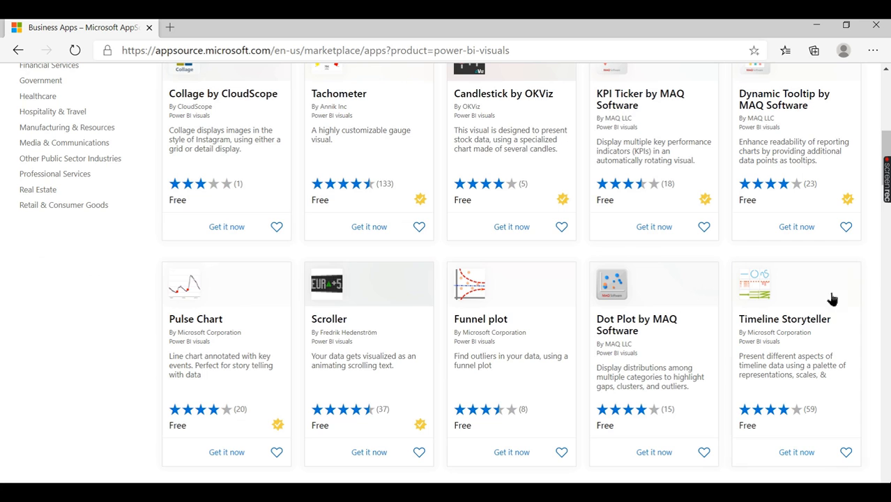
pyautogui.scroll(3)
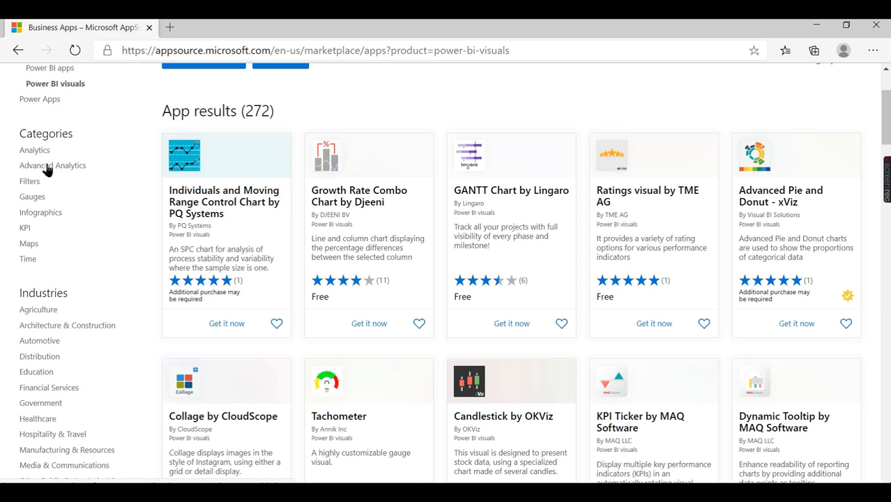
pyautogui.click(53, 164)
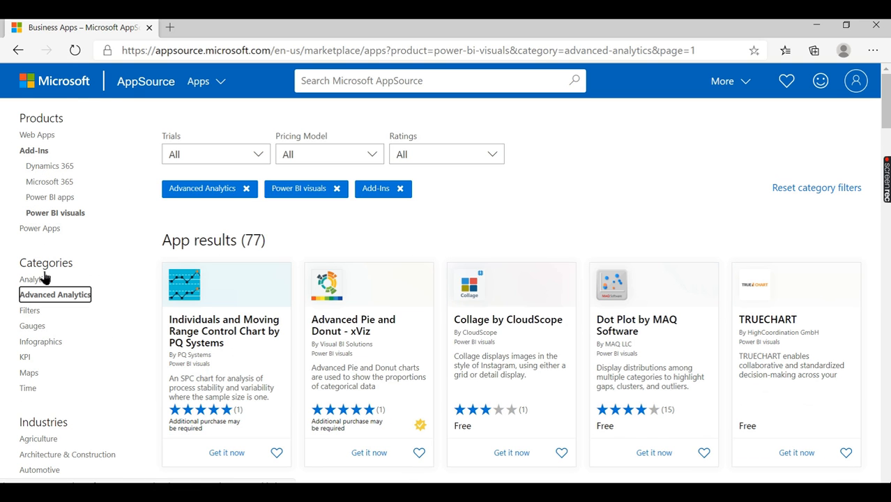
pyautogui.click(31, 279)
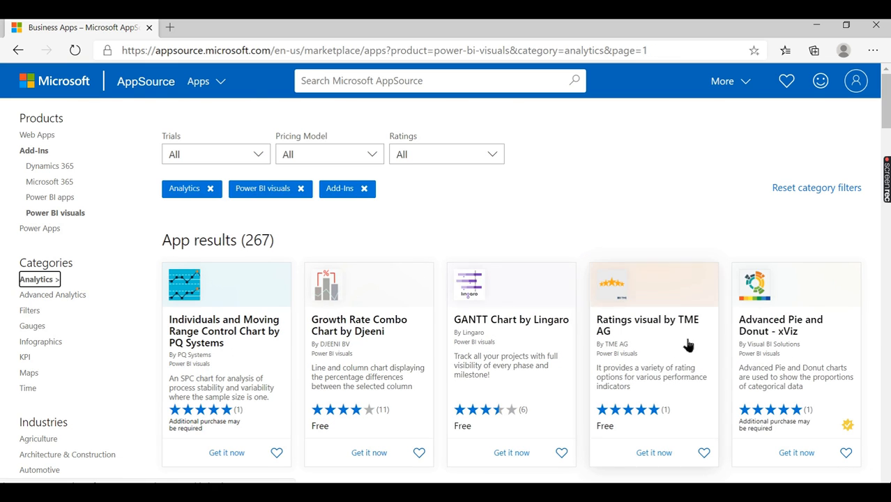
pyautogui.moveTo(650, 335)
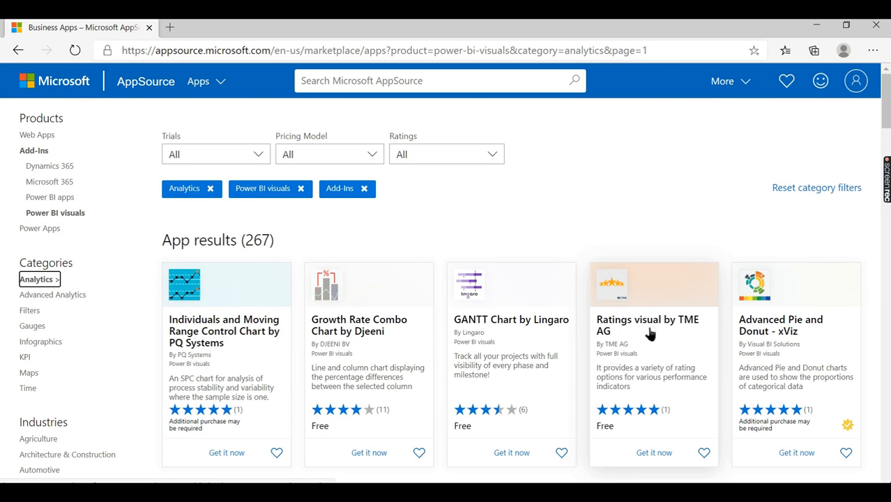
pyautogui.moveTo(631, 339)
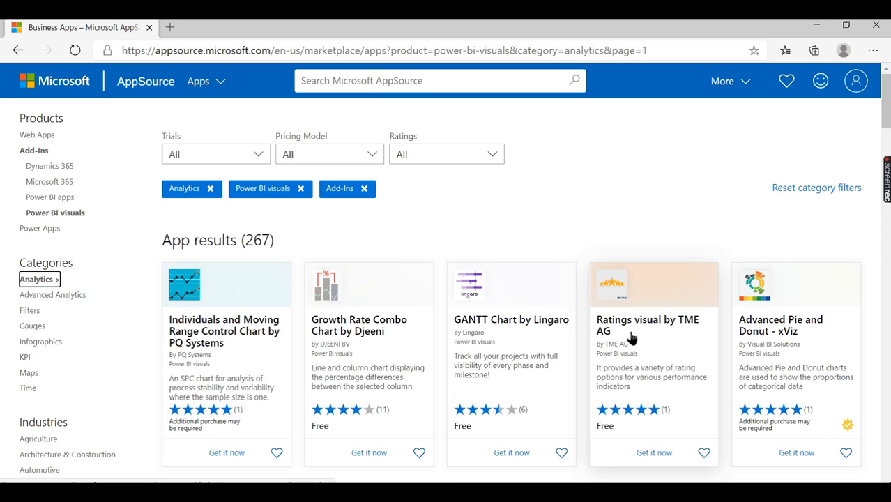
pyautogui.moveTo(625, 332)
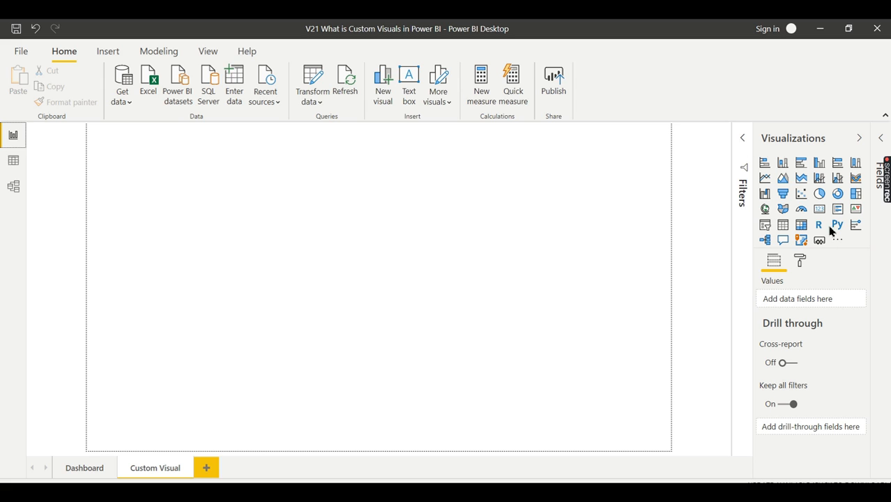
pyautogui.moveTo(455, 262)
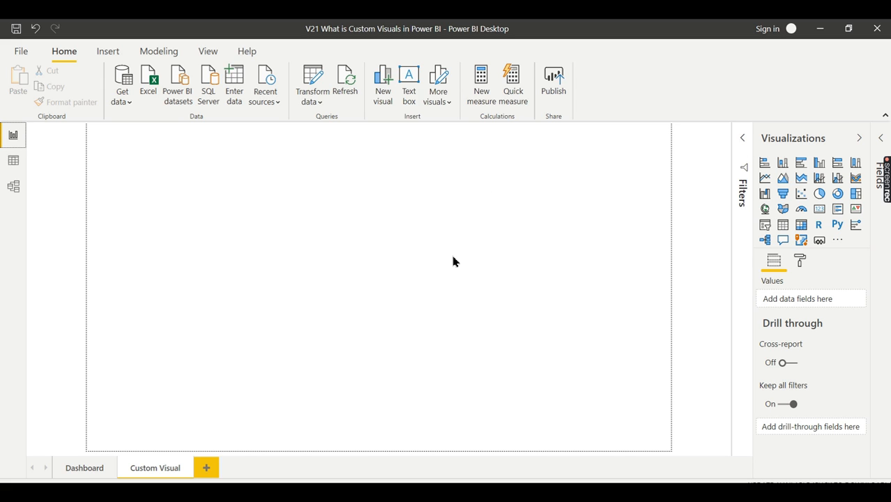
pyautogui.moveTo(537, 316)
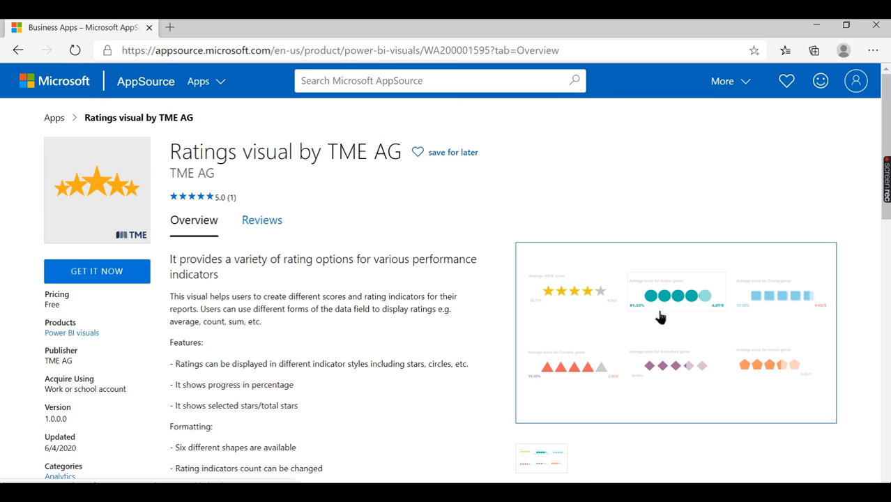
pyautogui.moveTo(248, 173)
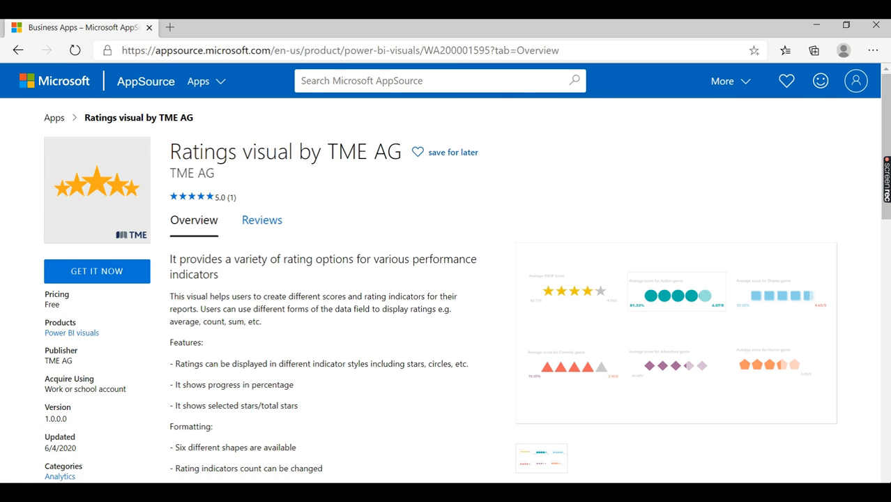
pyautogui.moveTo(290, 252)
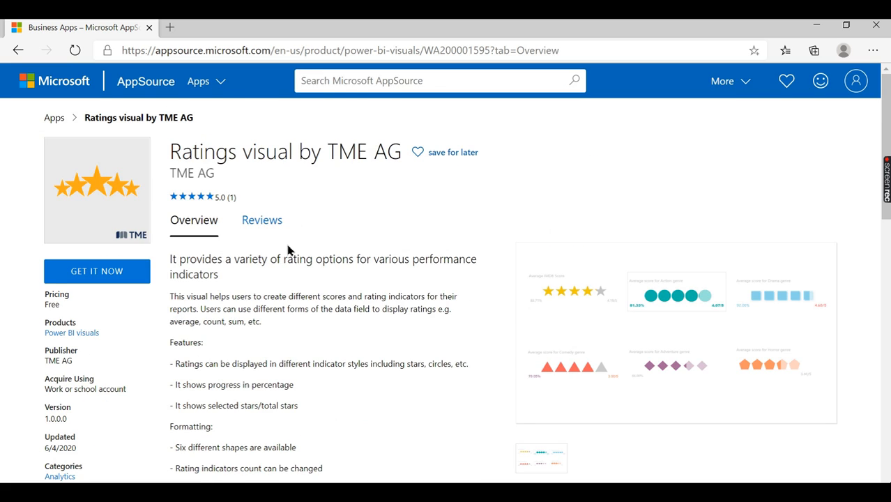
pyautogui.moveTo(204, 252)
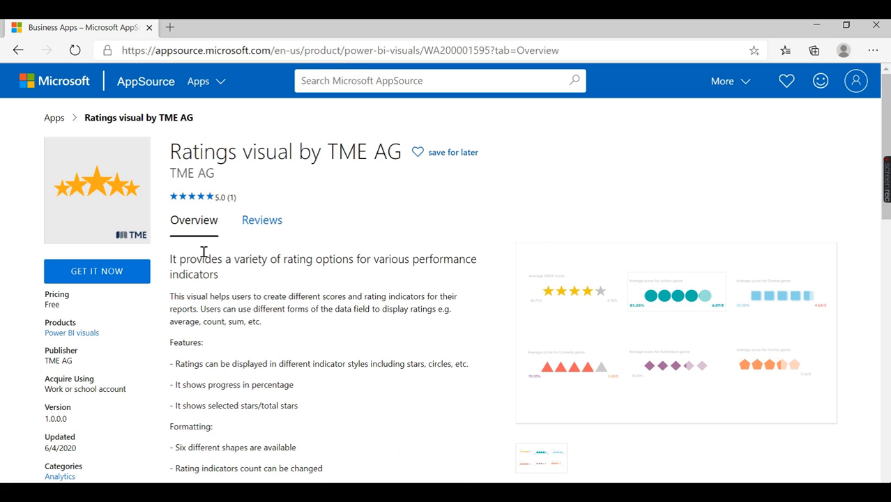
pyautogui.moveTo(323, 295)
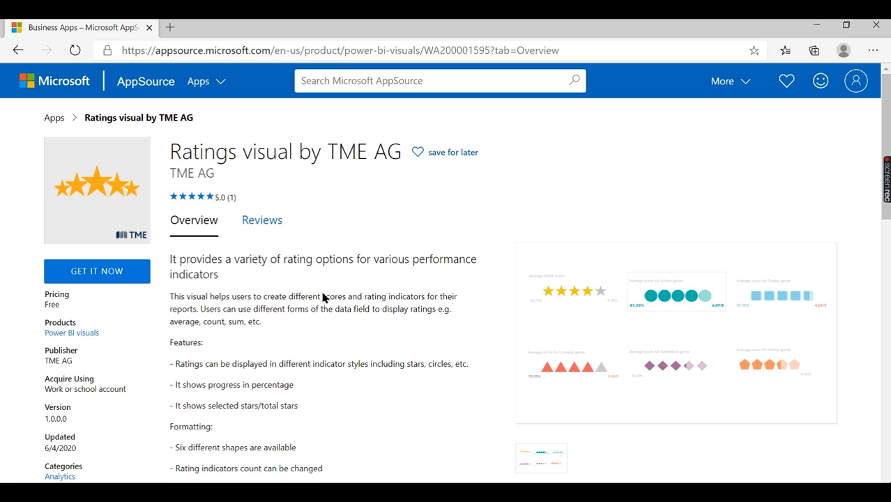
pyautogui.moveTo(98, 271)
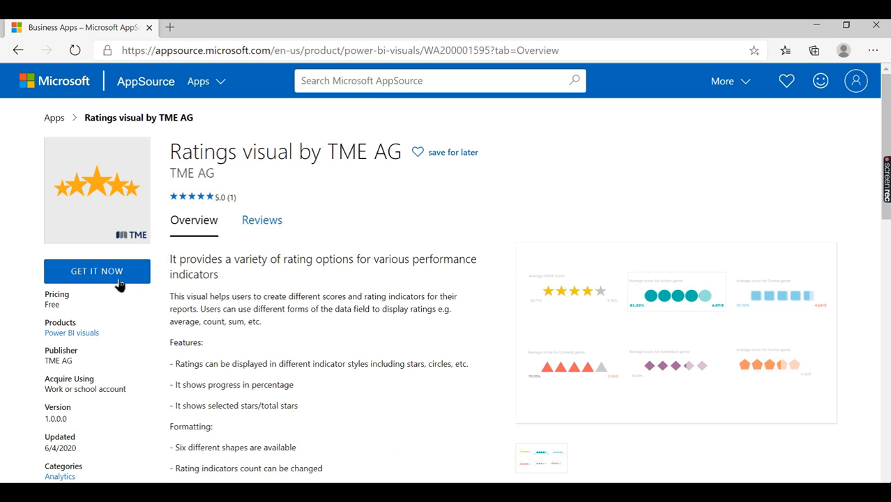
# - Get the Ratings visual by TME AG, accept the terms, and download it for Power BI
pyautogui.click(97, 271)
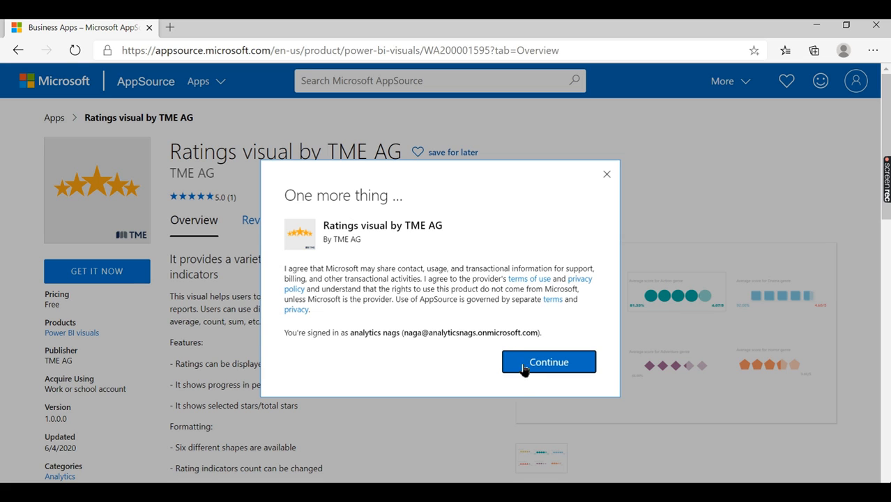
pyautogui.click(550, 363)
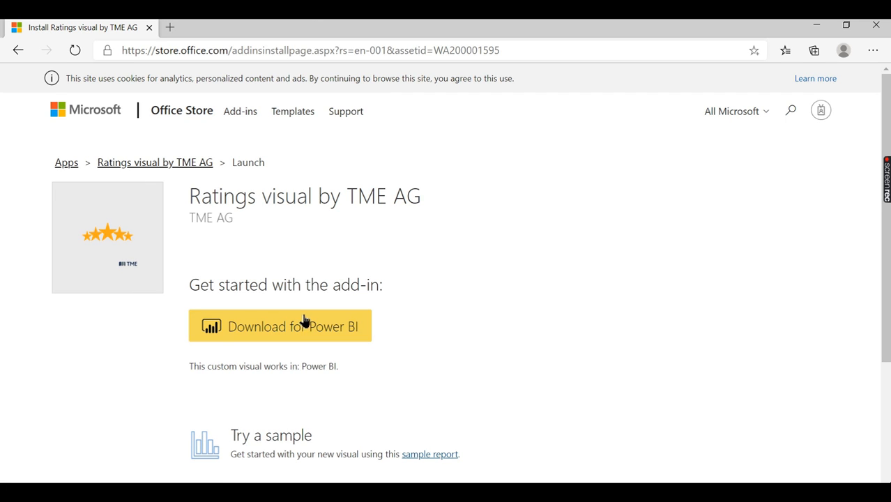
pyautogui.click(280, 327)
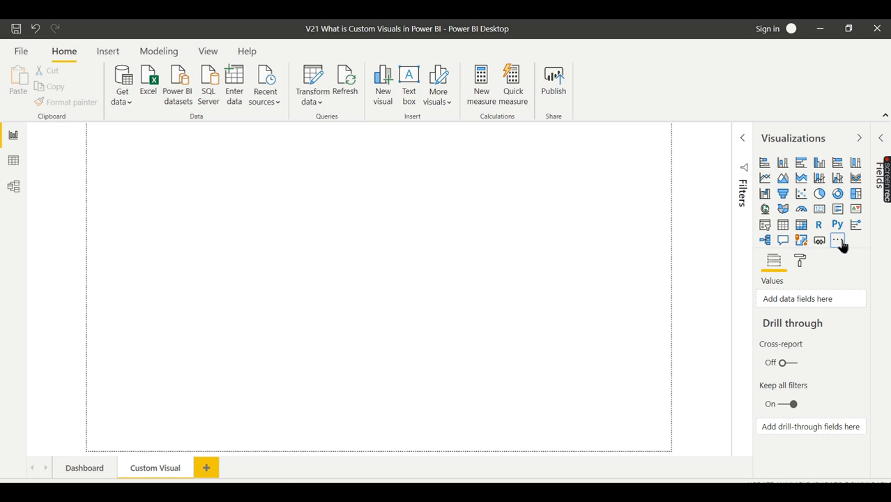
# - Show the Visualizations pane's ellipsis menu with get/import/remove visual options
pyautogui.click(838, 240)
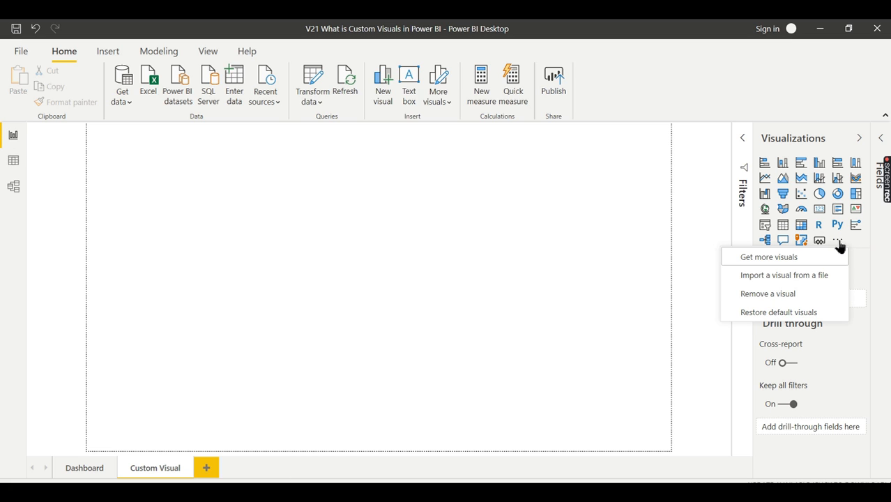
pyautogui.moveTo(839, 240)
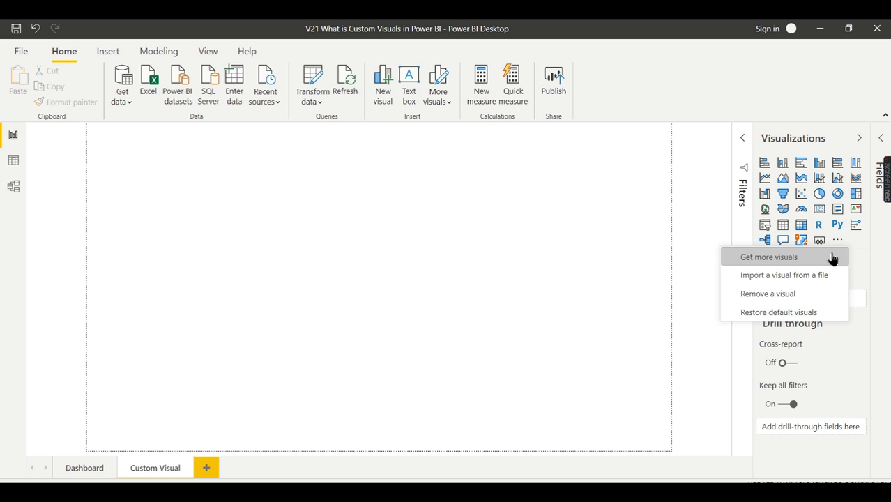
pyautogui.moveTo(752, 267)
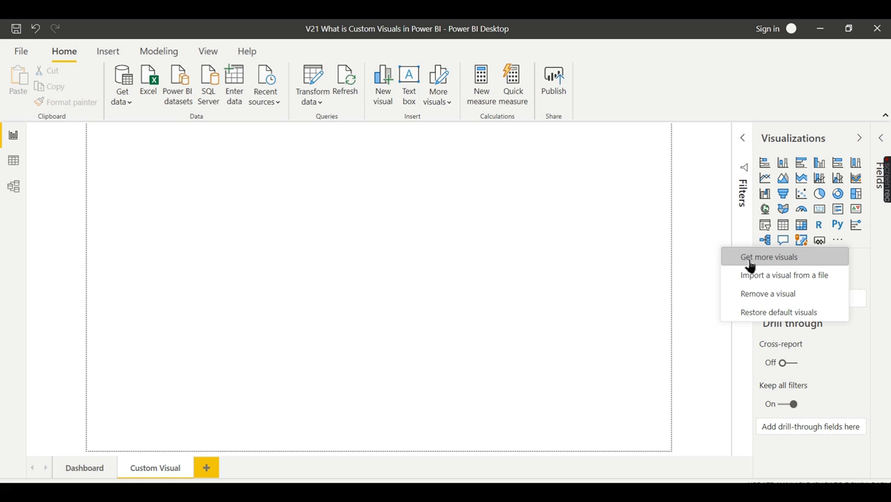
pyautogui.moveTo(489, 180)
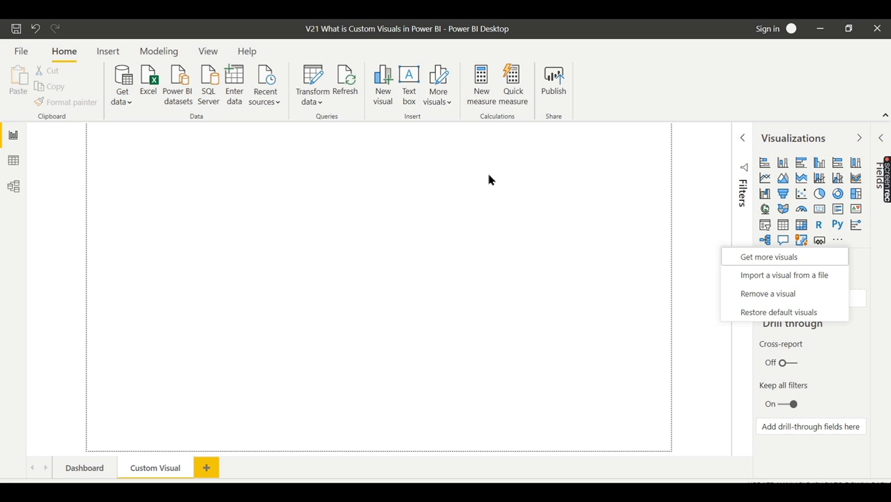
pyautogui.moveTo(506, 218)
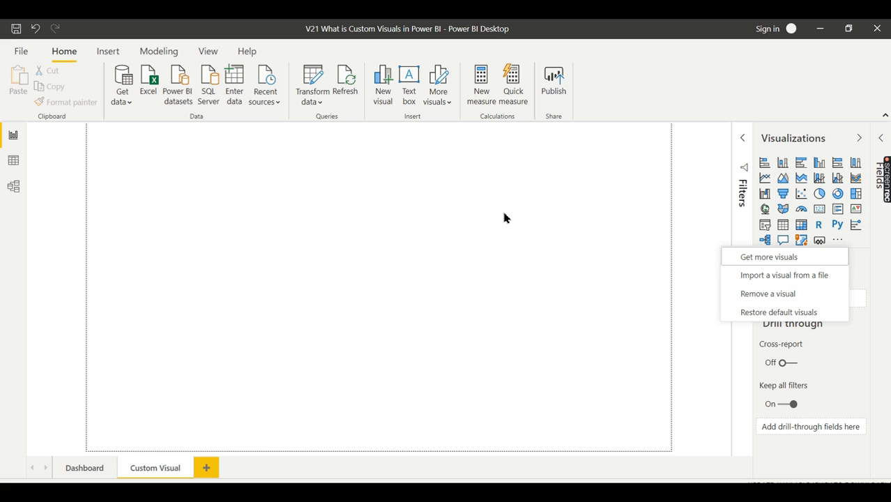
pyautogui.moveTo(784, 275)
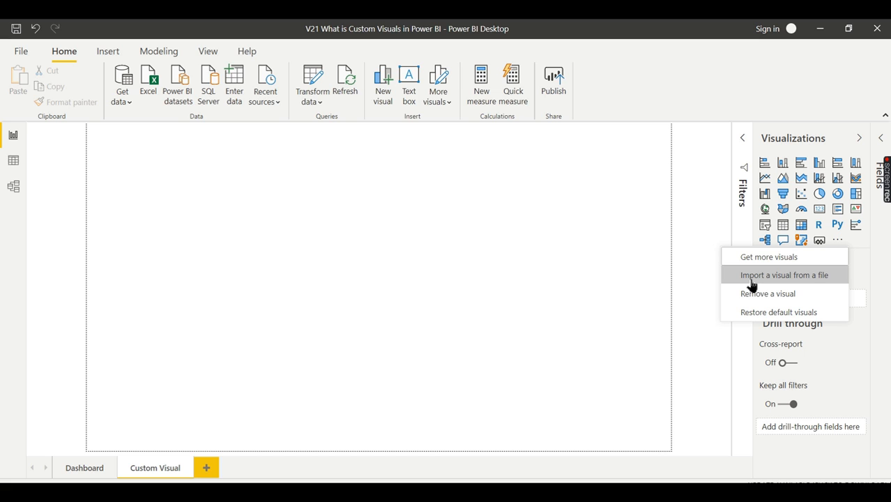
pyautogui.moveTo(809, 285)
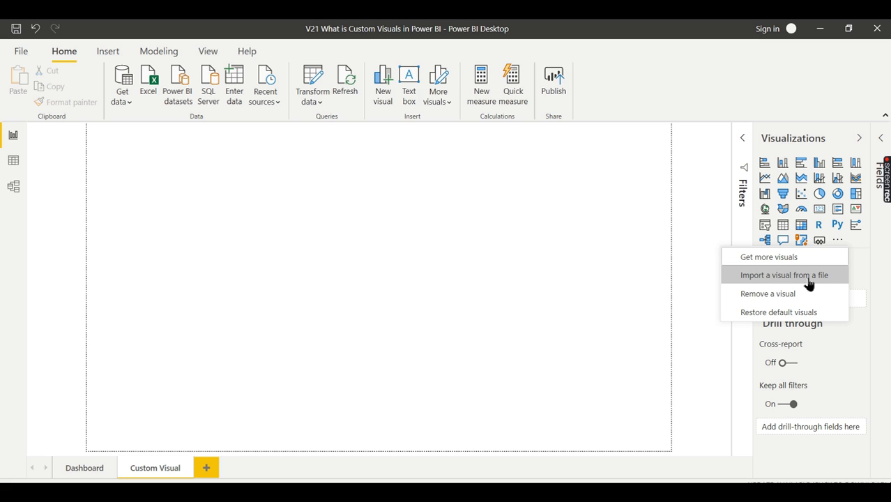
pyautogui.moveTo(703, 288)
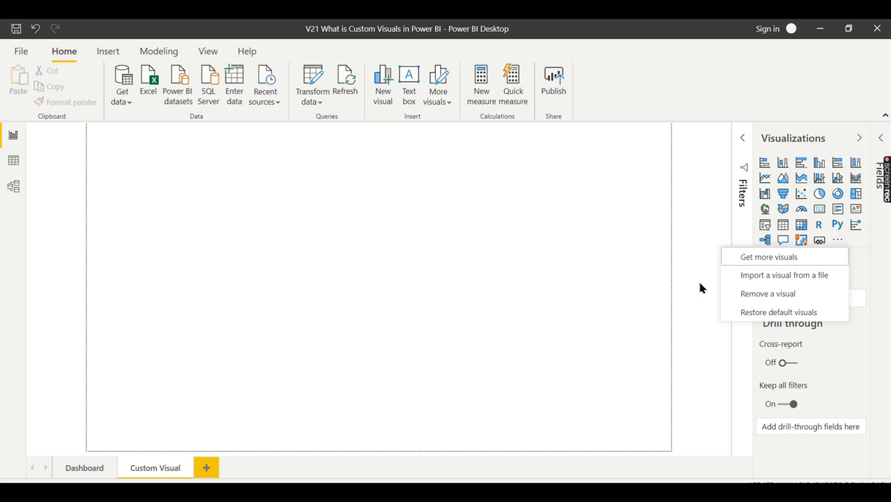
pyautogui.moveTo(784, 275)
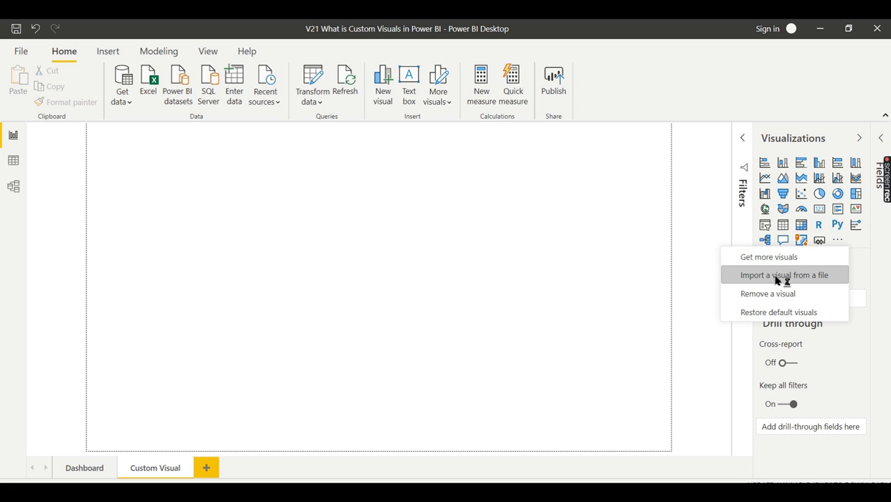
# - Choose Import a visual from a file, disable the warning for the future, and confirm Import
pyautogui.click(784, 274)
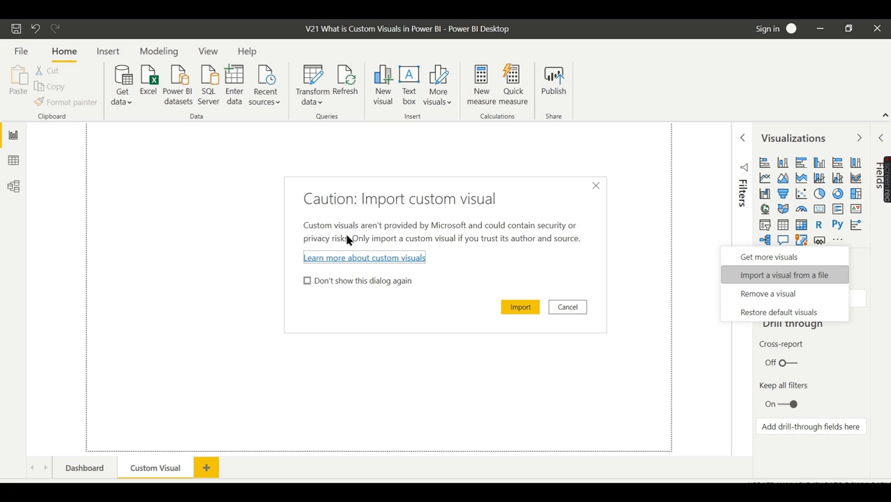
pyautogui.moveTo(391, 240)
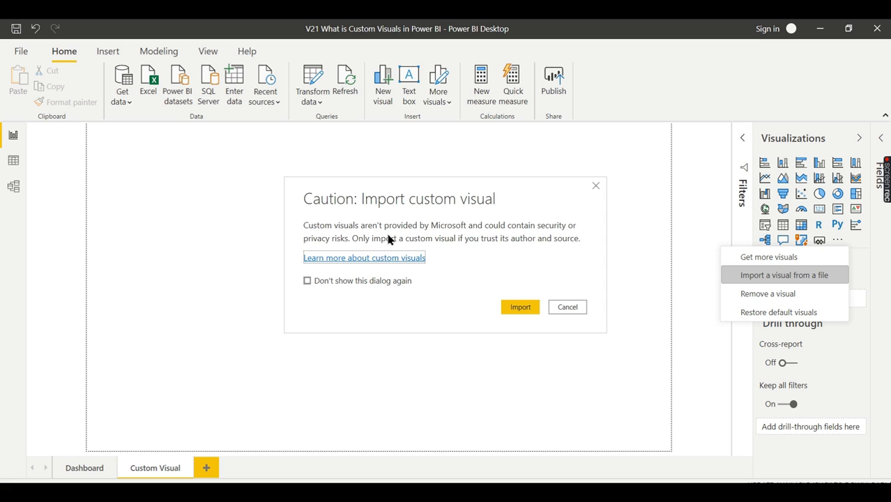
pyautogui.click(307, 281)
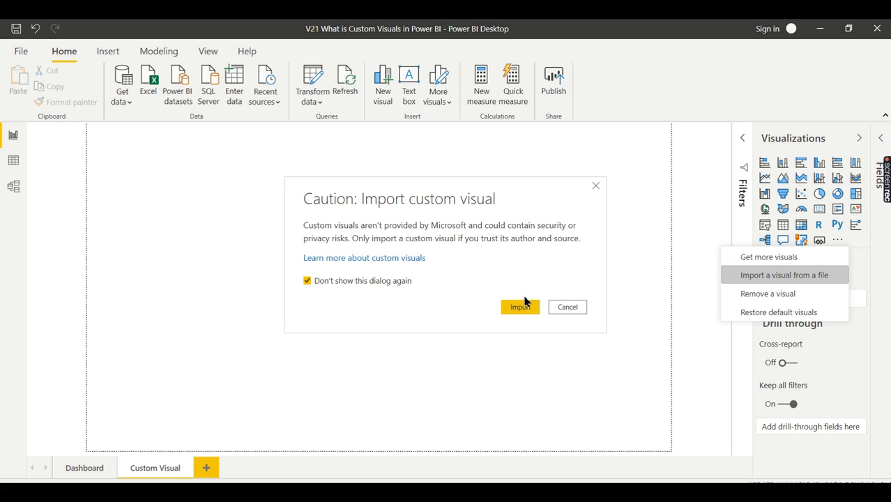
pyautogui.moveTo(468, 237)
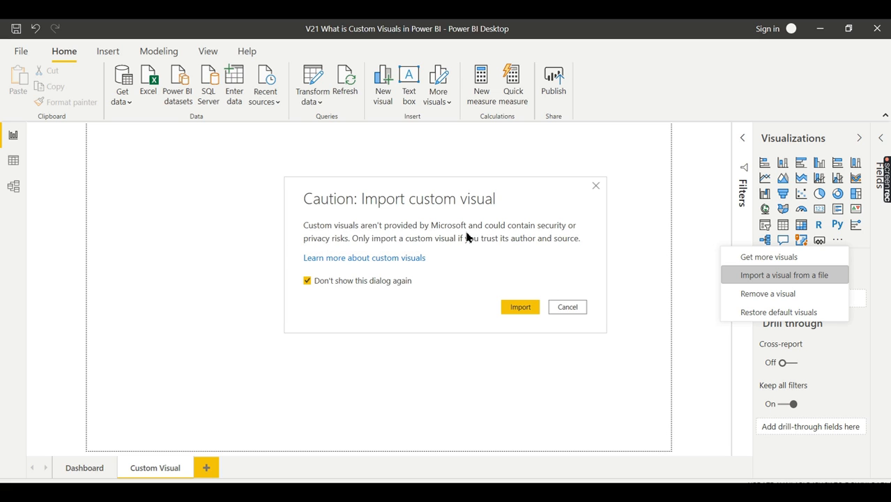
pyautogui.moveTo(513, 261)
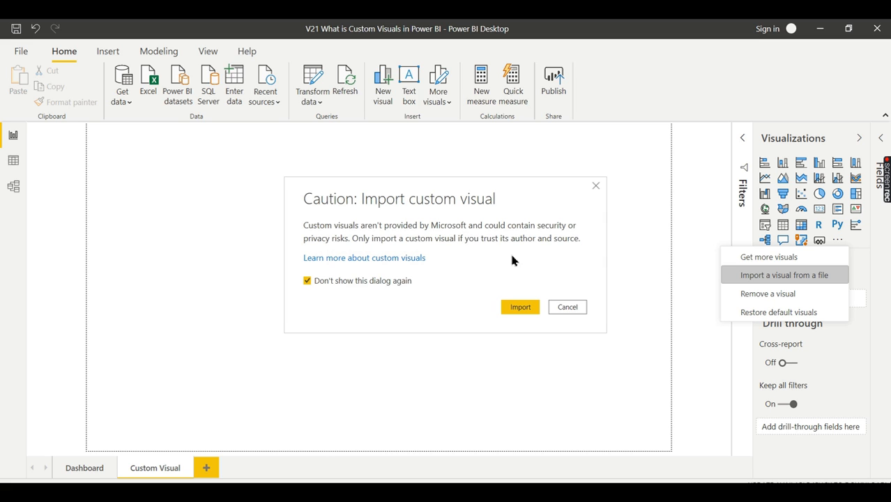
pyautogui.moveTo(543, 304)
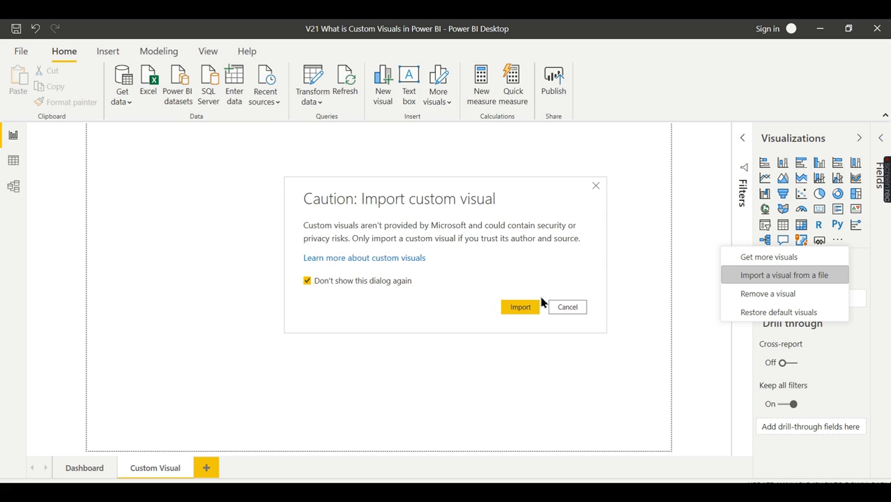
pyautogui.click(520, 307)
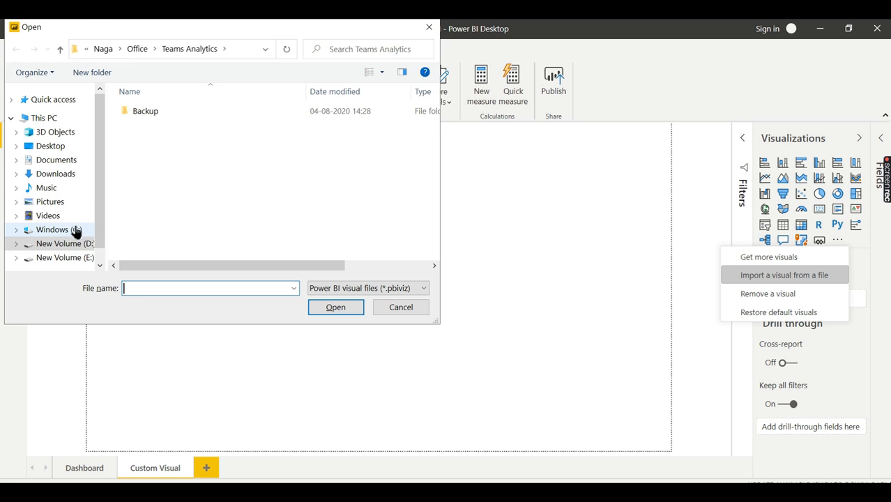
# - Import the downloaded .pbiviz ratings file from Downloads and dismiss the success message
pyautogui.click(54, 173)
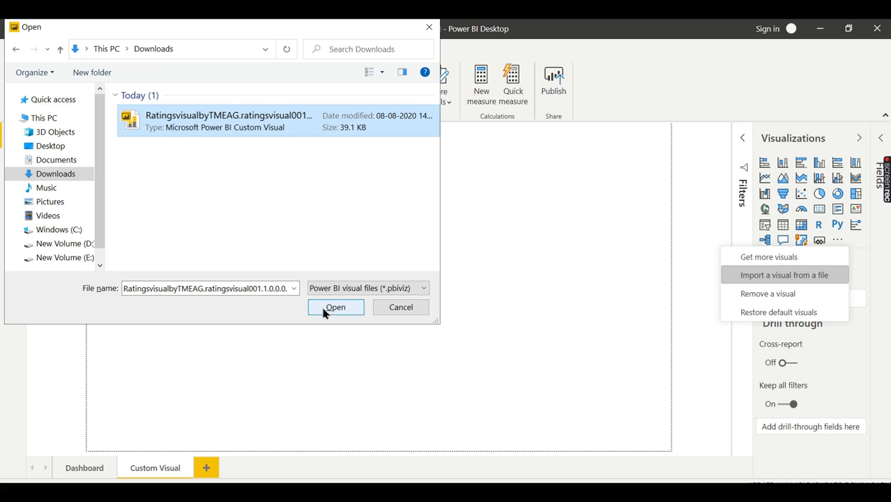
pyautogui.click(335, 306)
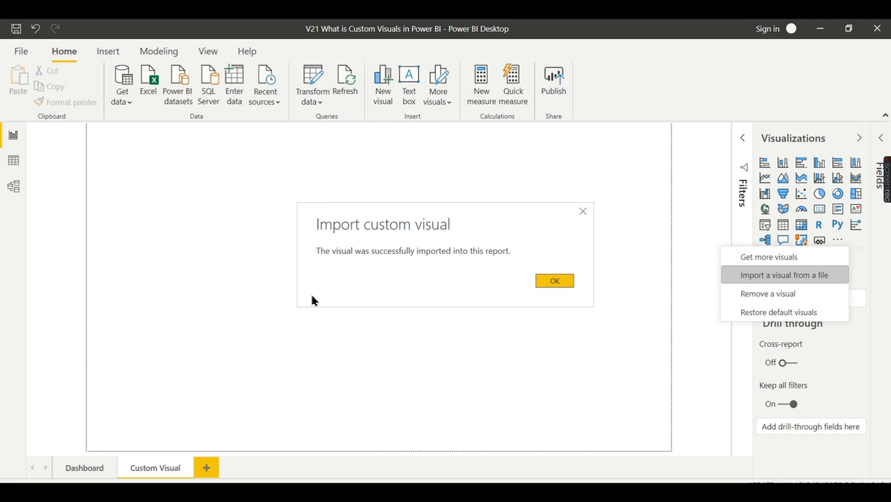
pyautogui.moveTo(368, 253)
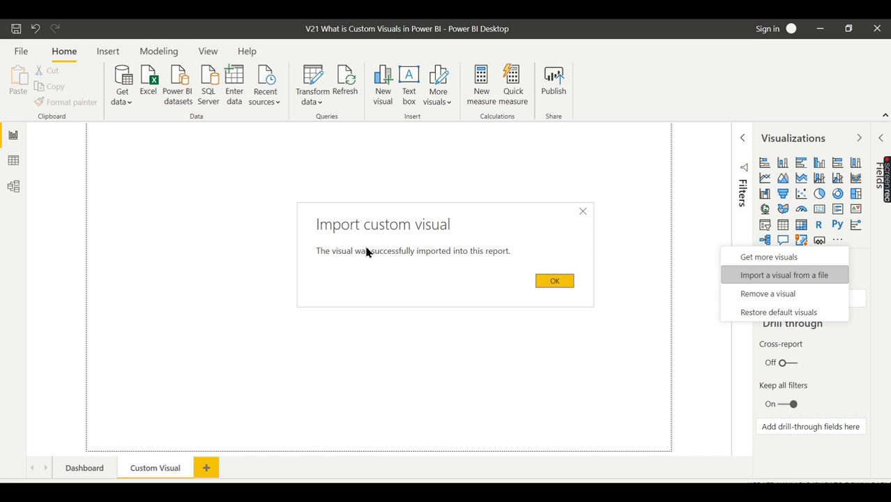
pyautogui.moveTo(551, 286)
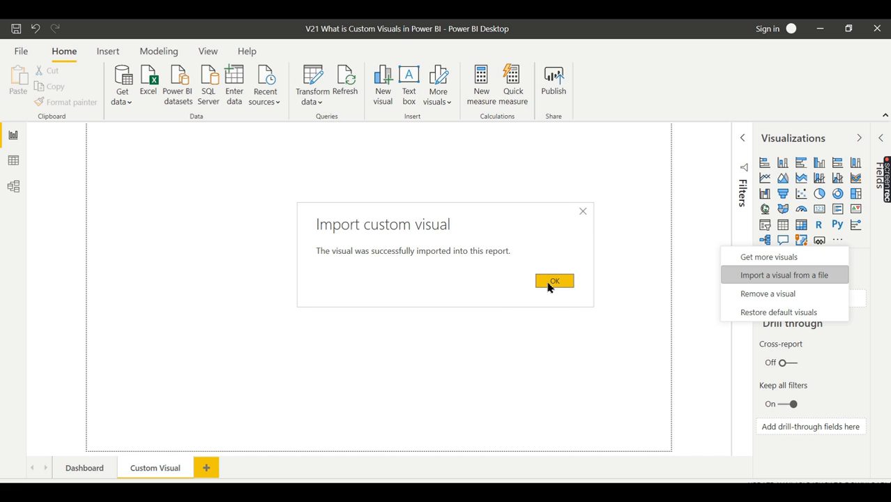
pyautogui.click(555, 281)
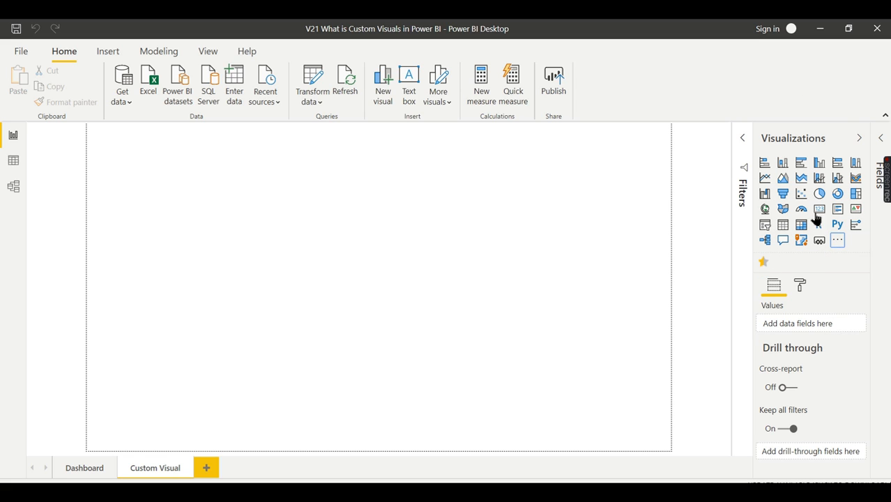
pyautogui.moveTo(828, 260)
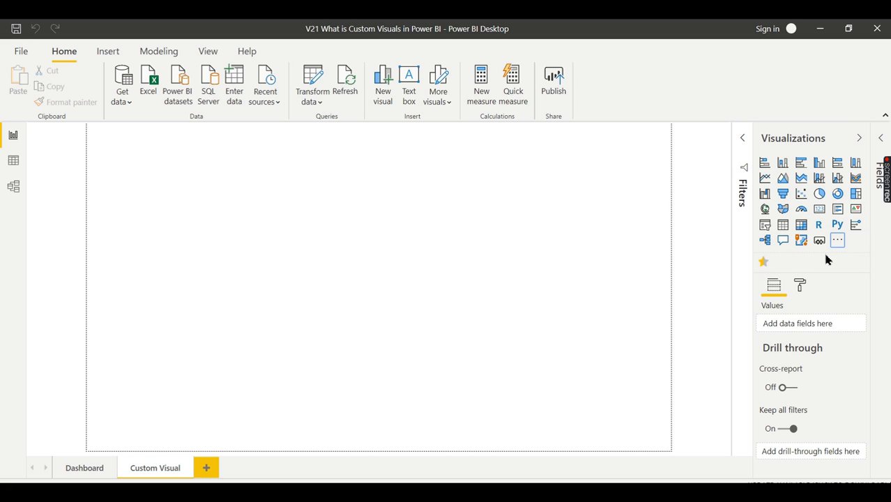
pyautogui.moveTo(837, 277)
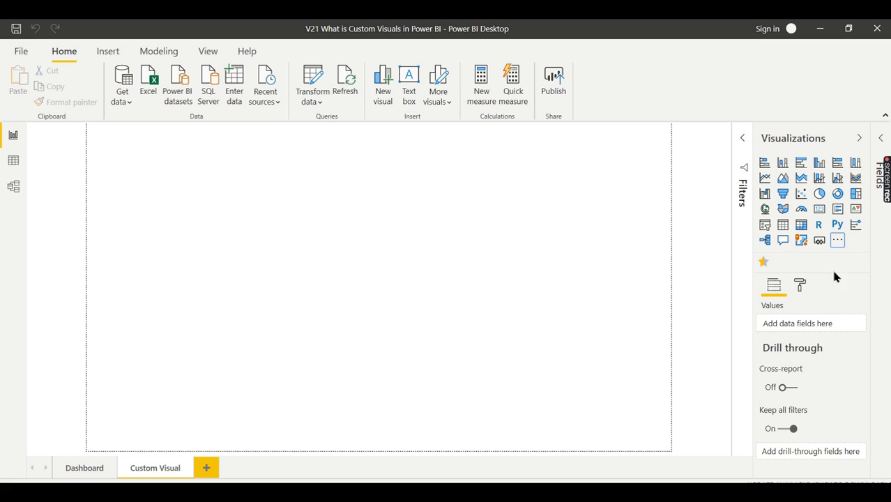
pyautogui.moveTo(302, 227)
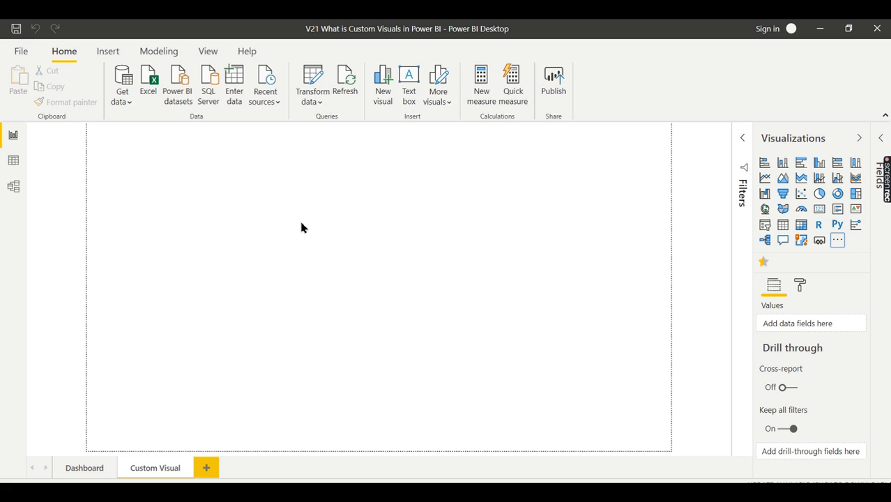
pyautogui.moveTo(765, 264)
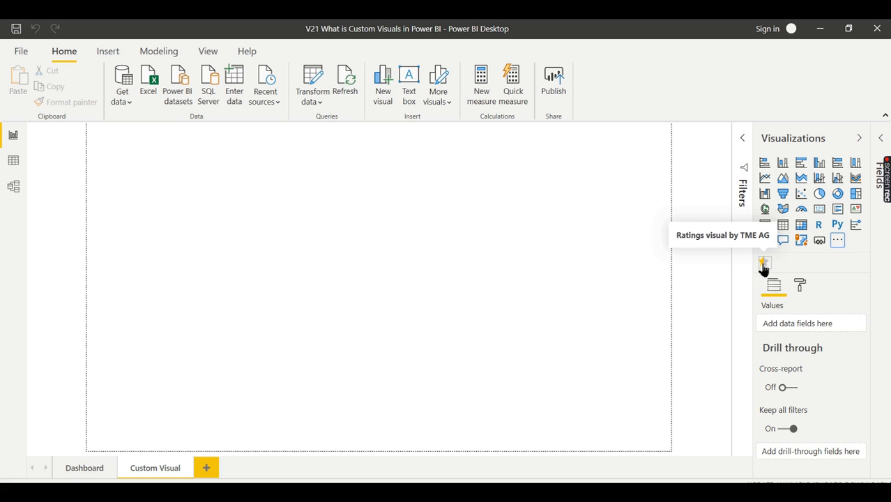
# - Move the custom visual lower, add a blank clustered bar chart beside it, and reselect the custom visual
pyautogui.click(765, 262)
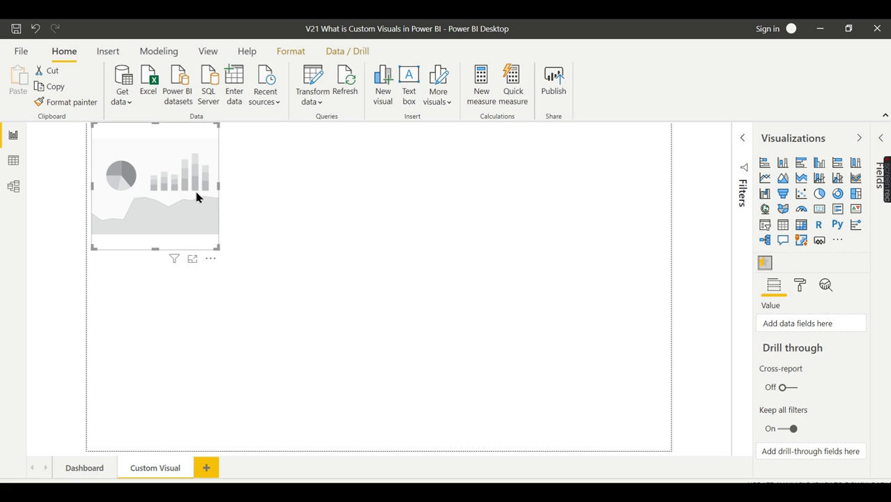
pyautogui.moveTo(154, 187); pyautogui.dragTo(179, 212)
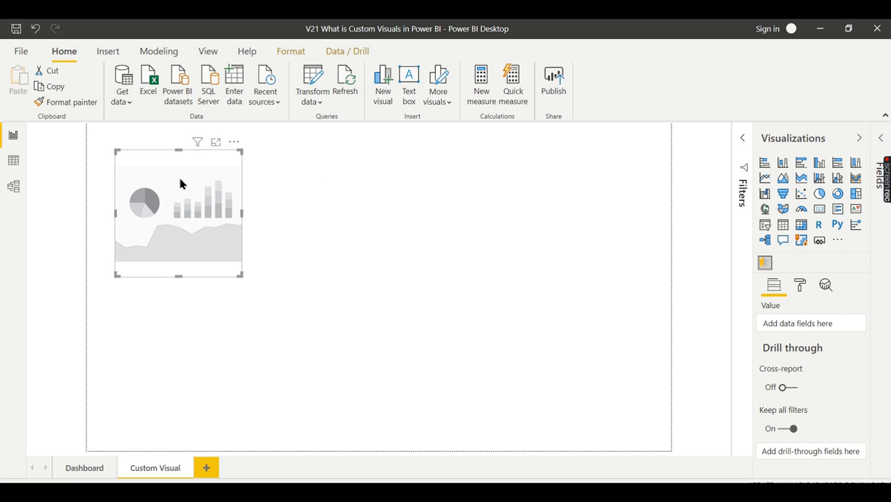
pyautogui.moveTo(743, 137)
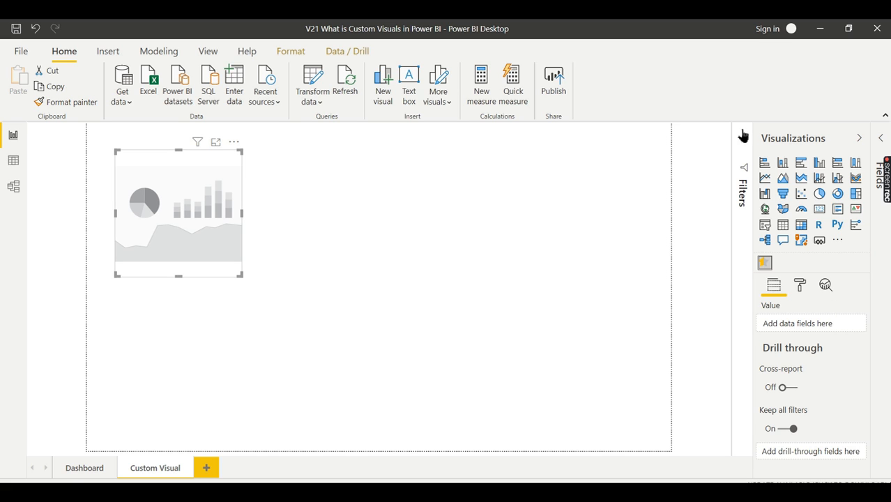
pyautogui.click(860, 138)
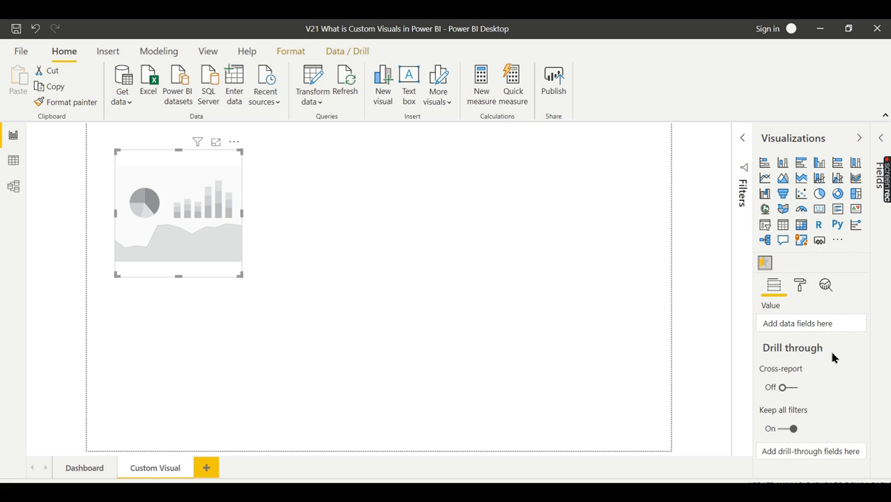
pyautogui.click(801, 285)
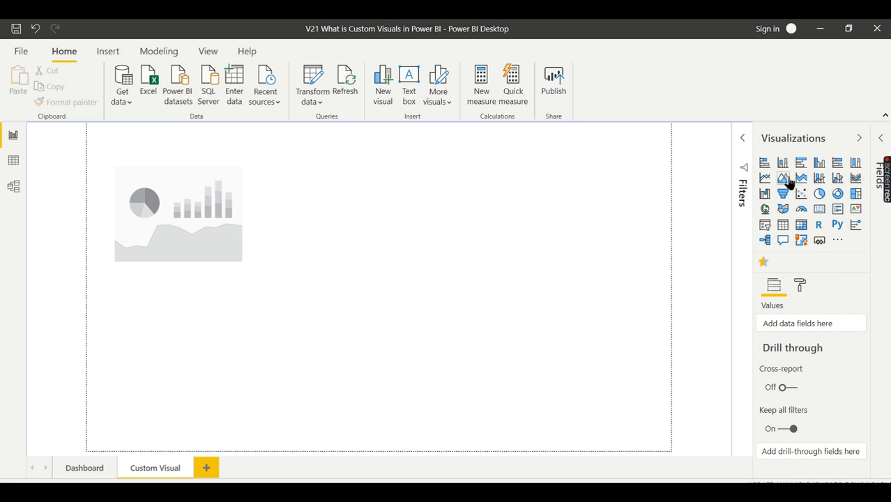
pyautogui.click(764, 162)
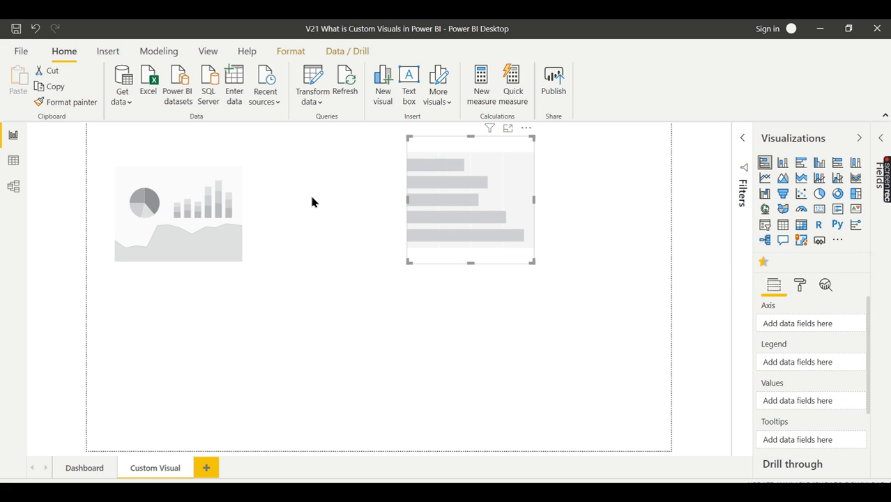
pyautogui.click(179, 212)
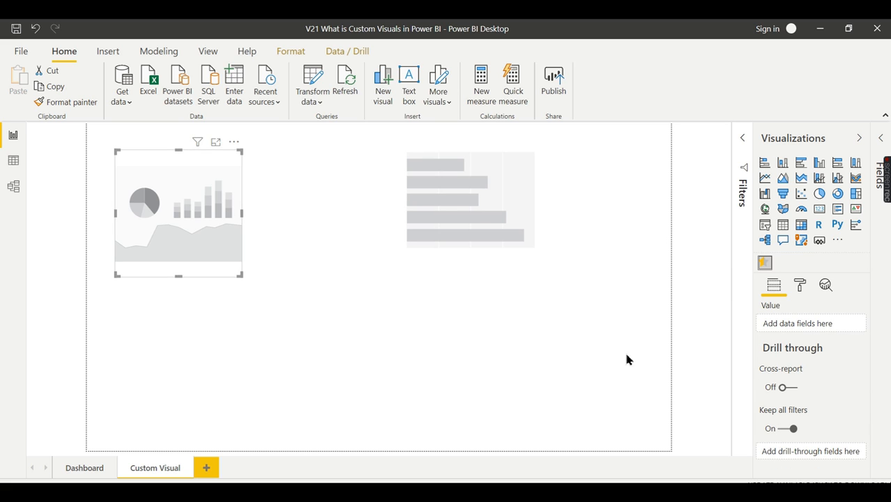
pyautogui.moveTo(338, 228)
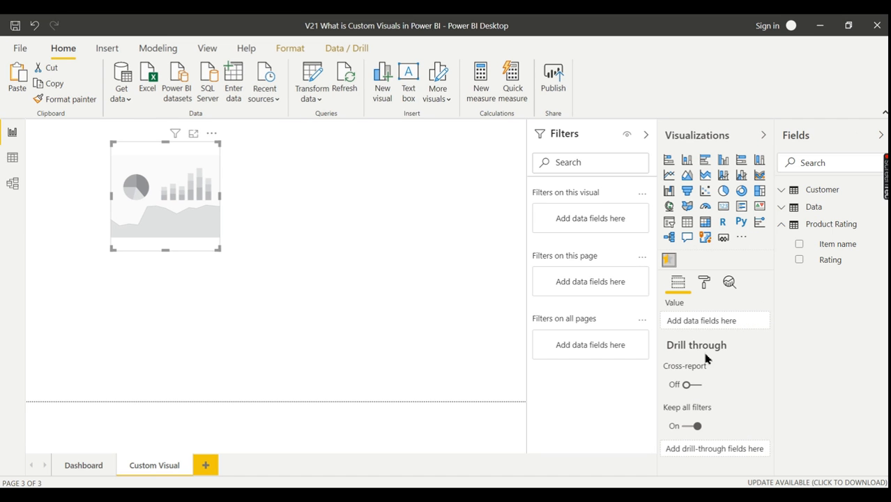
pyautogui.moveTo(759, 210)
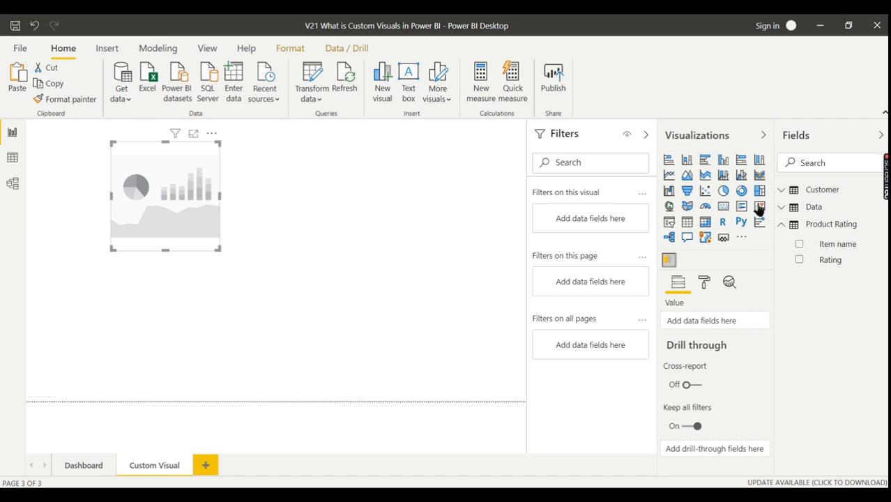
pyautogui.moveTo(282, 236)
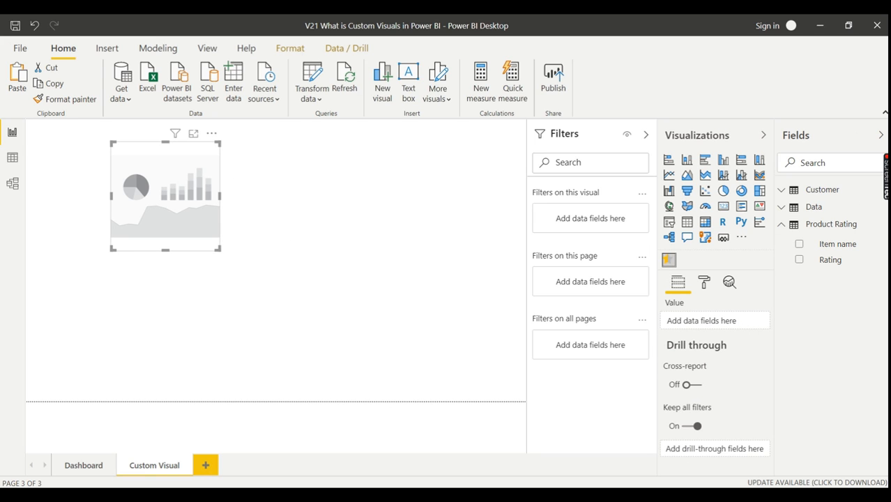
pyautogui.moveTo(355, 360)
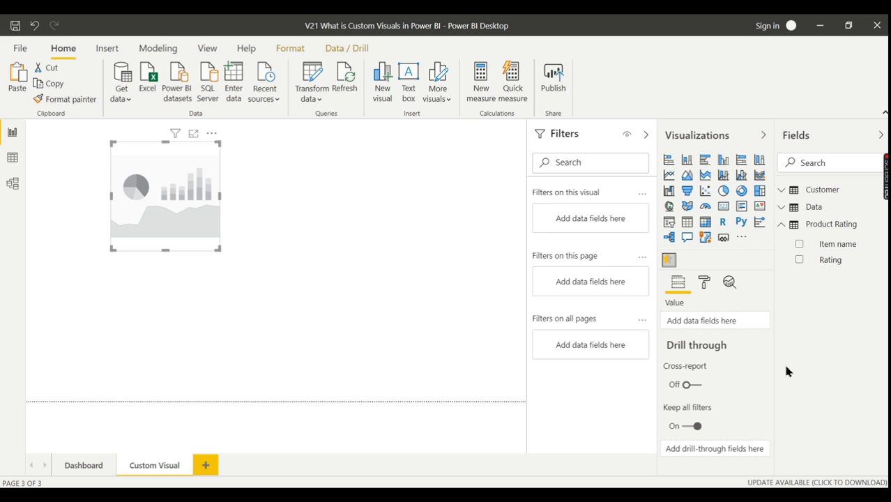
pyautogui.moveTo(715, 319)
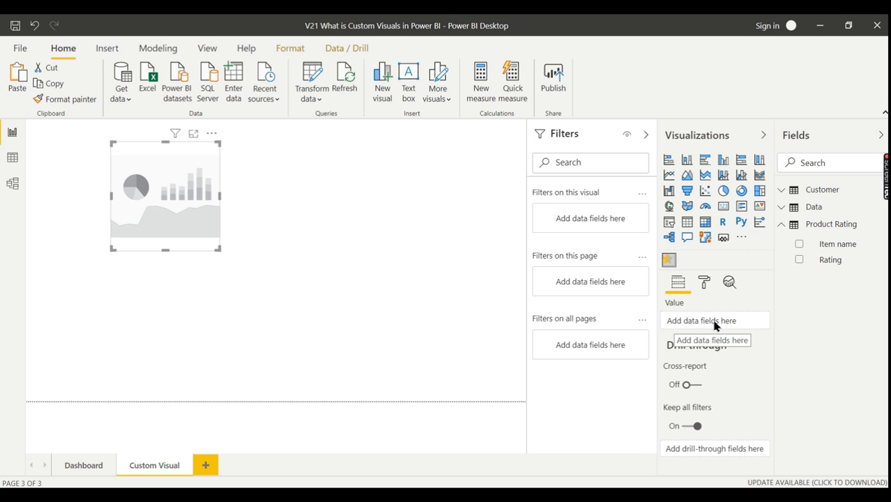
pyautogui.moveTo(677, 326)
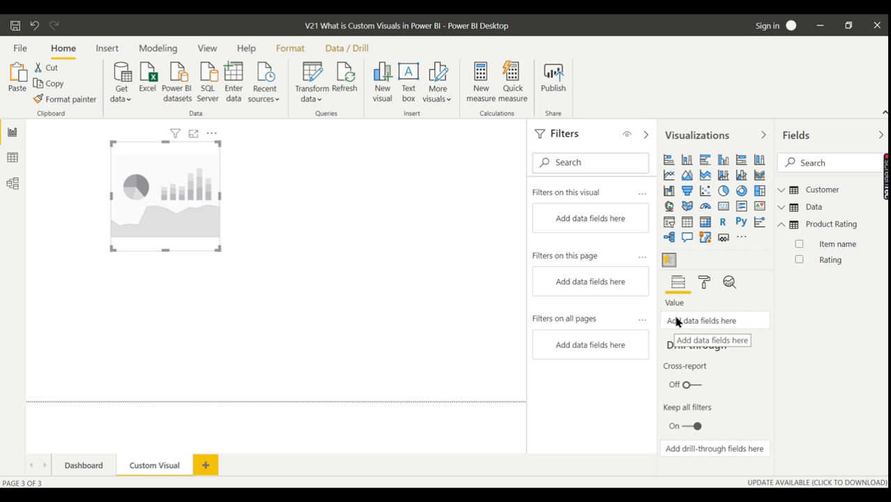
pyautogui.moveTo(195, 173)
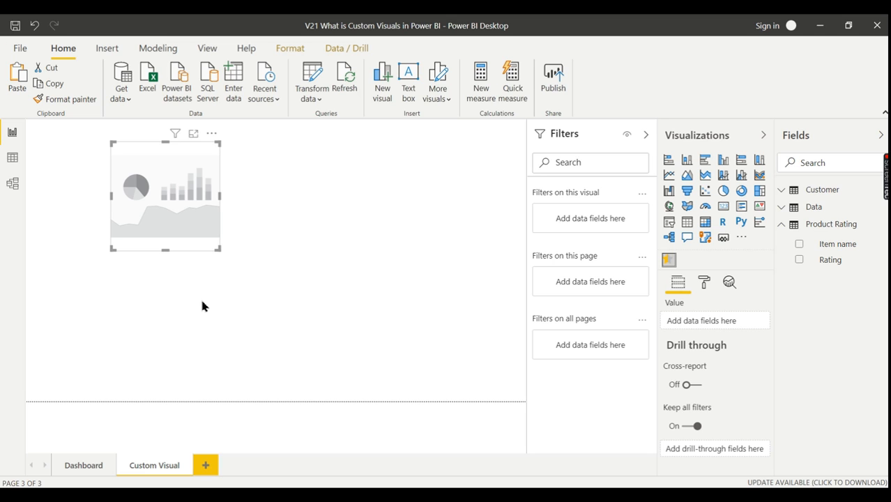
pyautogui.moveTo(801, 271)
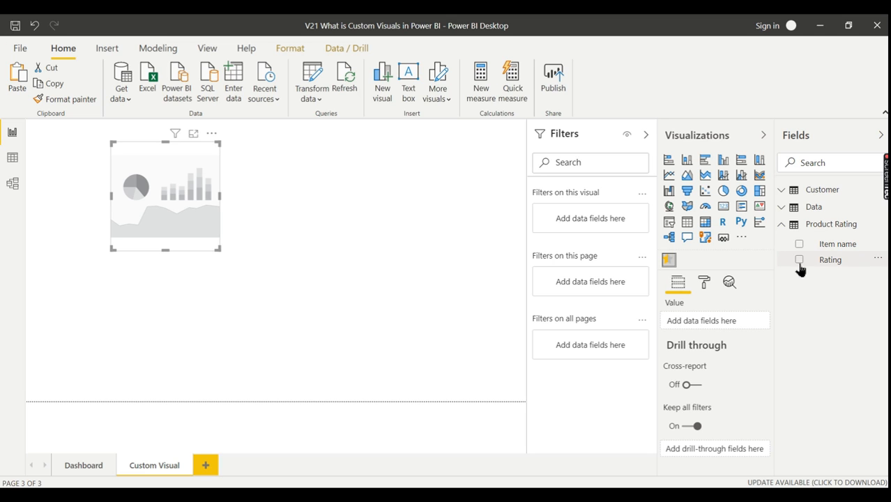
pyautogui.moveTo(823, 265)
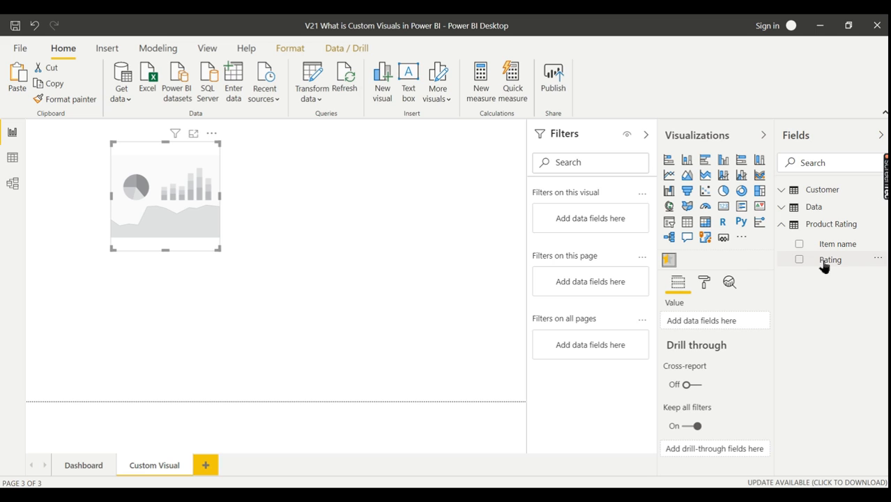
pyautogui.click(11, 156)
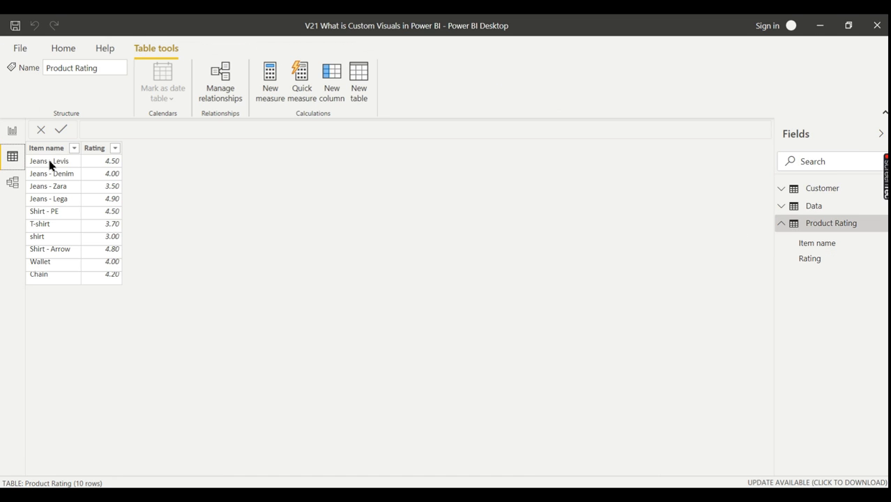
pyautogui.moveTo(45, 165)
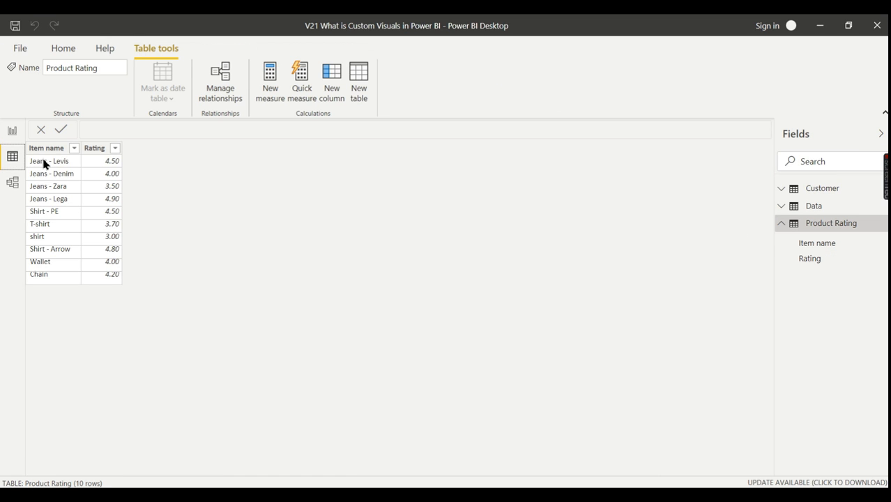
pyautogui.moveTo(117, 167)
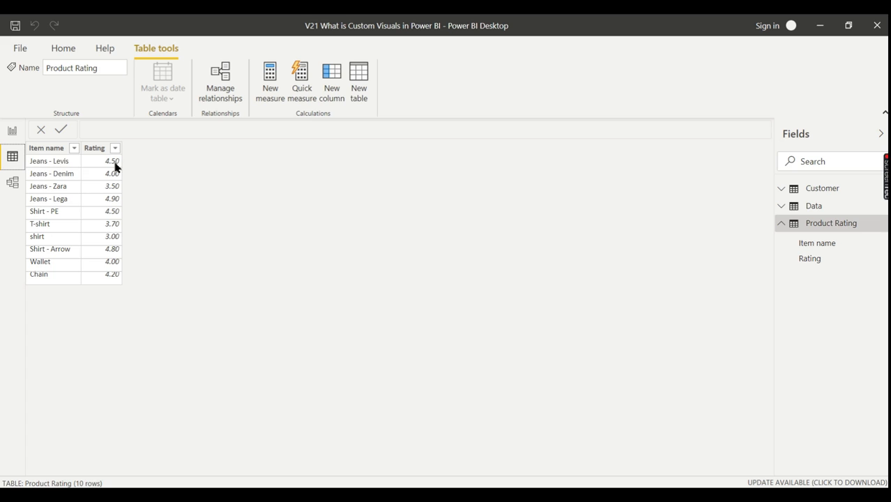
pyautogui.click(11, 131)
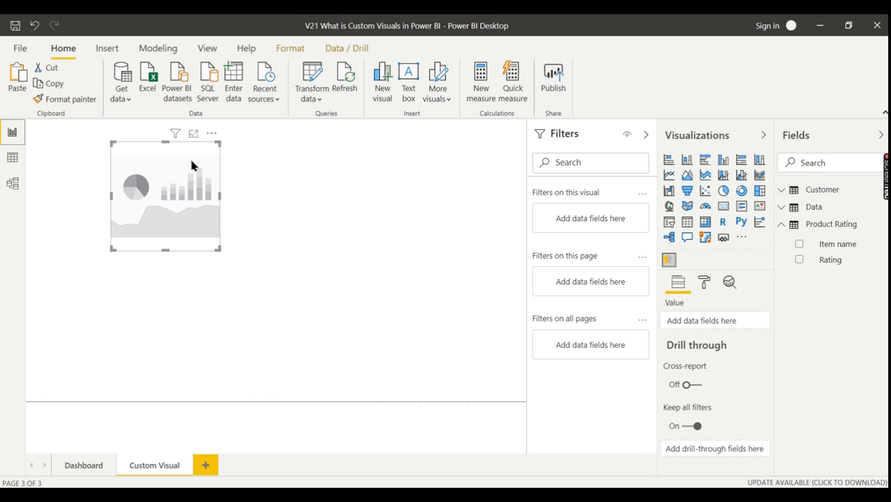
# - Add the Rating field to the visual and summarise it as Sum, showing five stars
pyautogui.click(800, 259)
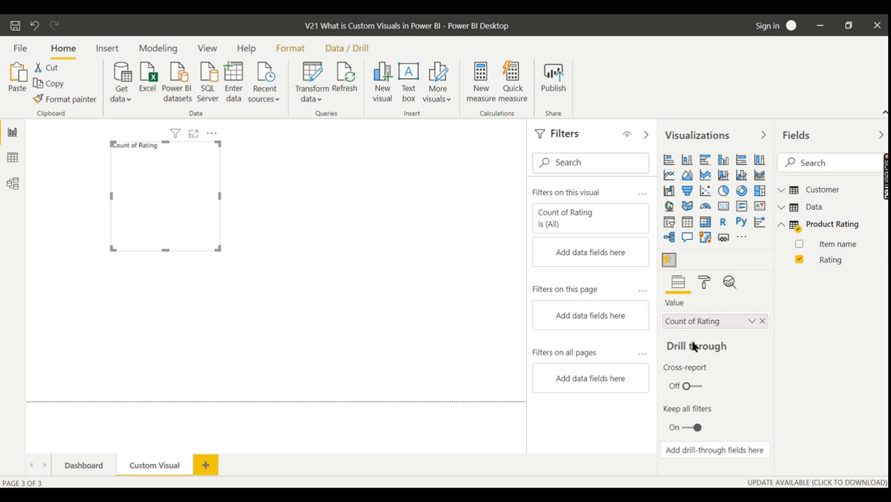
pyautogui.click(752, 321)
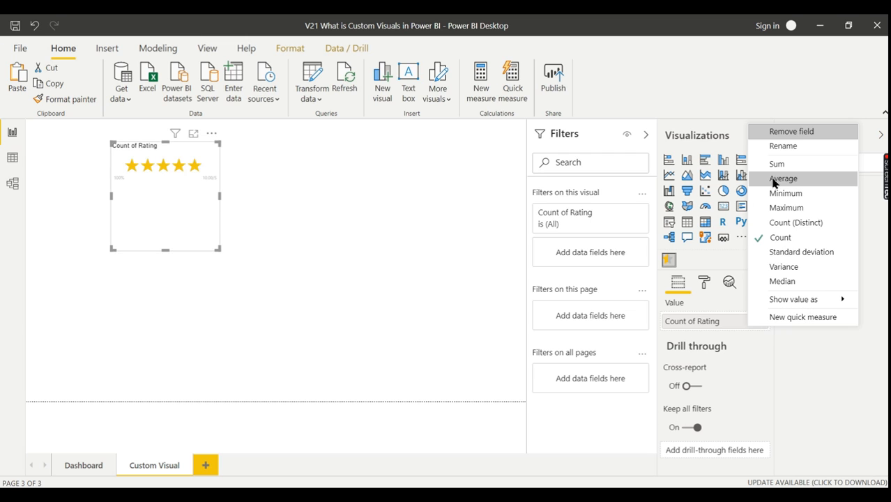
pyautogui.click(777, 164)
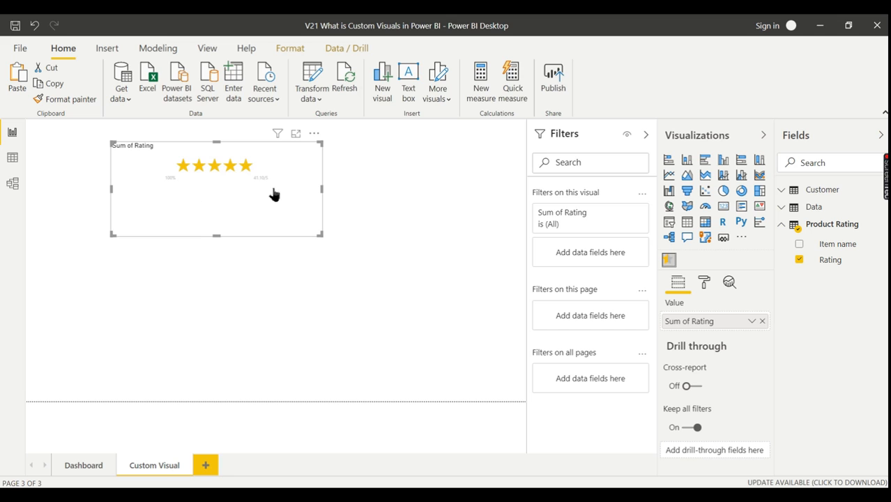
pyautogui.moveTo(256, 188)
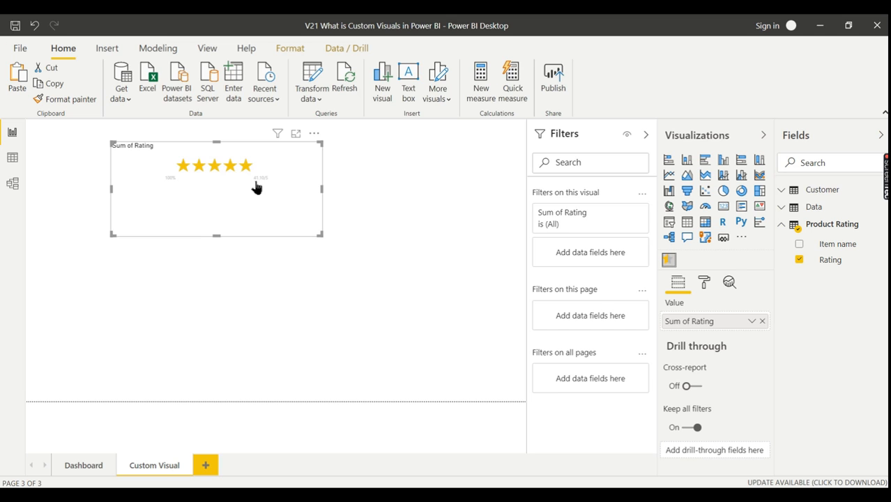
pyautogui.moveTo(784, 279)
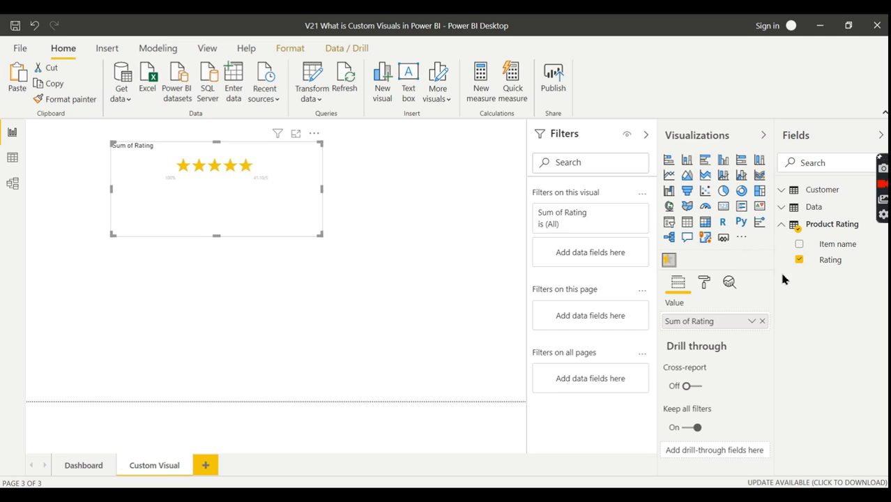
pyautogui.moveTo(809, 248)
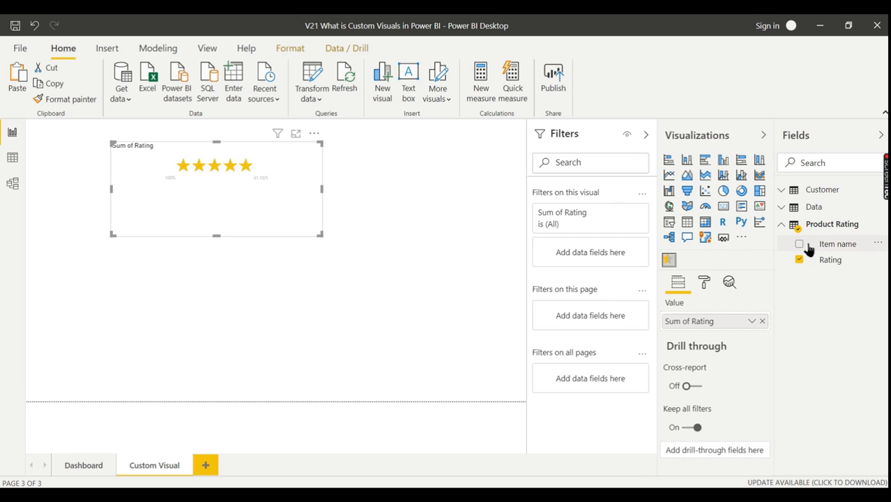
# - Filter the rating visual by Item name to Jeans - Denim in the Filters pane
pyautogui.moveTo(838, 242); pyautogui.dragTo(591, 252)
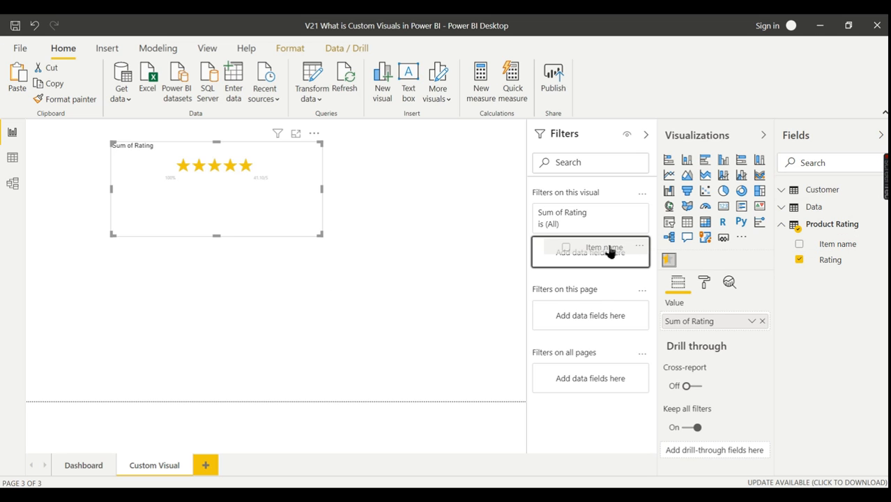
pyautogui.click(592, 251)
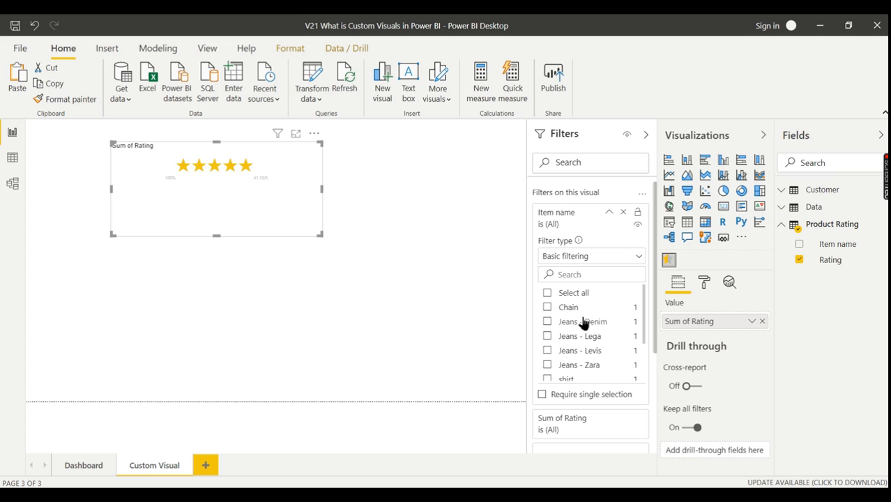
pyautogui.click(547, 320)
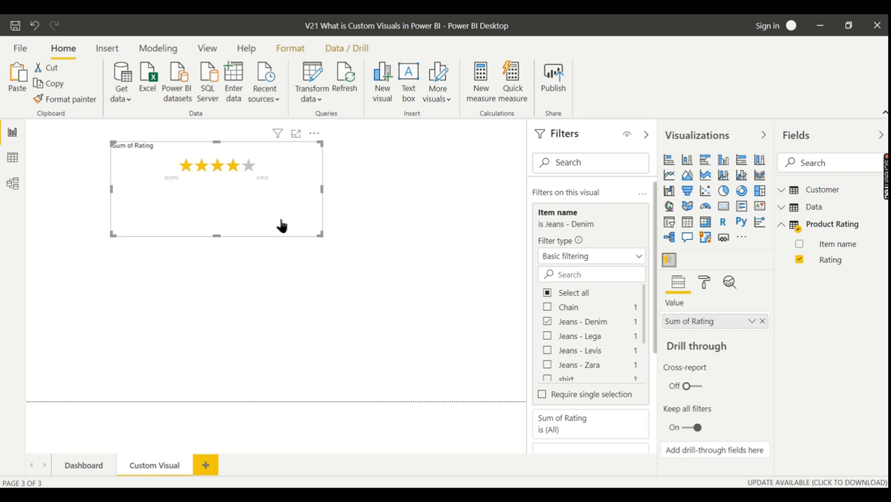
pyautogui.moveTo(299, 212)
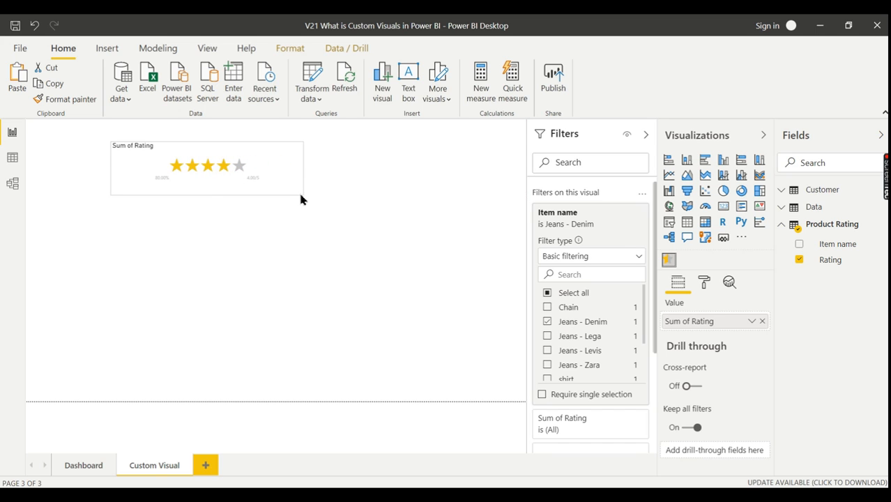
# - Set the rating visual's Title text to 'Jeans Denim' in the Format pane
pyautogui.click(207, 167)
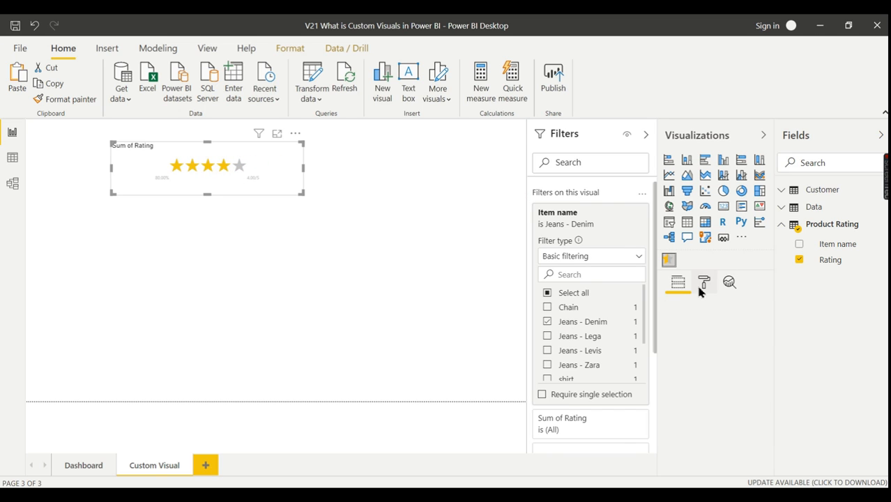
pyautogui.click(704, 281)
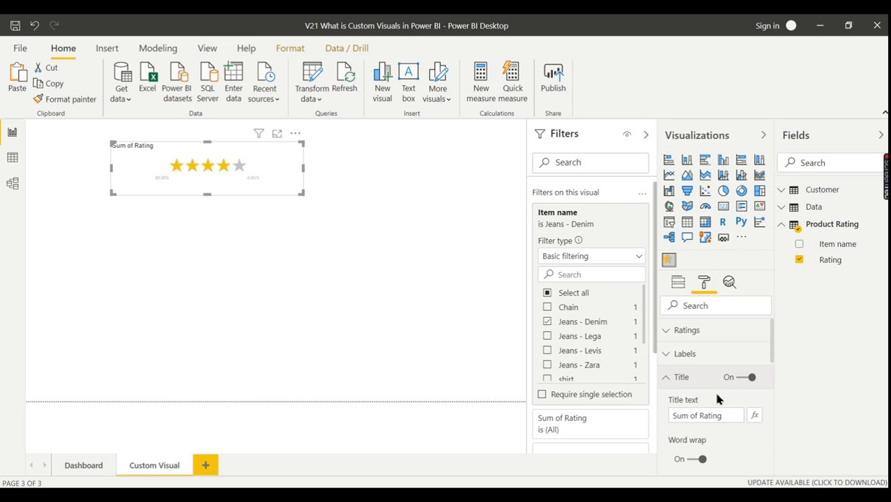
pyautogui.tripleClick(706, 416)
pyautogui.write('Jeans')
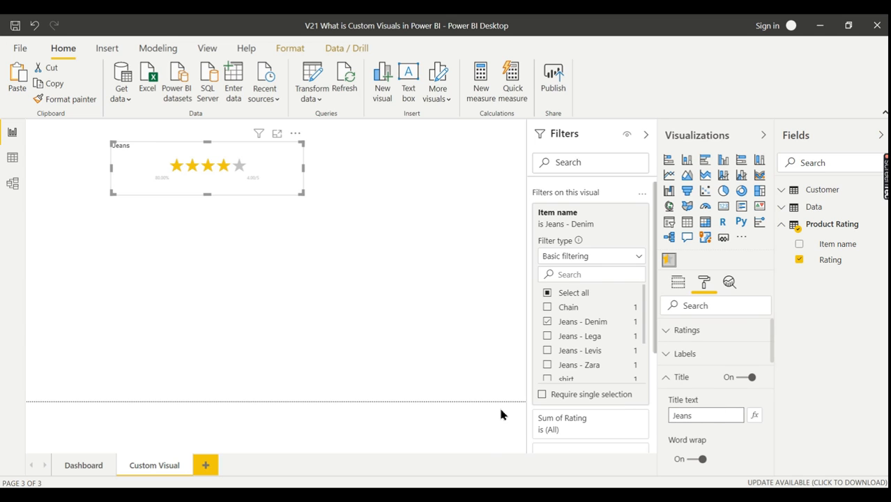
pyautogui.write('Denim')
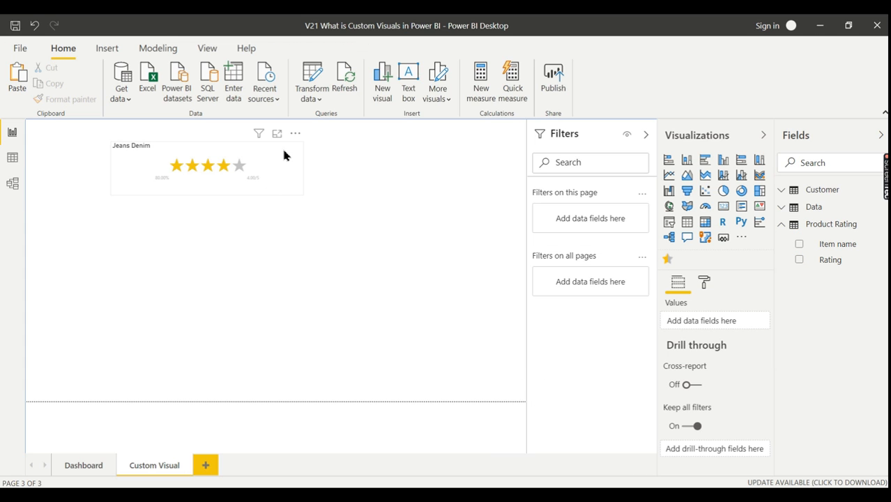
pyautogui.moveTo(274, 159)
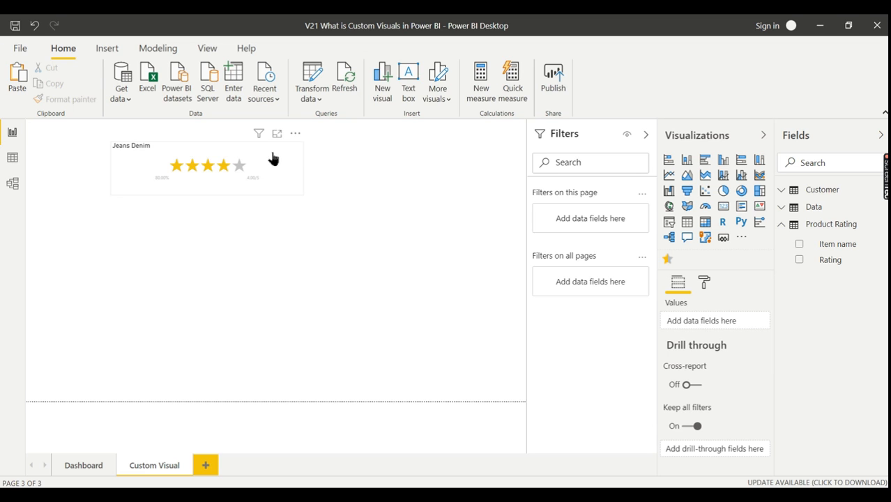
# - Duplicate the Jeans Denim visual and filter the copy's Item name to T-shirt
pyautogui.click(207, 167)
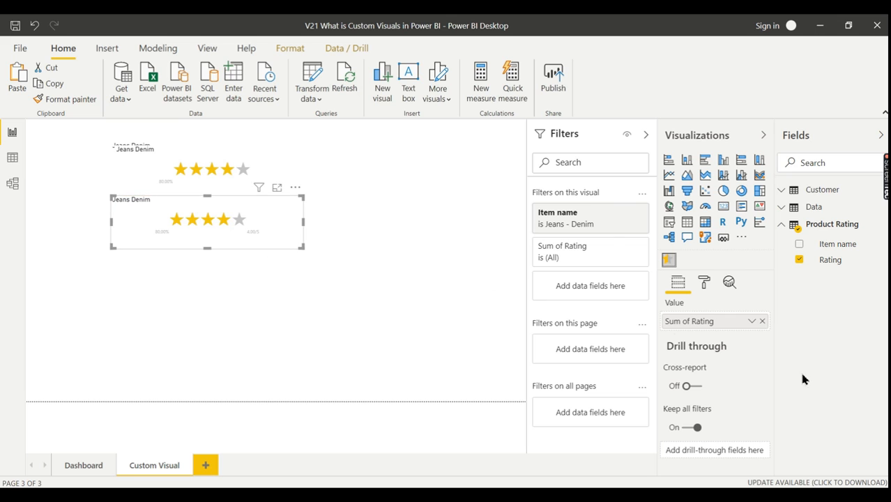
pyautogui.click(565, 212)
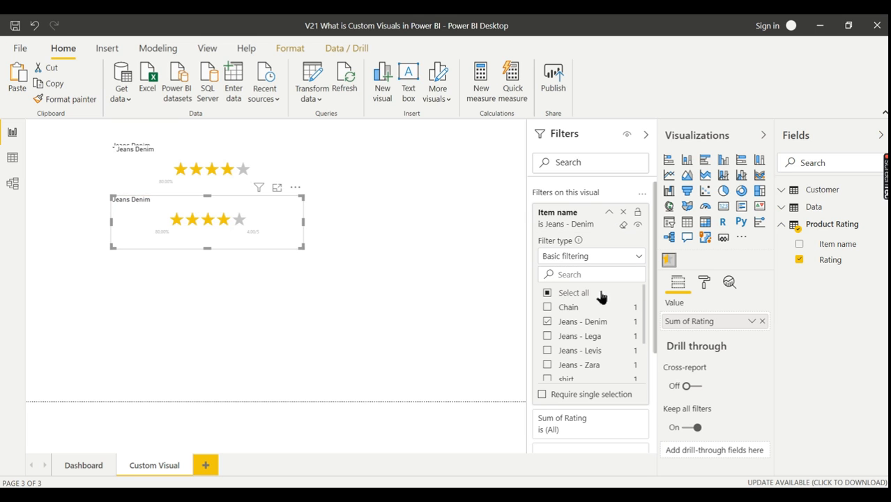
pyautogui.click(547, 335)
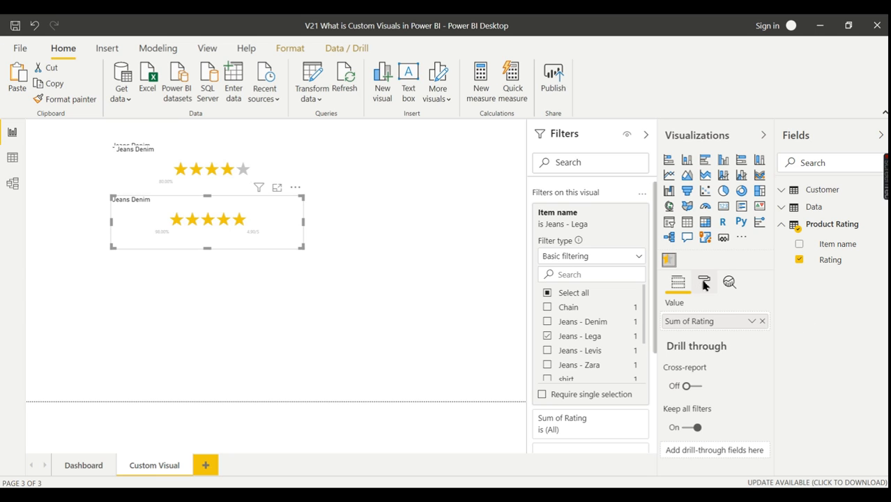
pyautogui.click(703, 282)
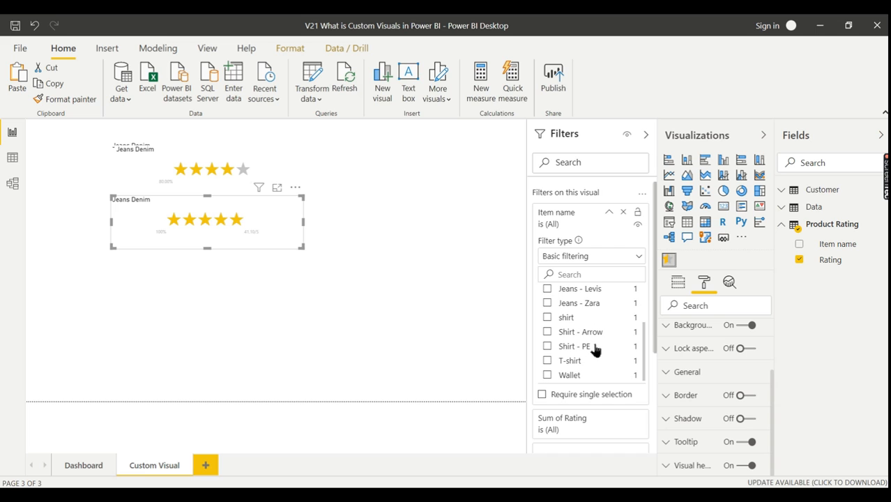
pyautogui.click(547, 360)
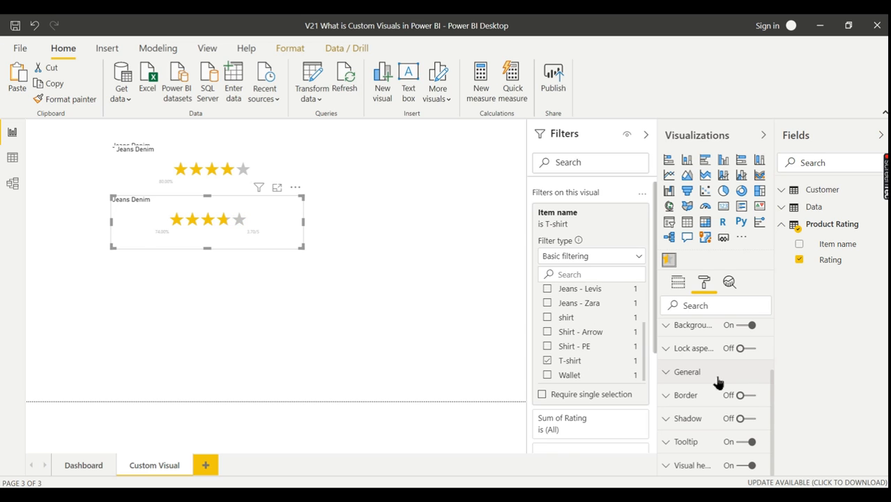
pyautogui.moveTo(714, 383)
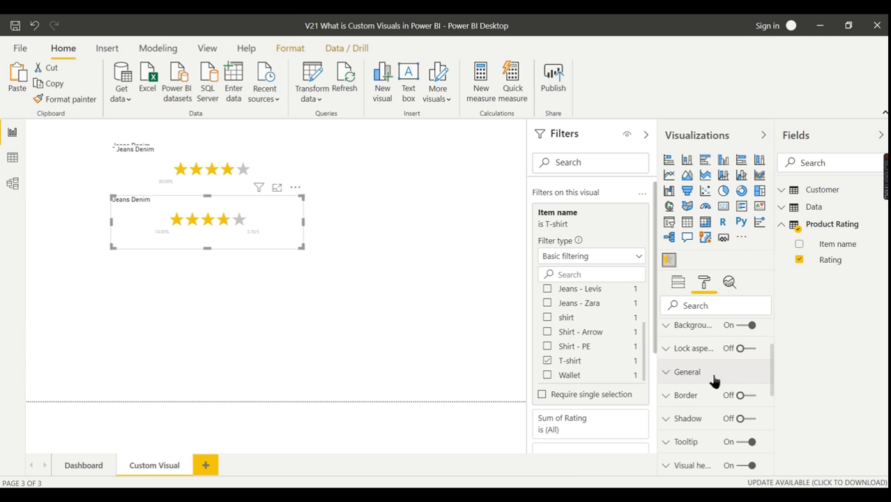
# - Title the copy 'T-shirt' and make both visuals' titles larger, bold and centred
pyautogui.scroll(3)
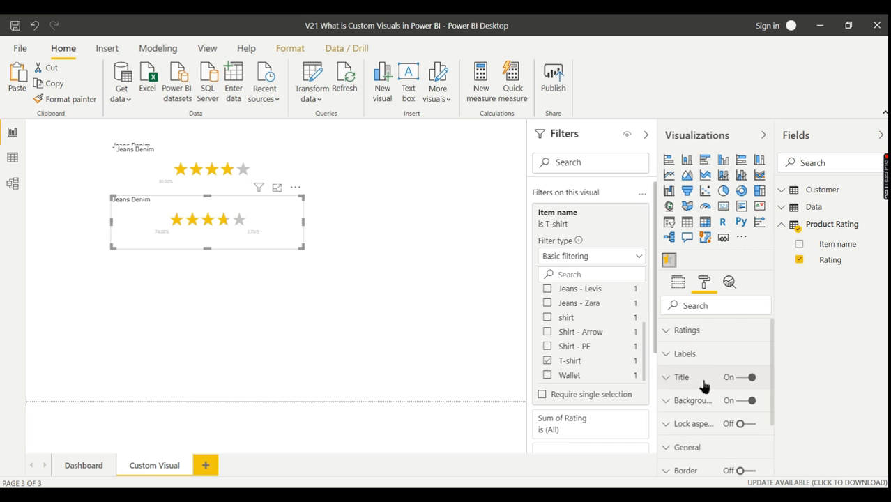
pyautogui.click(665, 376)
pyautogui.write('T 0-shi')
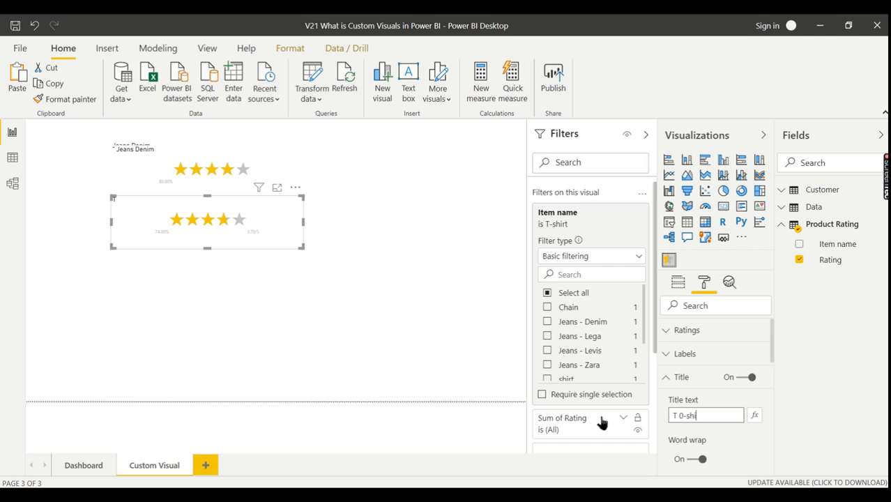
pyautogui.write('rt')
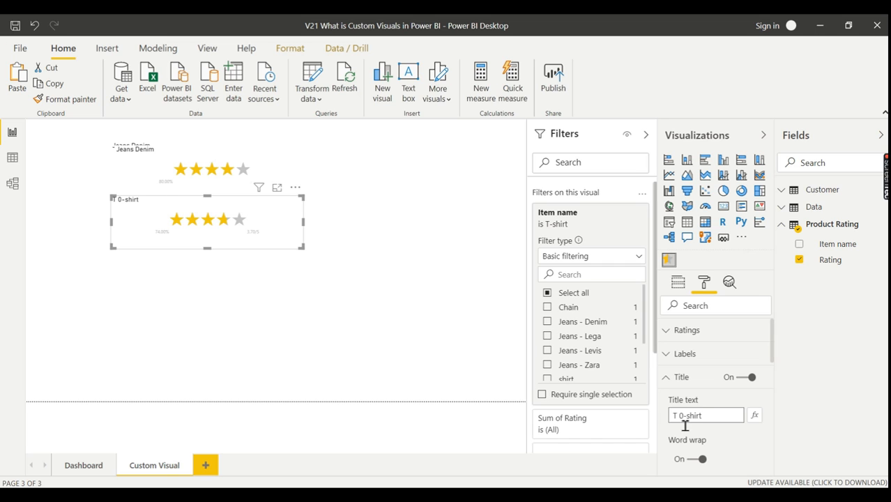
pyautogui.write('T-shirt')
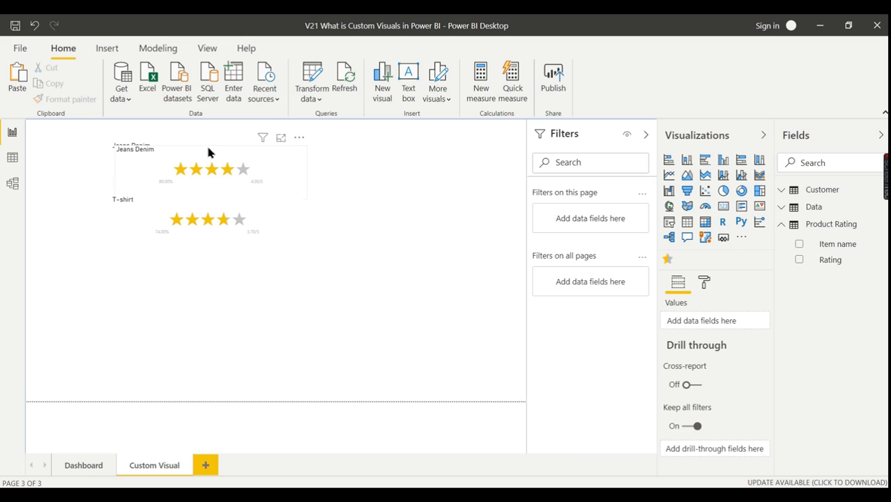
pyautogui.click(209, 170)
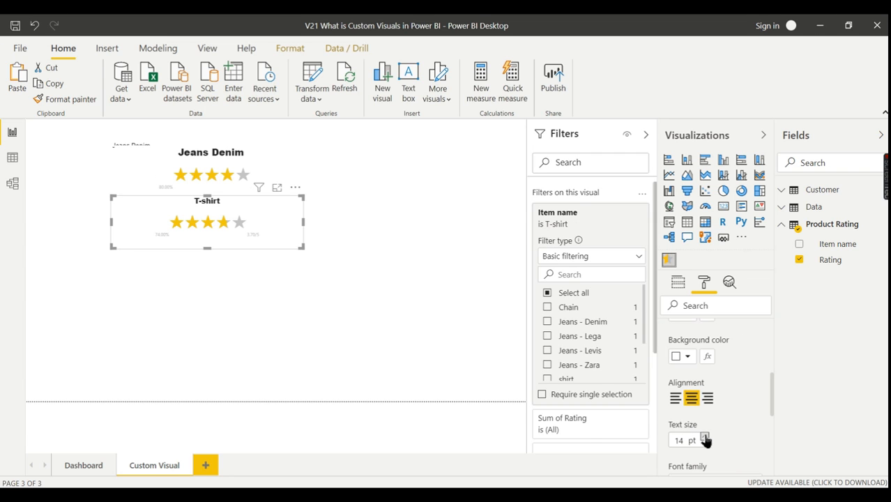
pyautogui.click(704, 438)
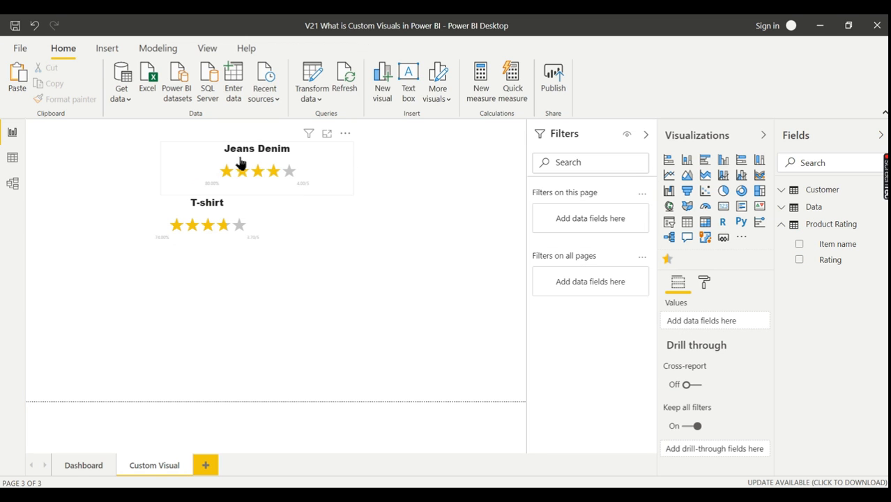
# - Align the Jeans Denim visual directly above the T-shirt visual, then select T-shirt
pyautogui.click(234, 167)
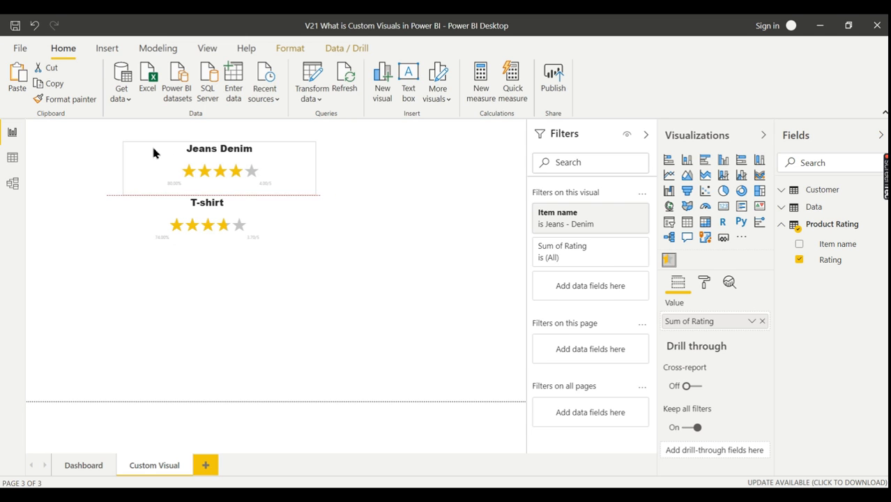
pyautogui.click(215, 167)
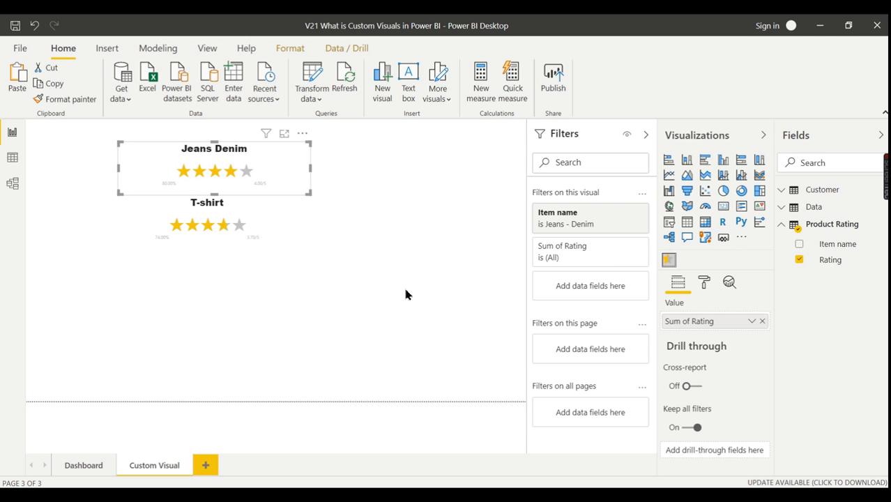
pyautogui.click(207, 223)
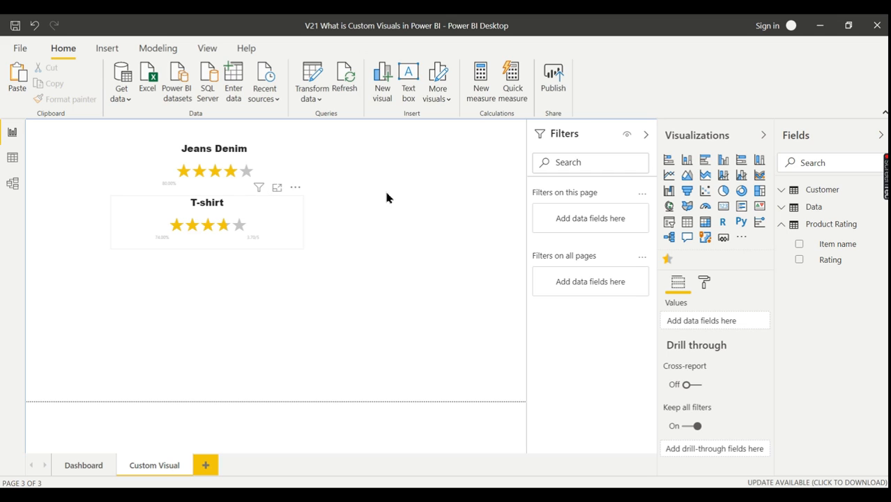
pyautogui.moveTo(265, 248)
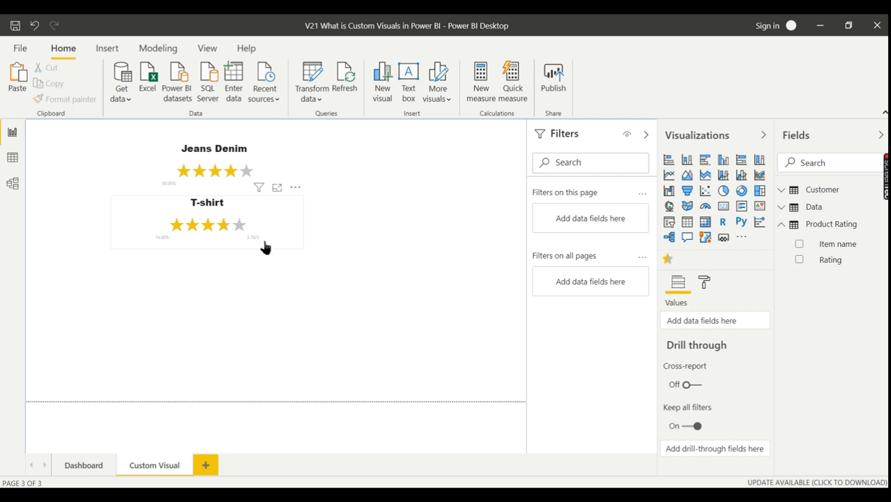
pyautogui.moveTo(271, 201)
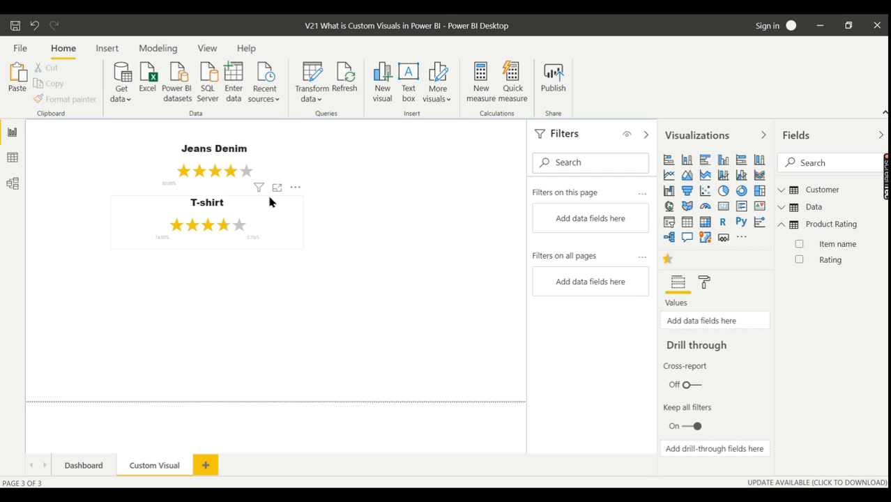
pyautogui.click(207, 221)
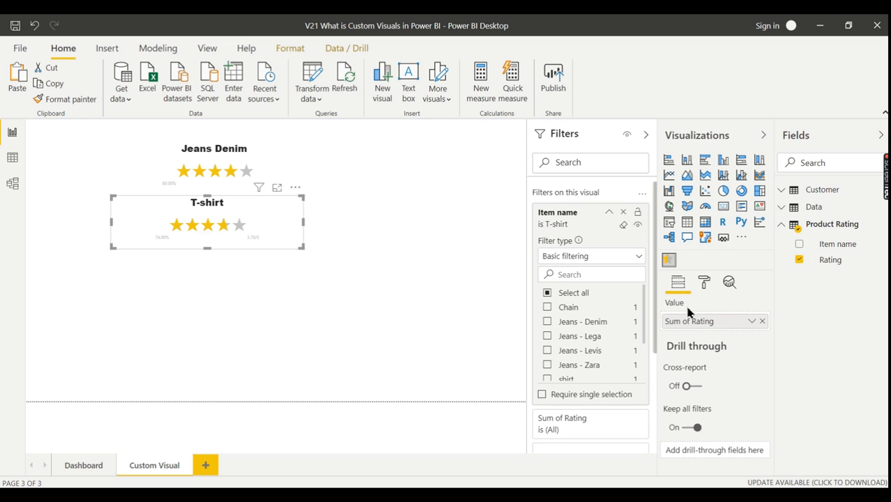
# - Edit the T-shirt visual's Stars setting, which currently reads 10
pyautogui.click(705, 282)
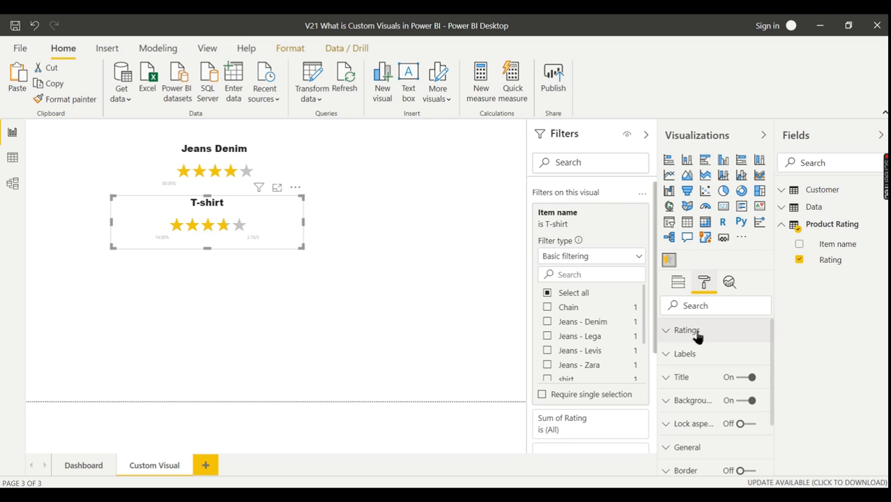
pyautogui.click(686, 329)
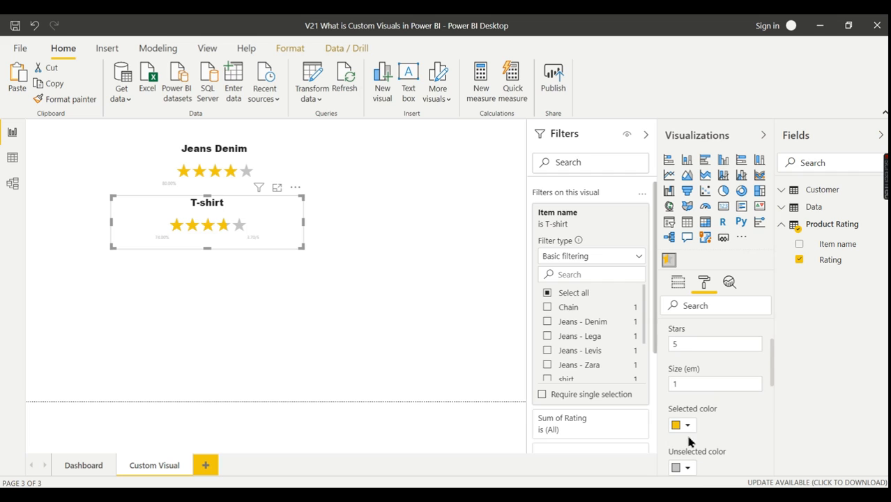
pyautogui.click(715, 343)
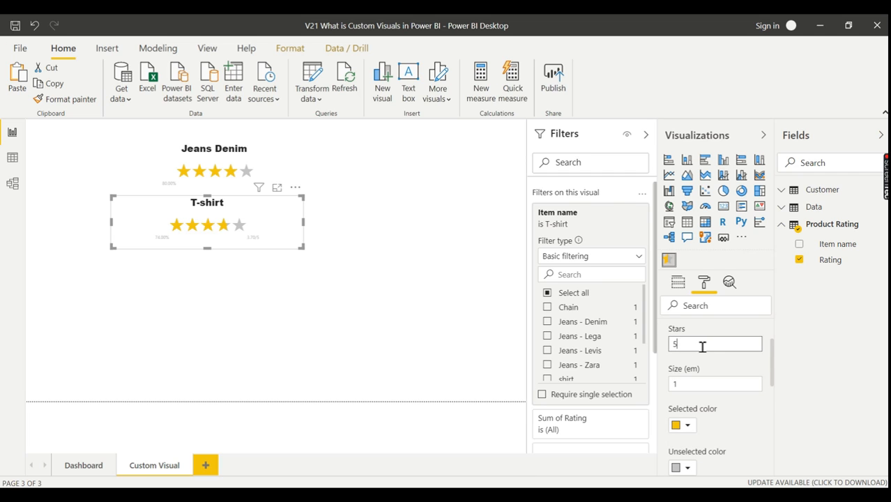
pyautogui.write('10')
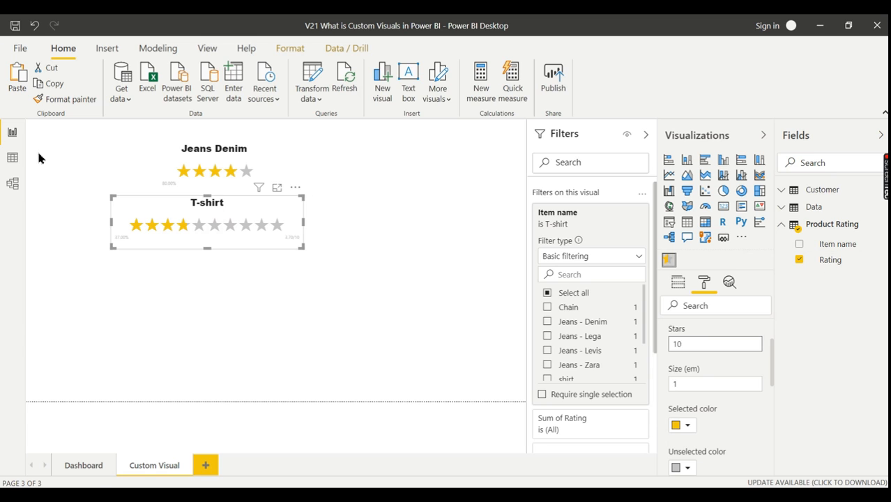
pyautogui.click(11, 156)
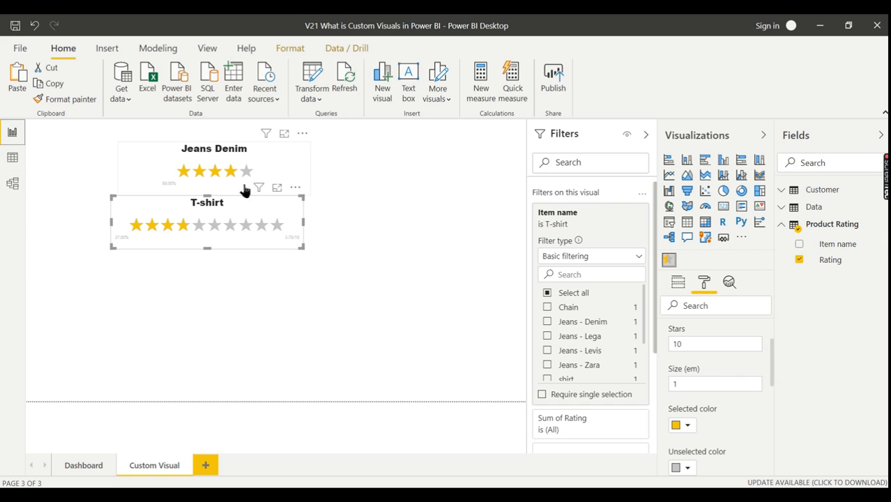
pyautogui.moveTo(704, 369)
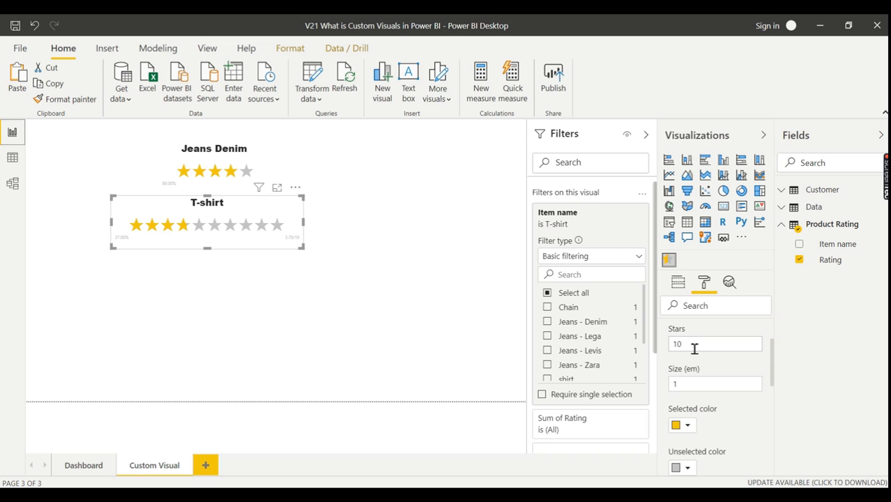
# - Replace the star count with 5 to match Jeans Denim and deselect the visual
pyautogui.tripleClick(715, 343)
pyautogui.write('5')
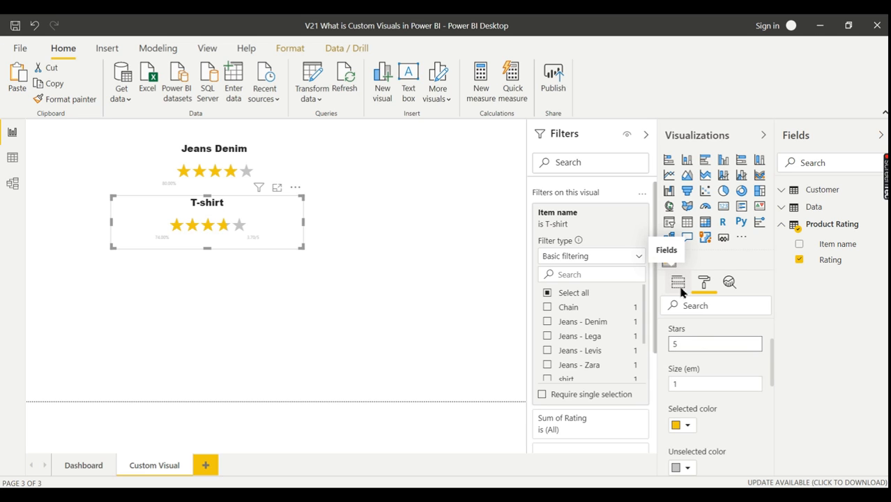
pyautogui.click(678, 282)
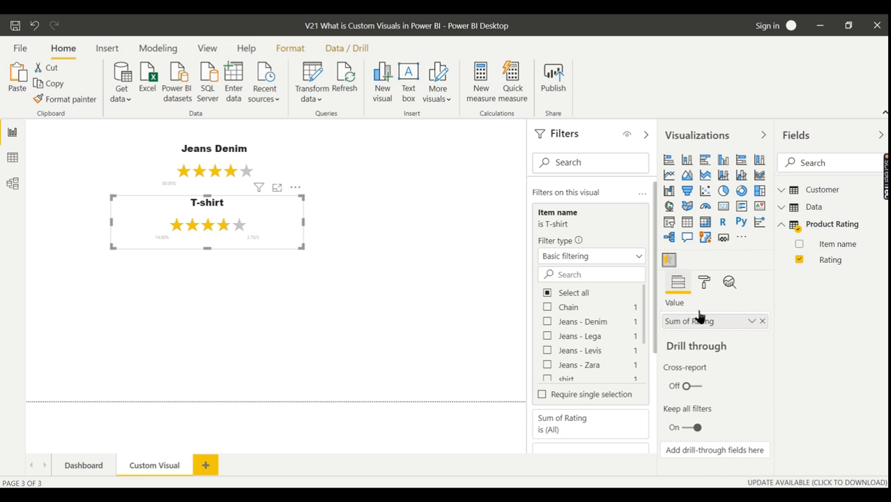
pyautogui.click(704, 281)
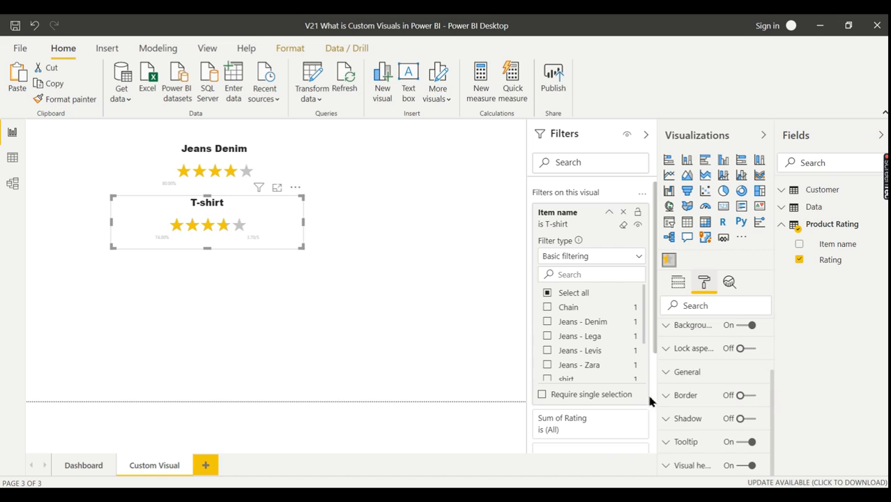
pyautogui.moveTo(407, 375)
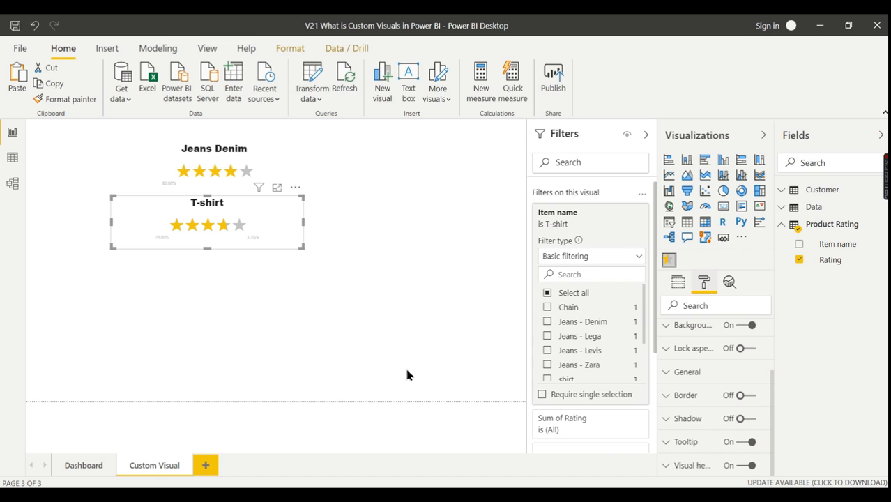
pyautogui.moveTo(272, 212)
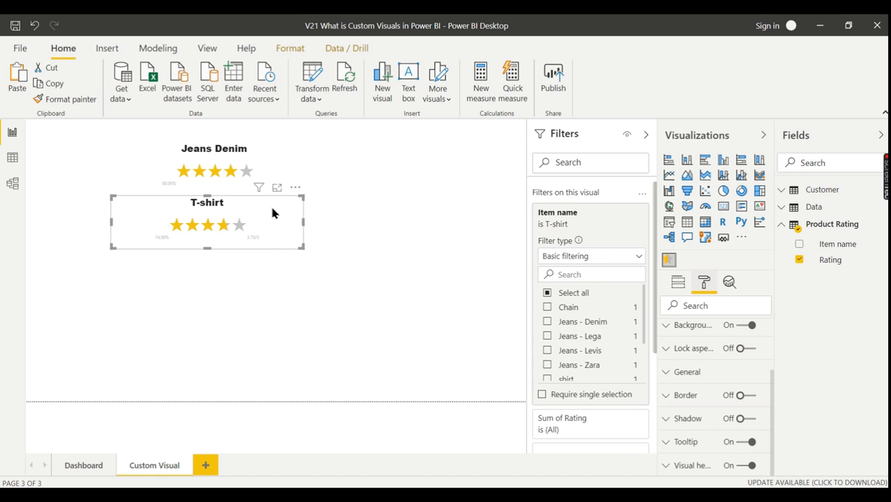
pyautogui.click(452, 440)
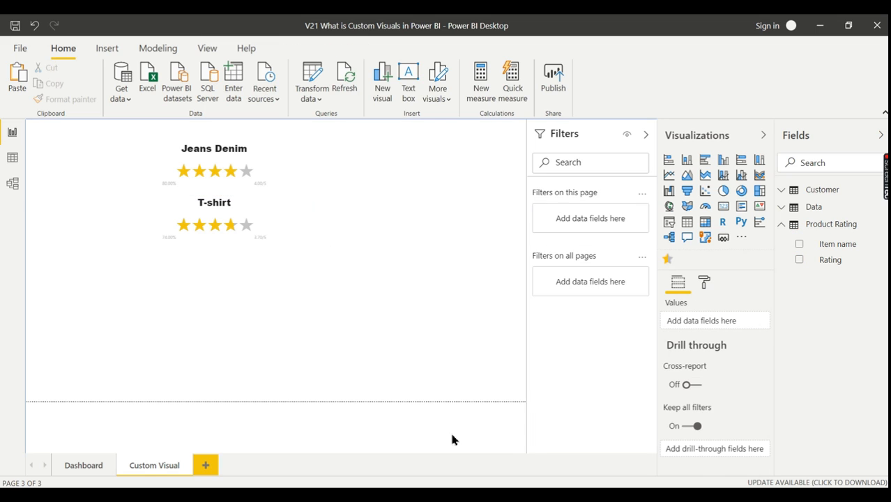
pyautogui.moveTo(368, 273)
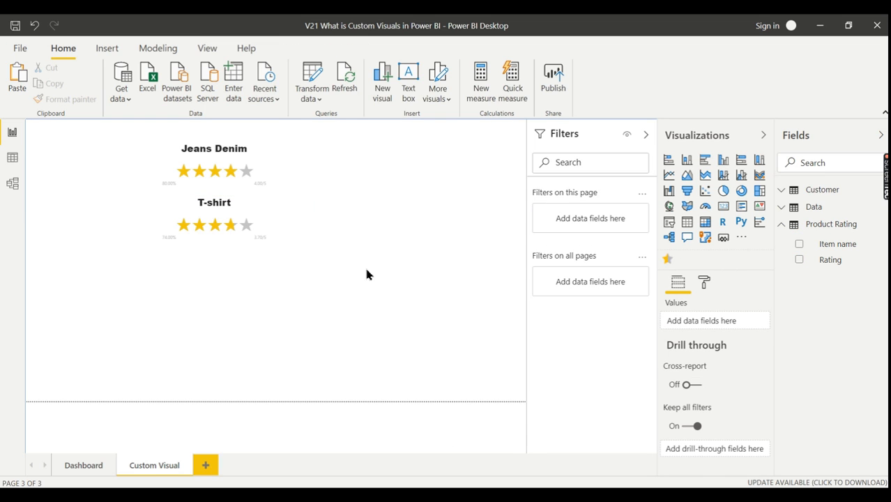
pyautogui.moveTo(605, 279)
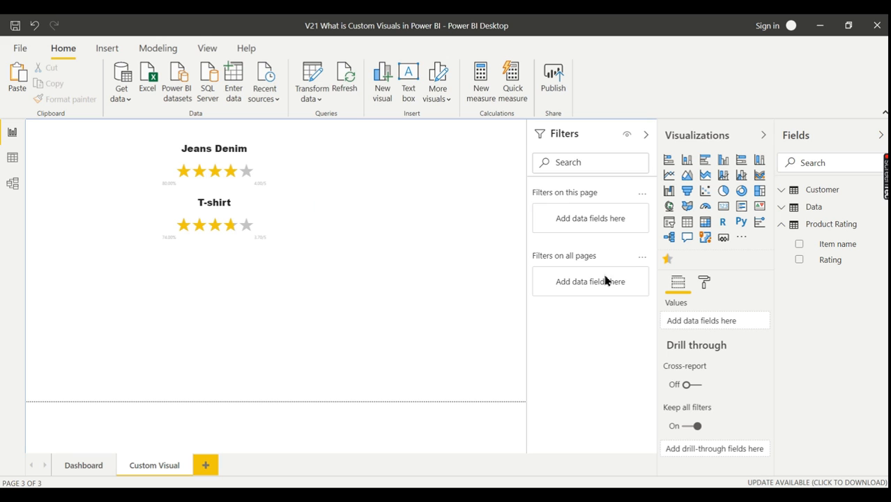
pyautogui.moveTo(418, 217)
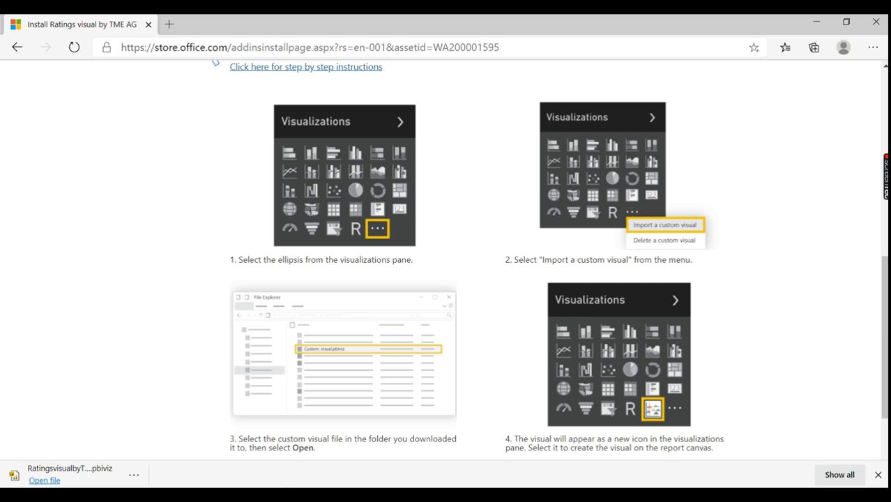
# - Browse the 272 Power BI visuals in AppSource and choose the Filters category
pyautogui.scroll(3)
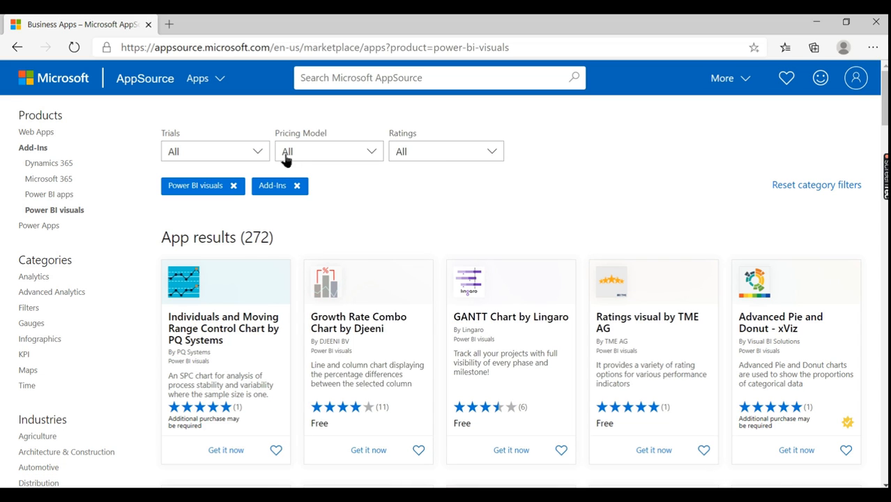
pyautogui.scroll(-3)
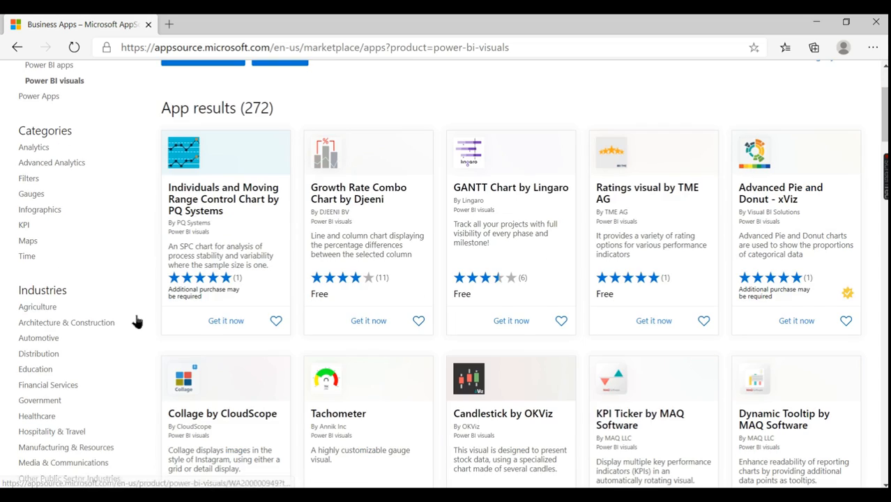
pyautogui.scroll(3)
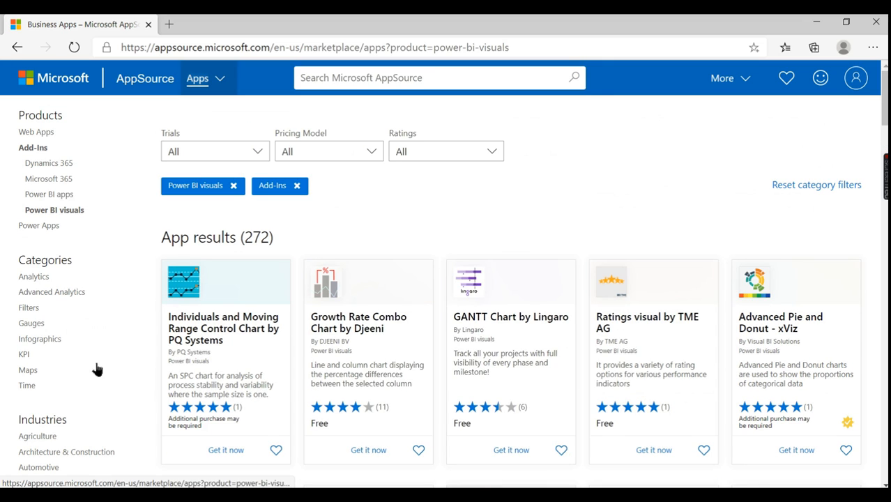
pyautogui.moveTo(54, 281)
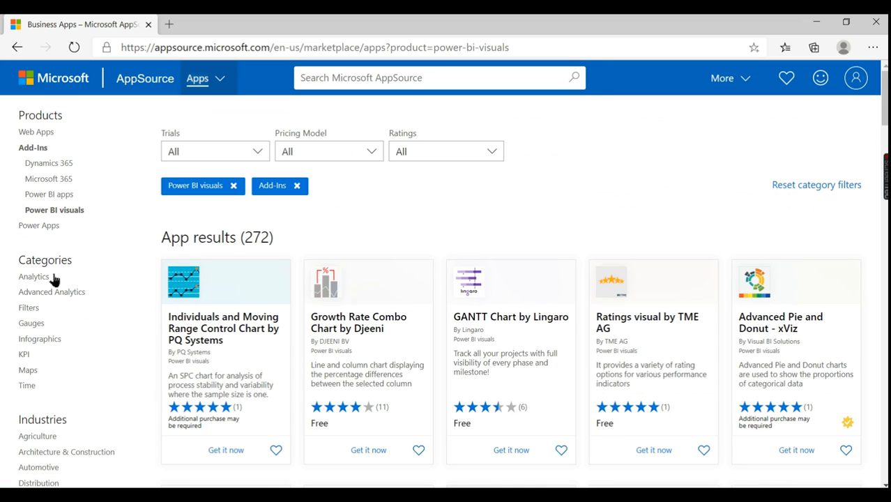
pyautogui.scroll(-3)
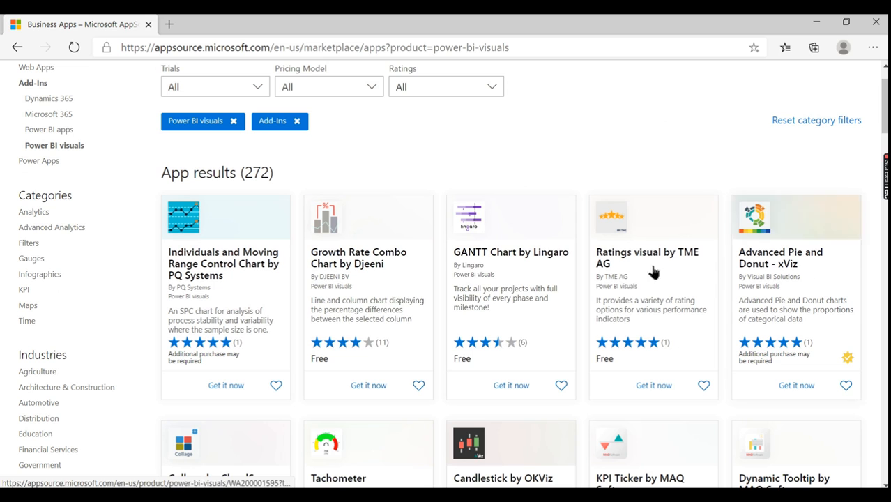
pyautogui.moveTo(53, 285)
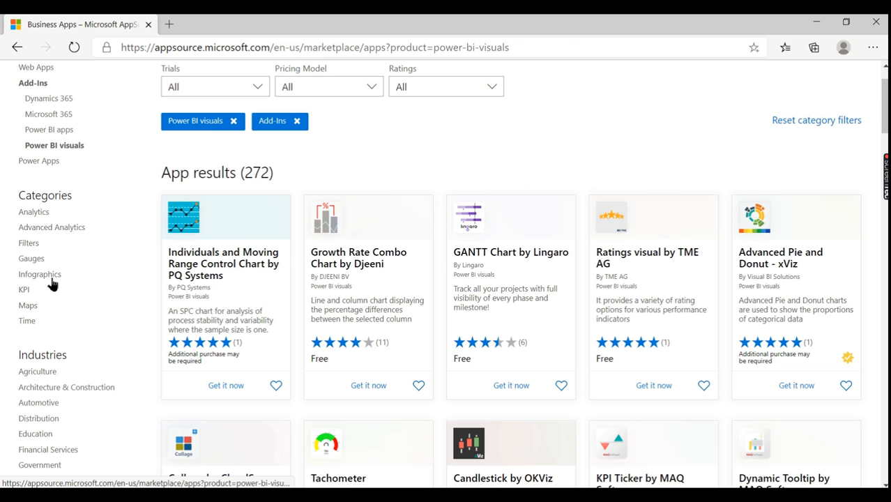
pyautogui.click(28, 243)
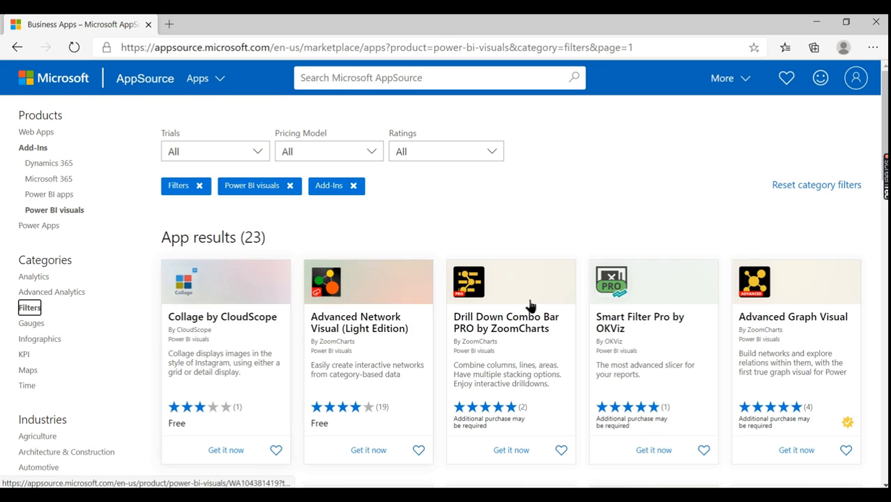
# - Scroll through the 23 Filters-category visuals such as Smart Filter Pro and Text Filter
pyautogui.scroll(-3)
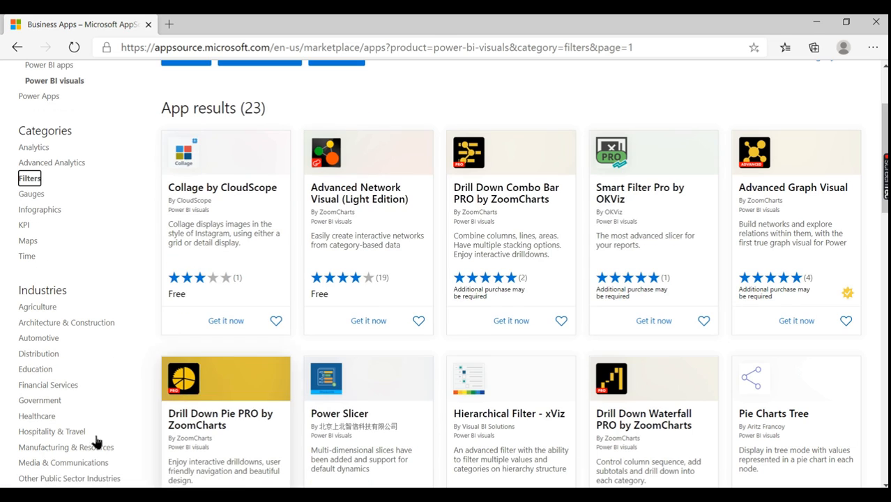
pyautogui.scroll(-3)
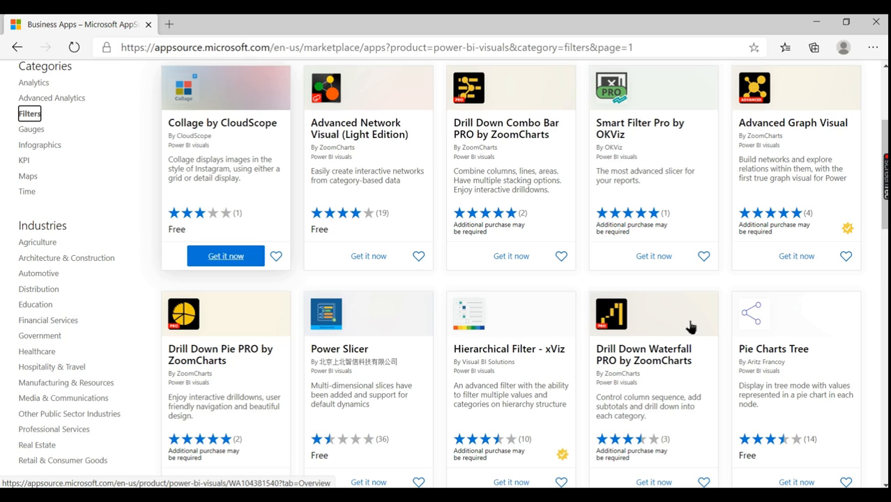
pyautogui.scroll(-3)
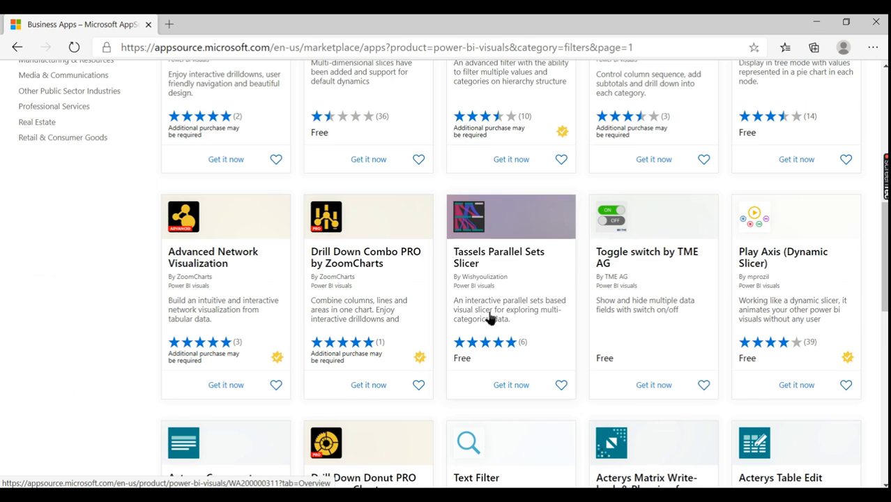
pyautogui.scroll(3)
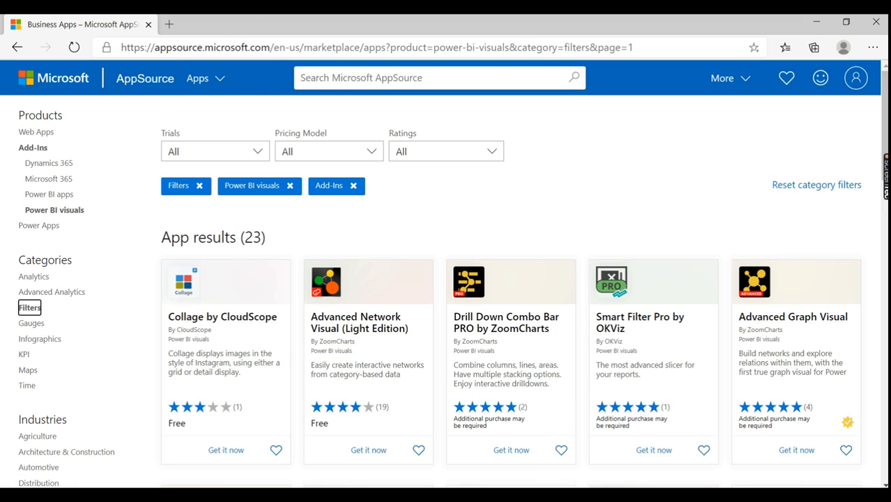
pyautogui.moveTo(613, 195)
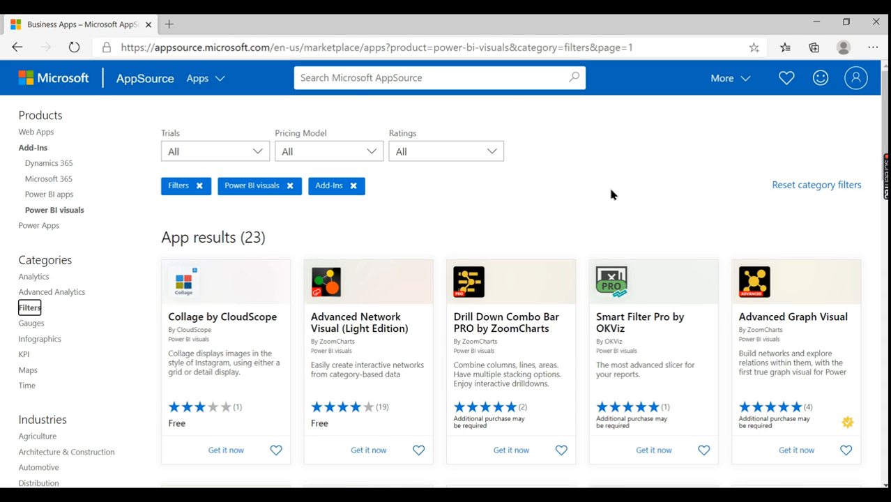
pyautogui.moveTo(510, 197)
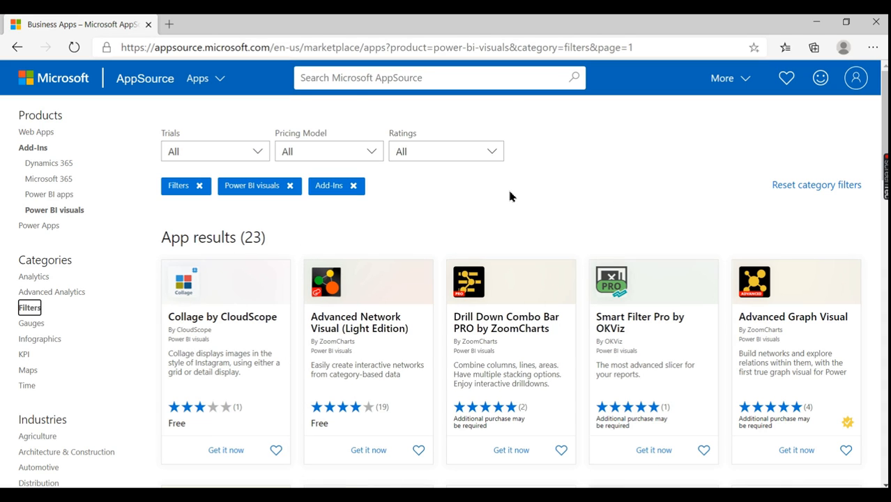
pyautogui.moveTo(506, 198)
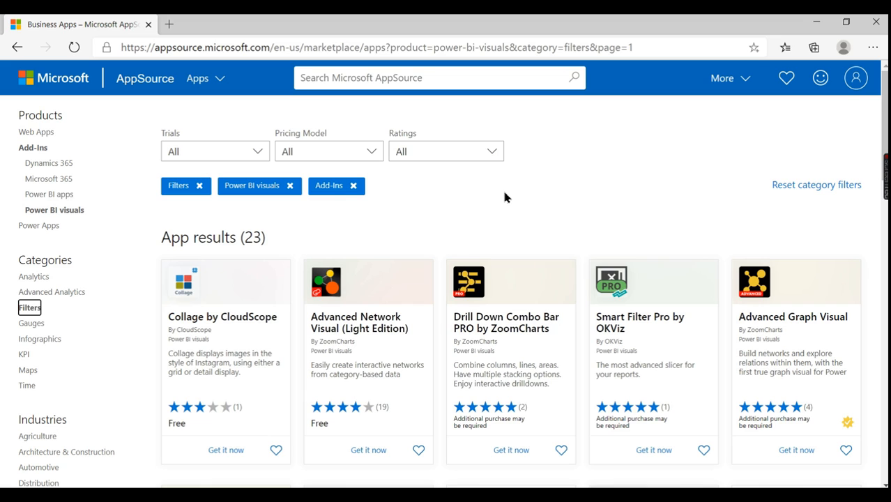